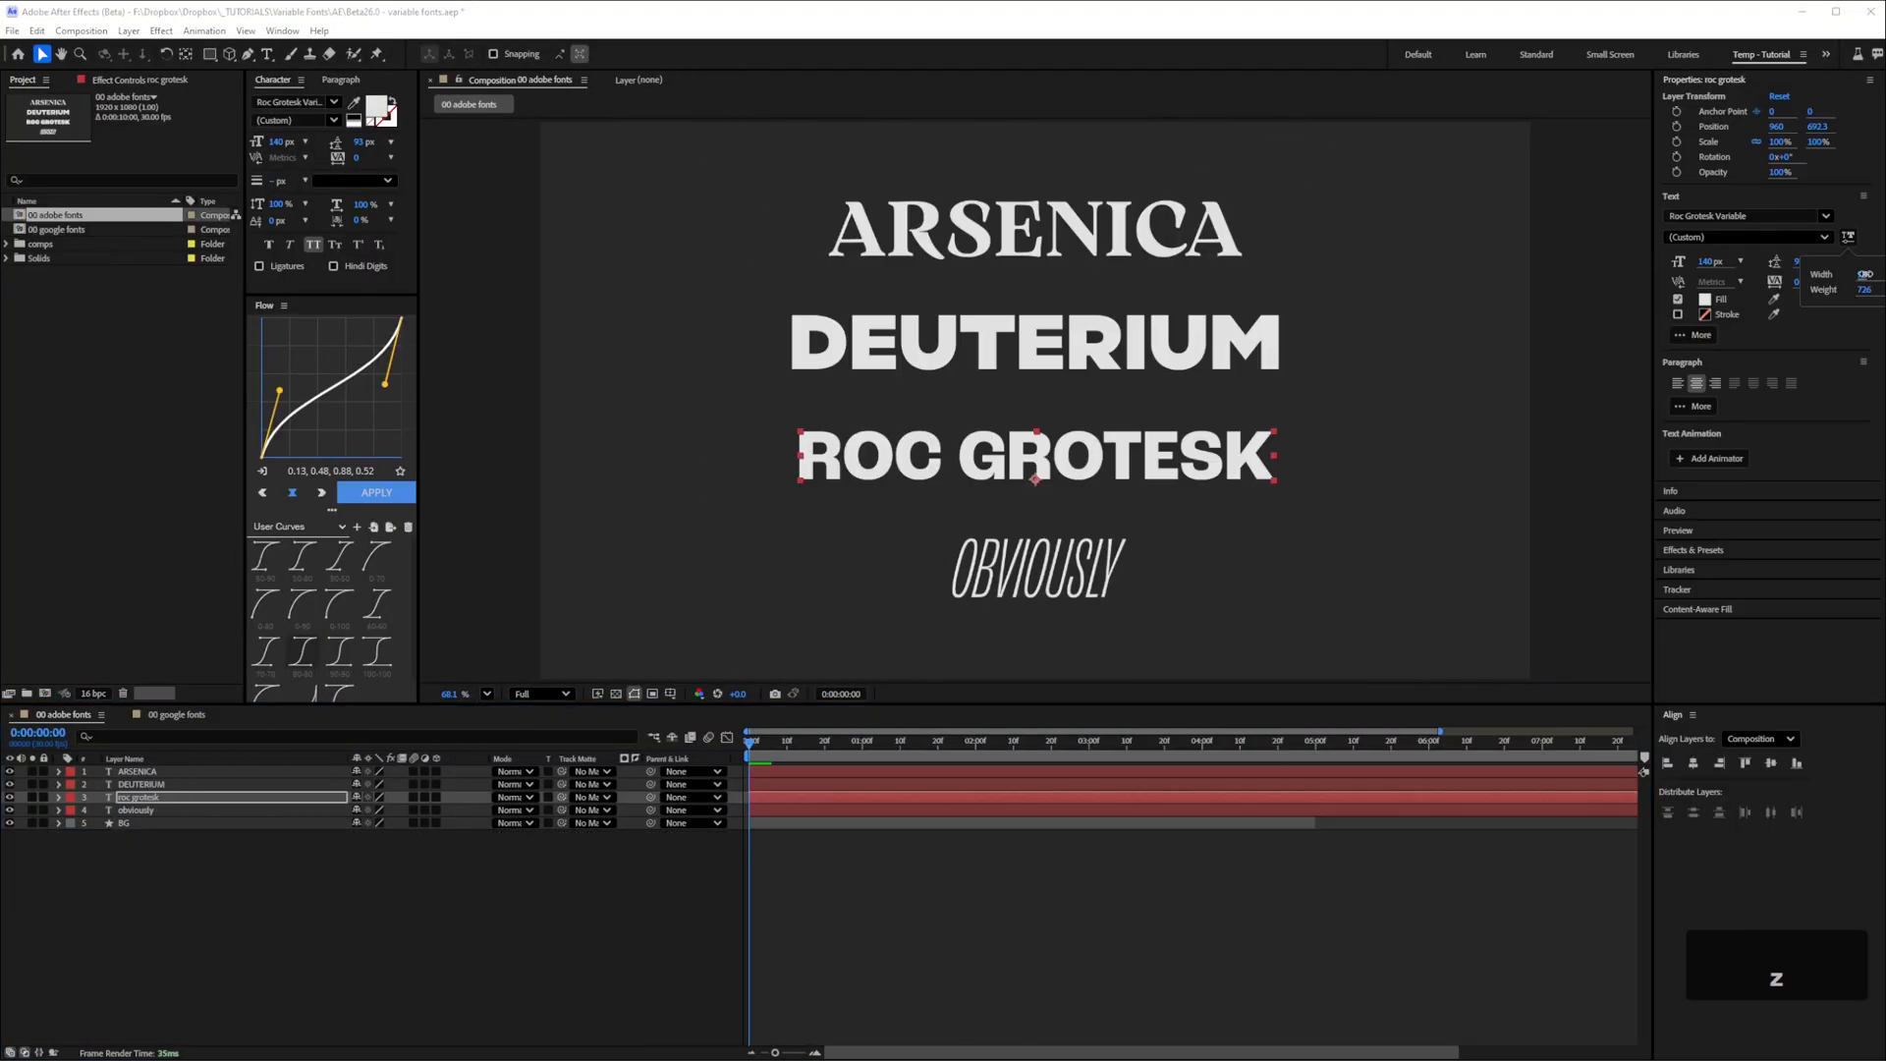
Search Google Fonts for 'variable' to reach the variable font axis definitions
click(175, 713)
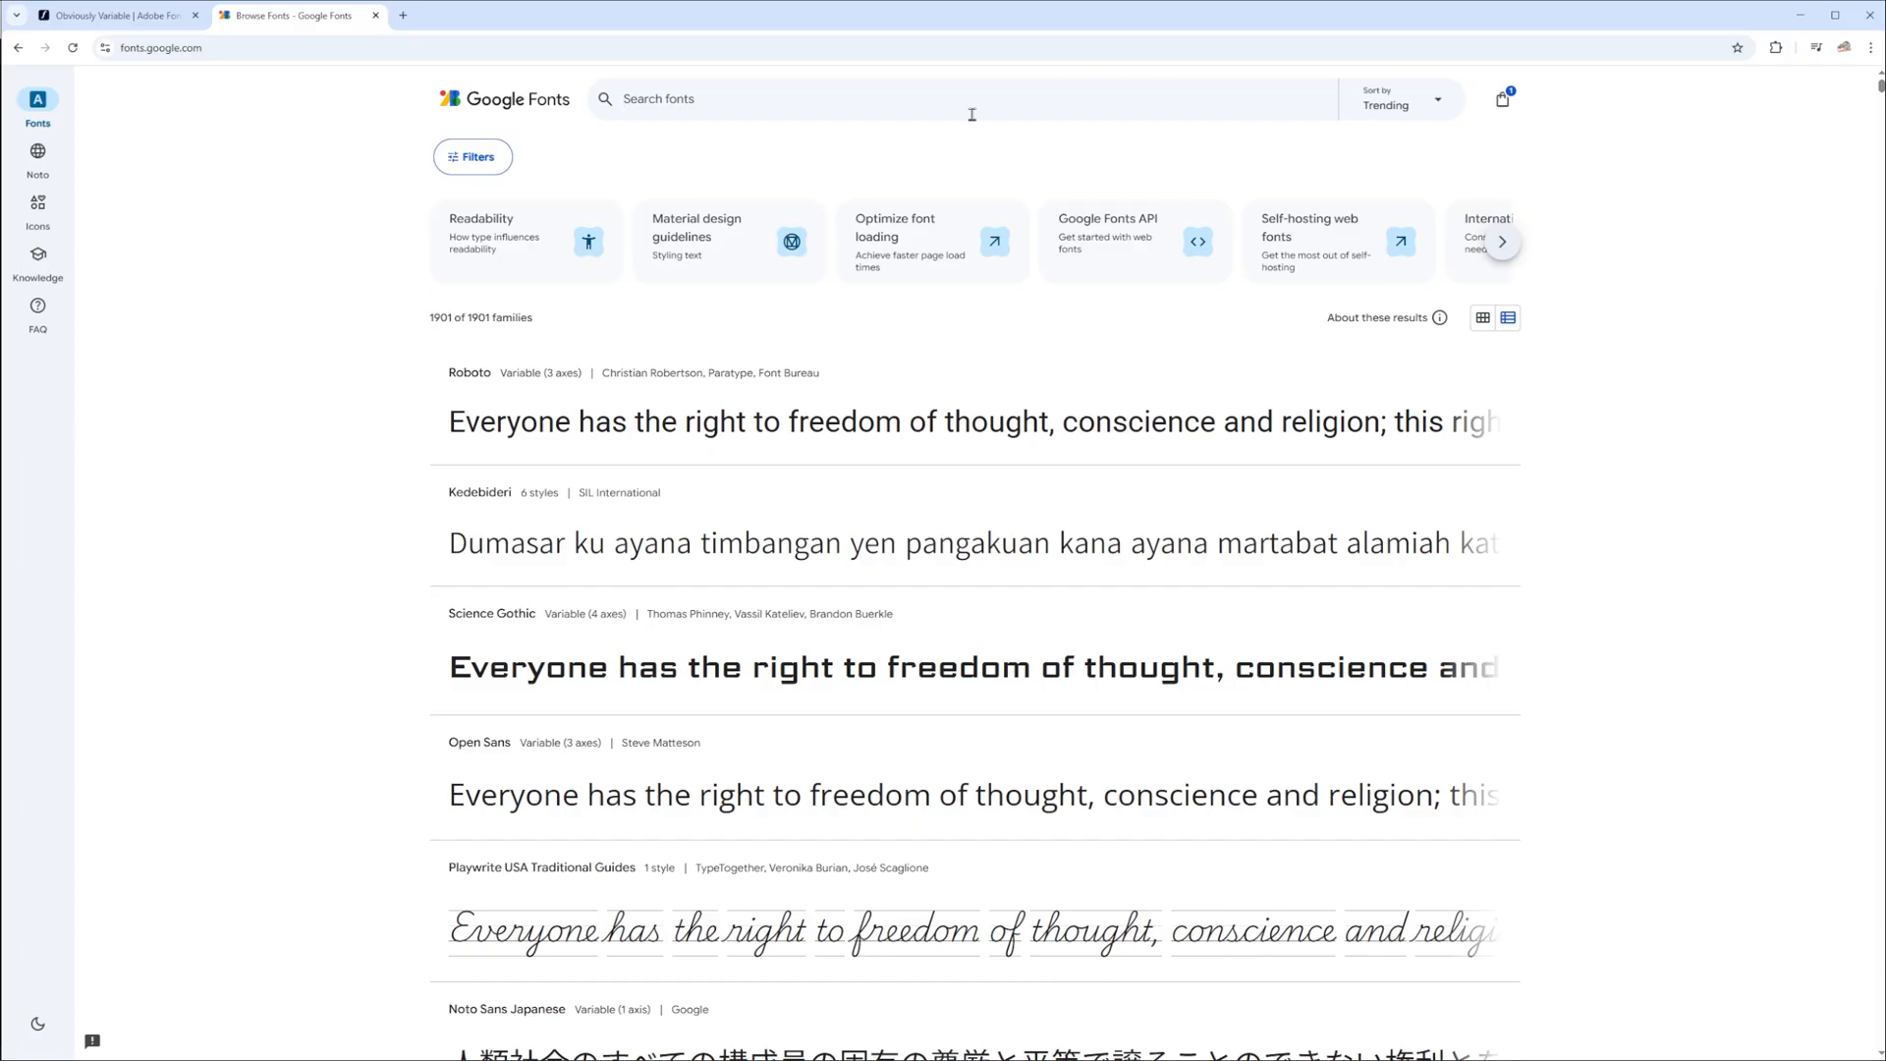
text(variablefonts#axis-definitions)
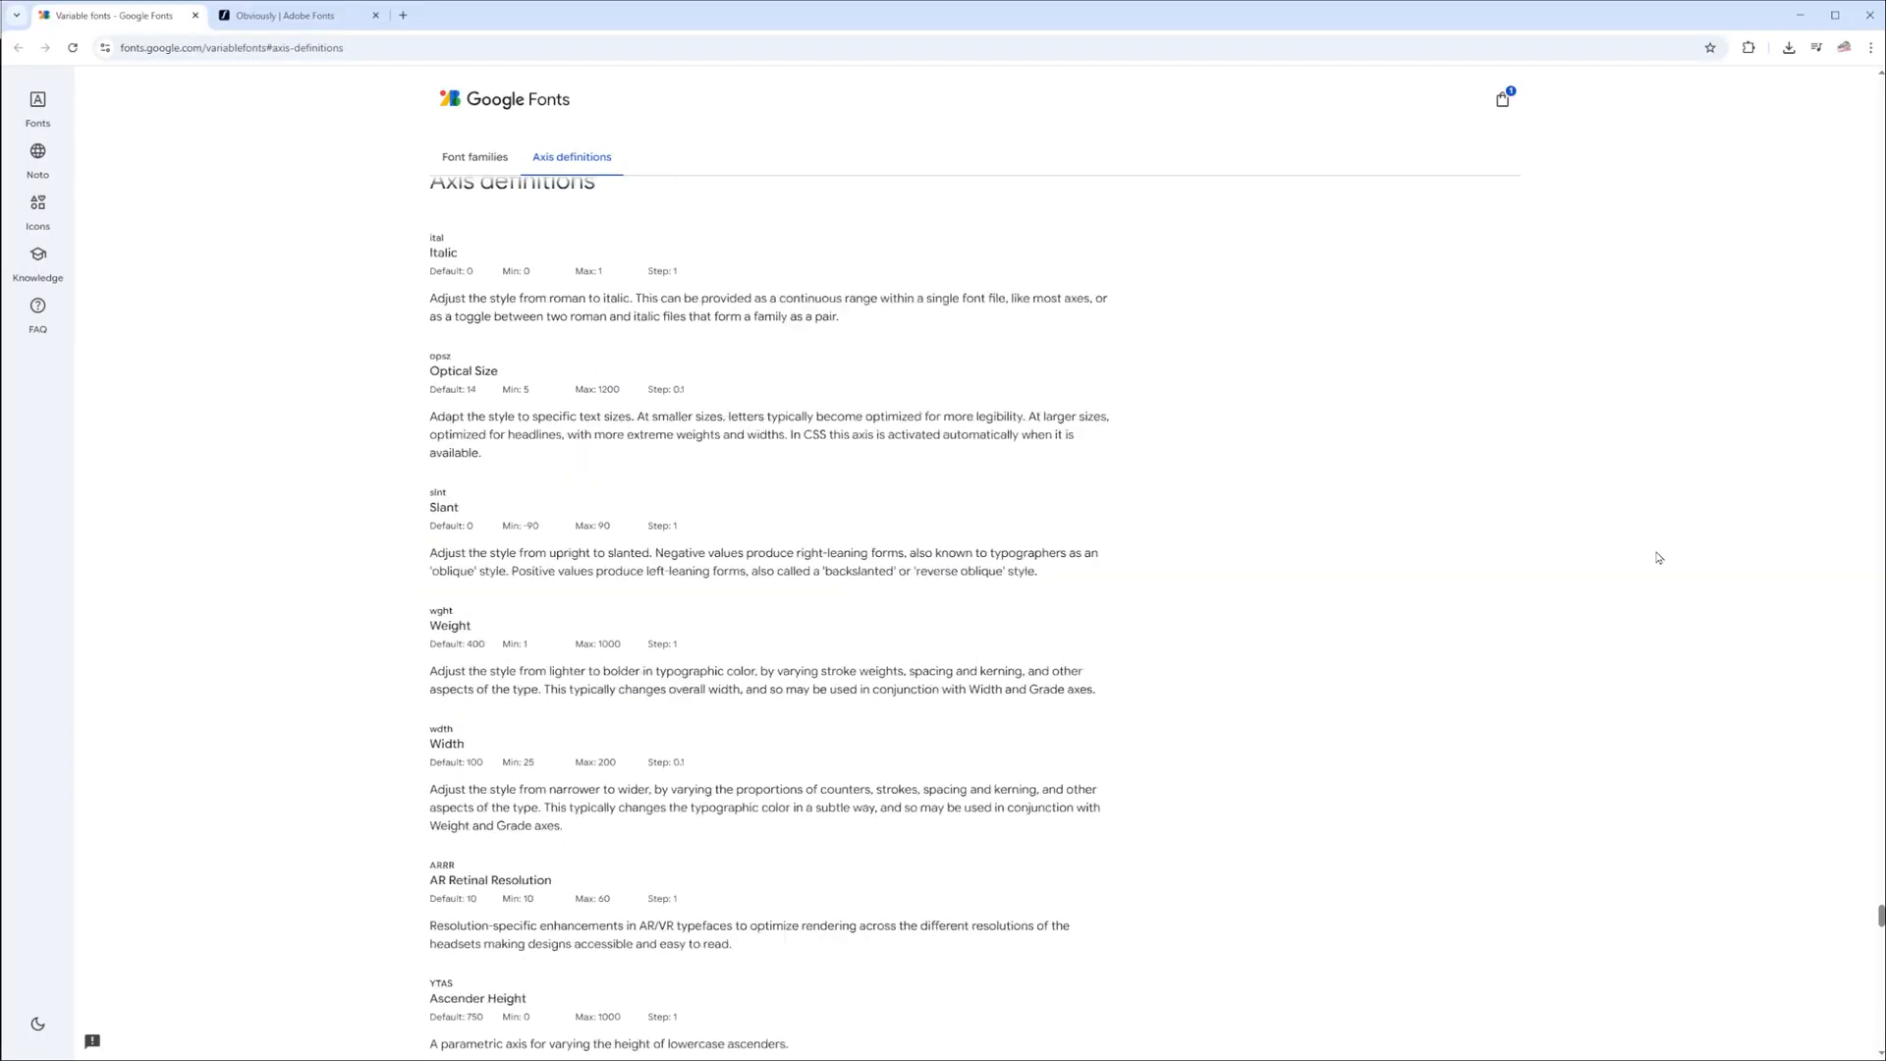
Filter the variable font families table by axis and try Figtree in the type tester
click(476, 158)
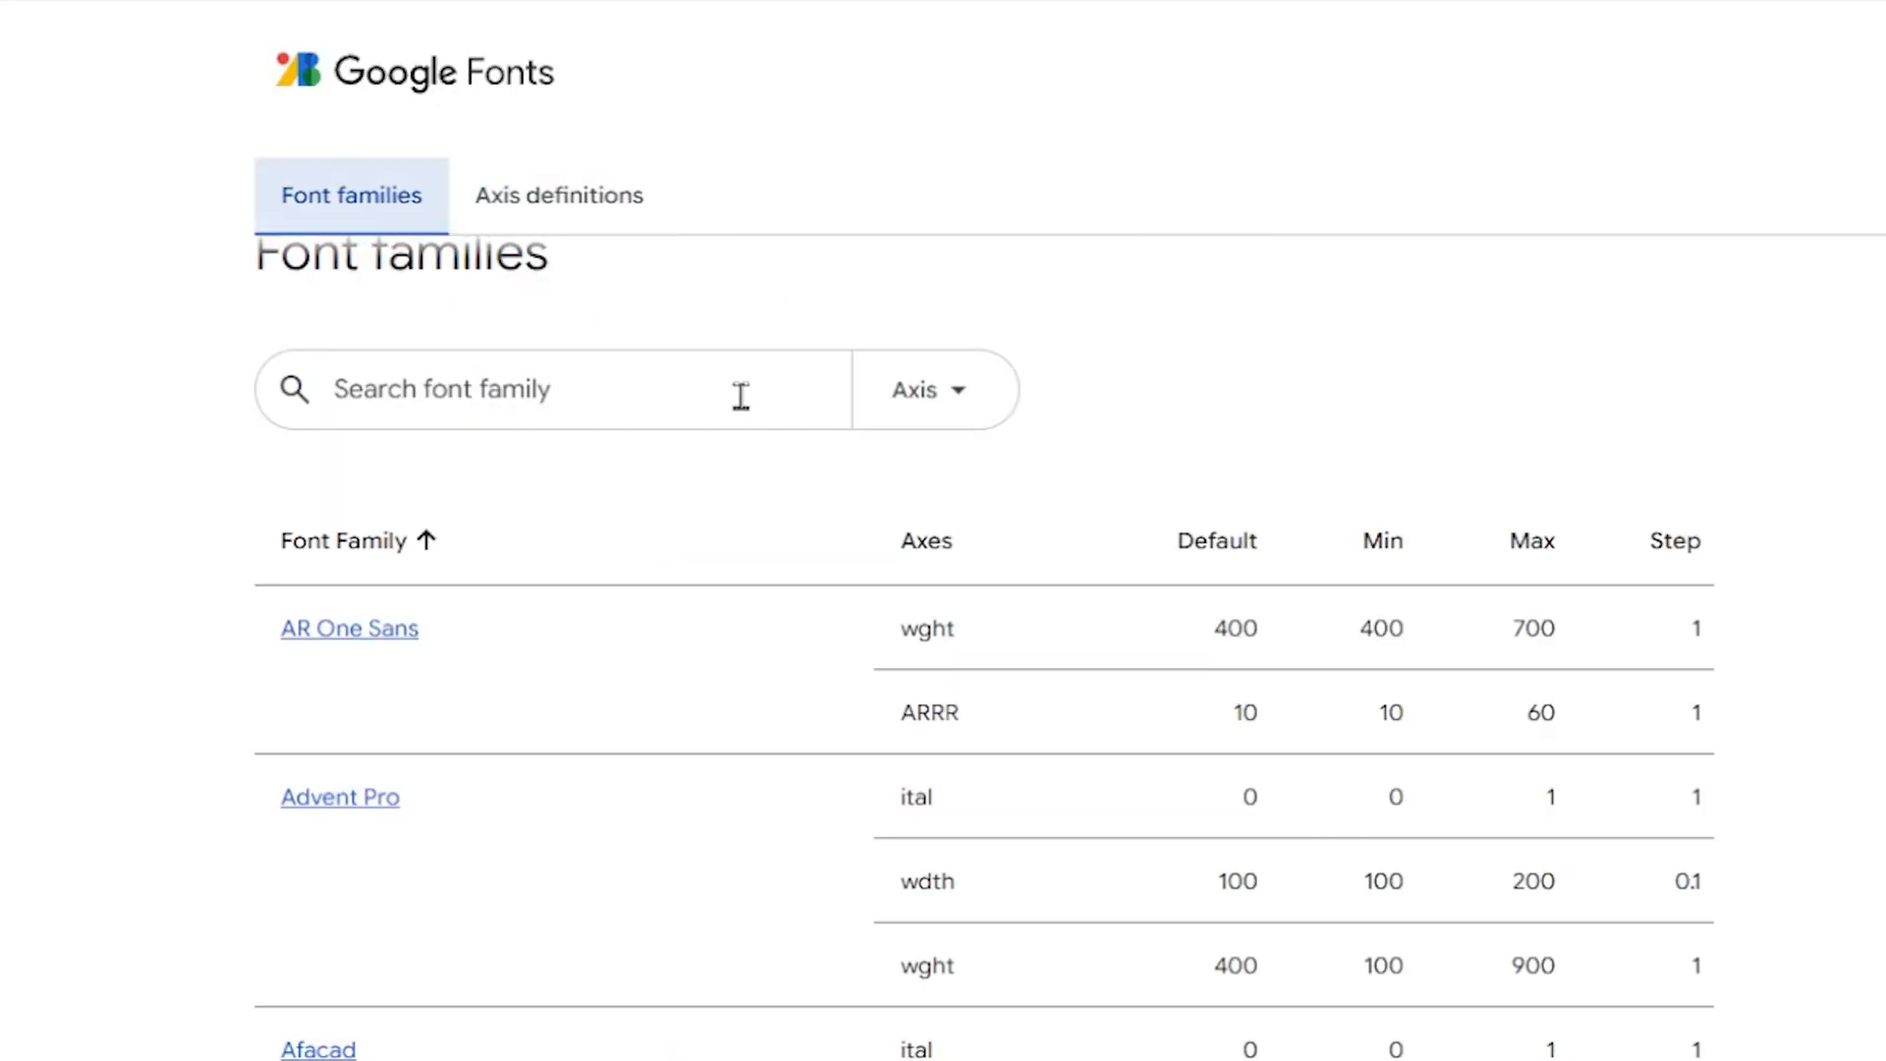
click(925, 389)
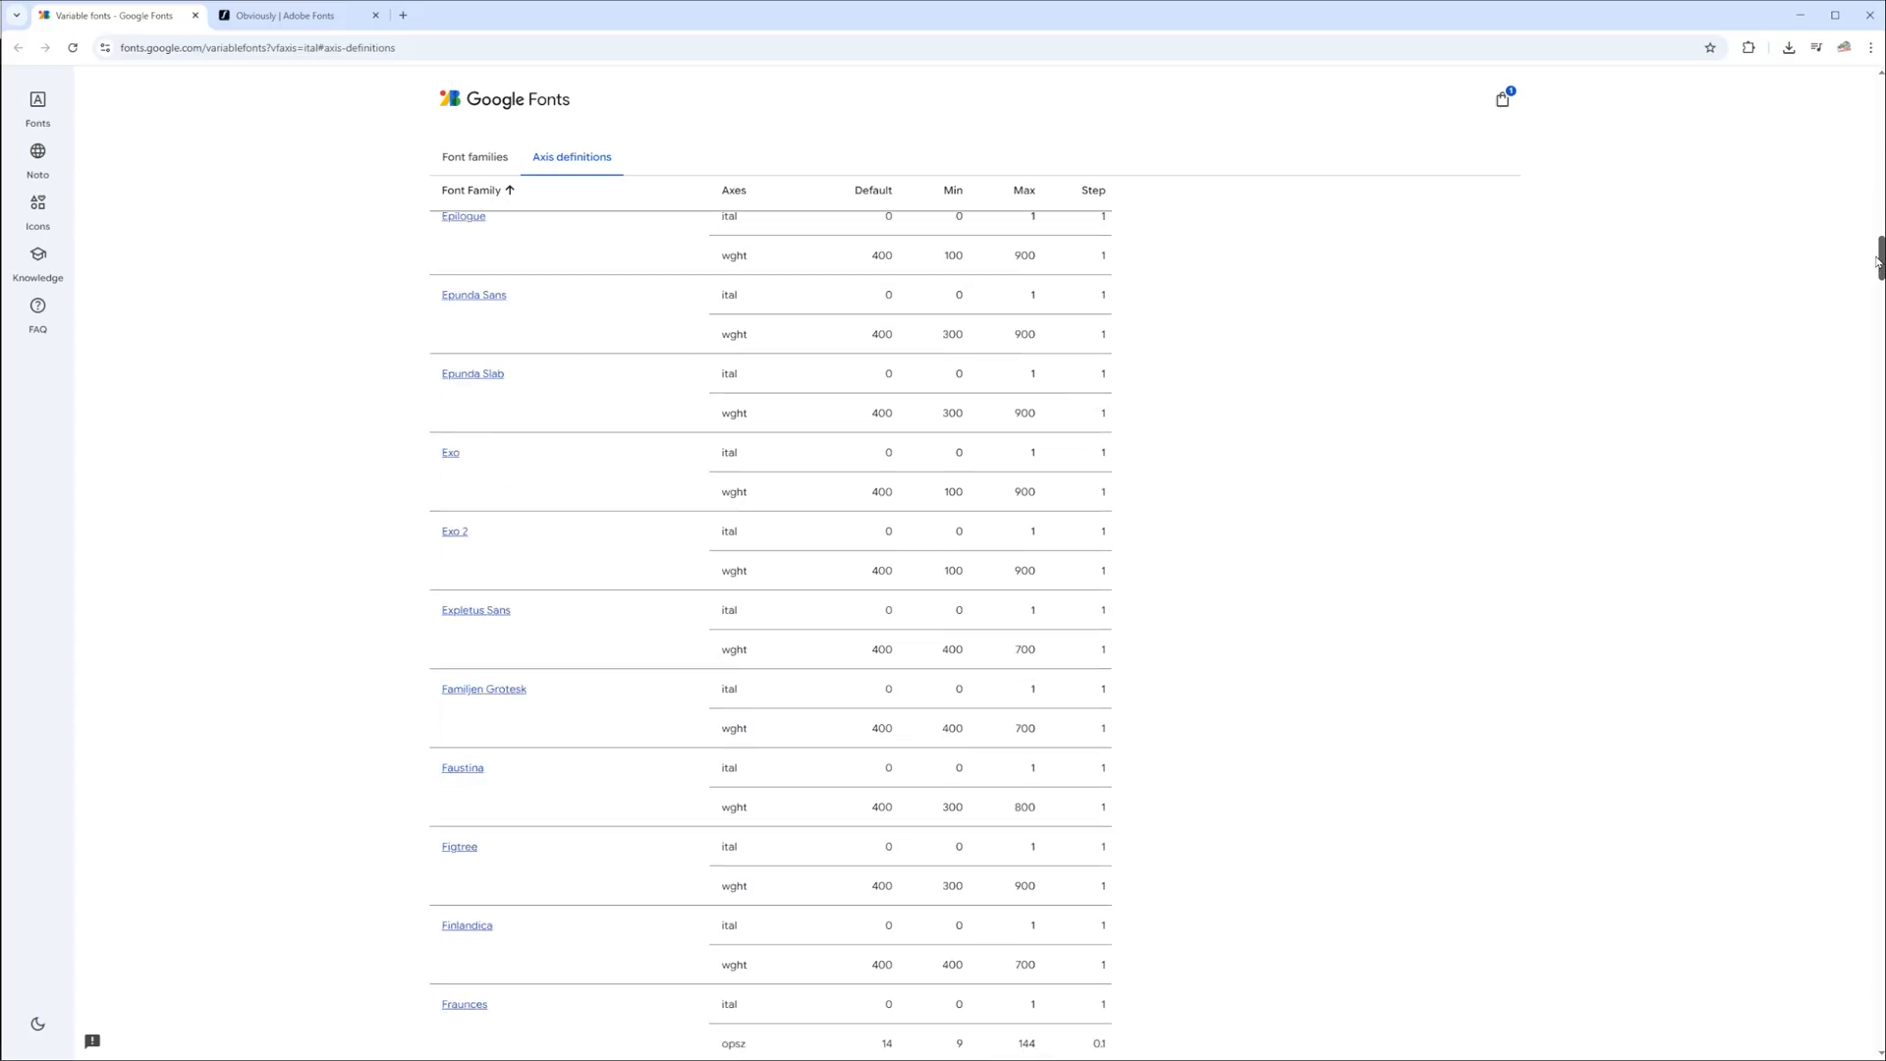
click(459, 845)
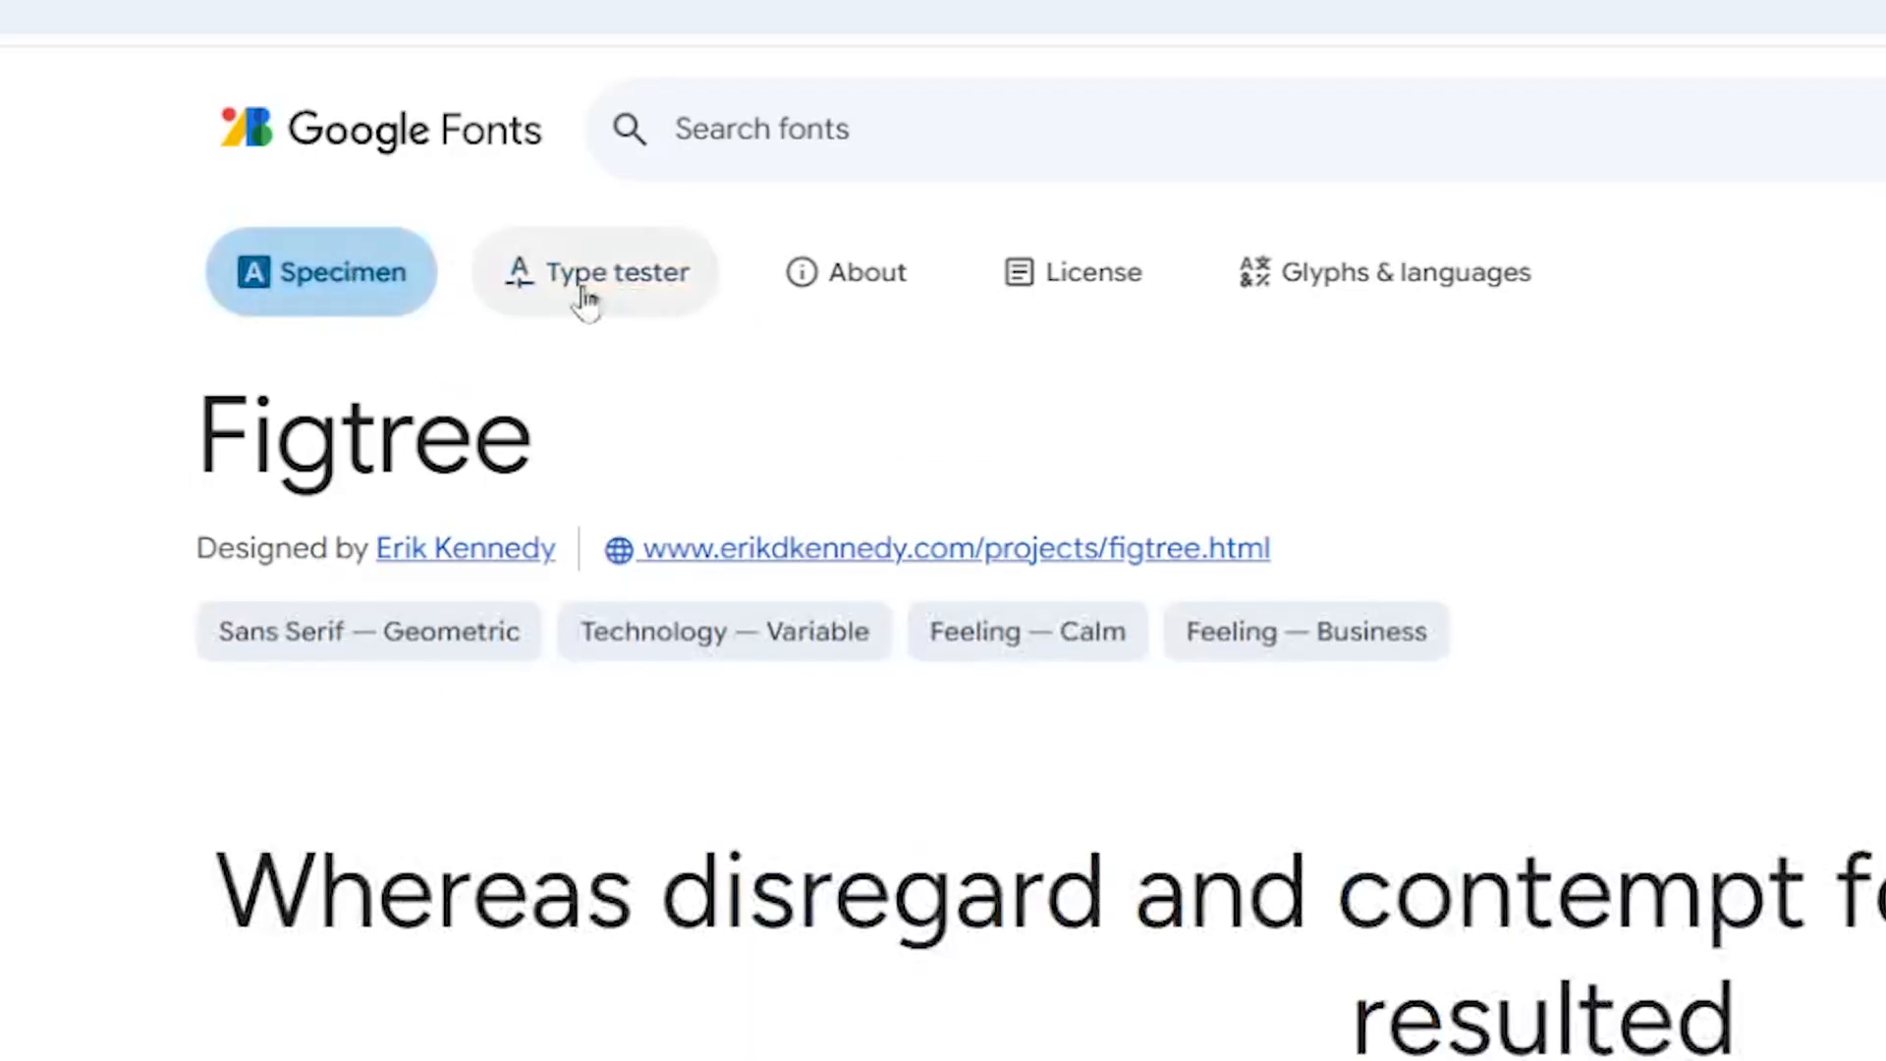
click(593, 271)
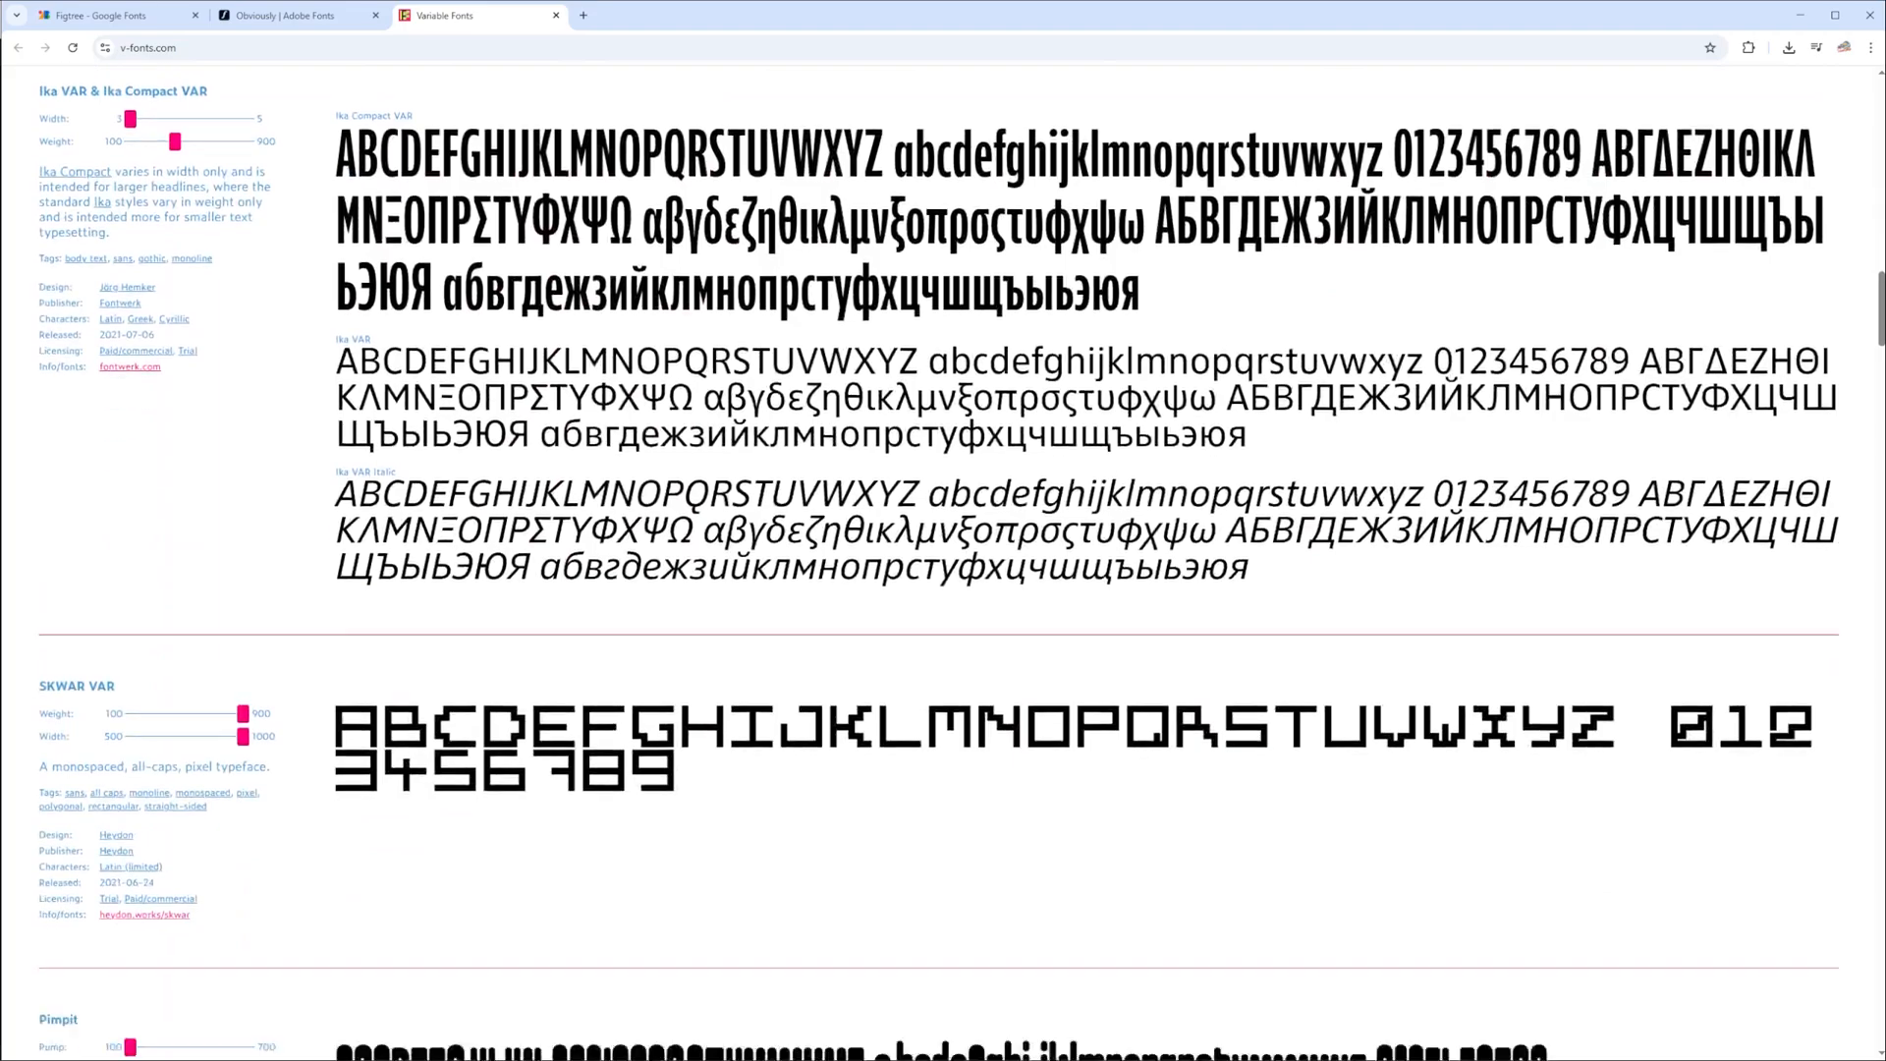
Scroll through the v-fonts.com catalogue of variable fonts like Ika VAR and SKWAR VAR
scroll(down, 3)
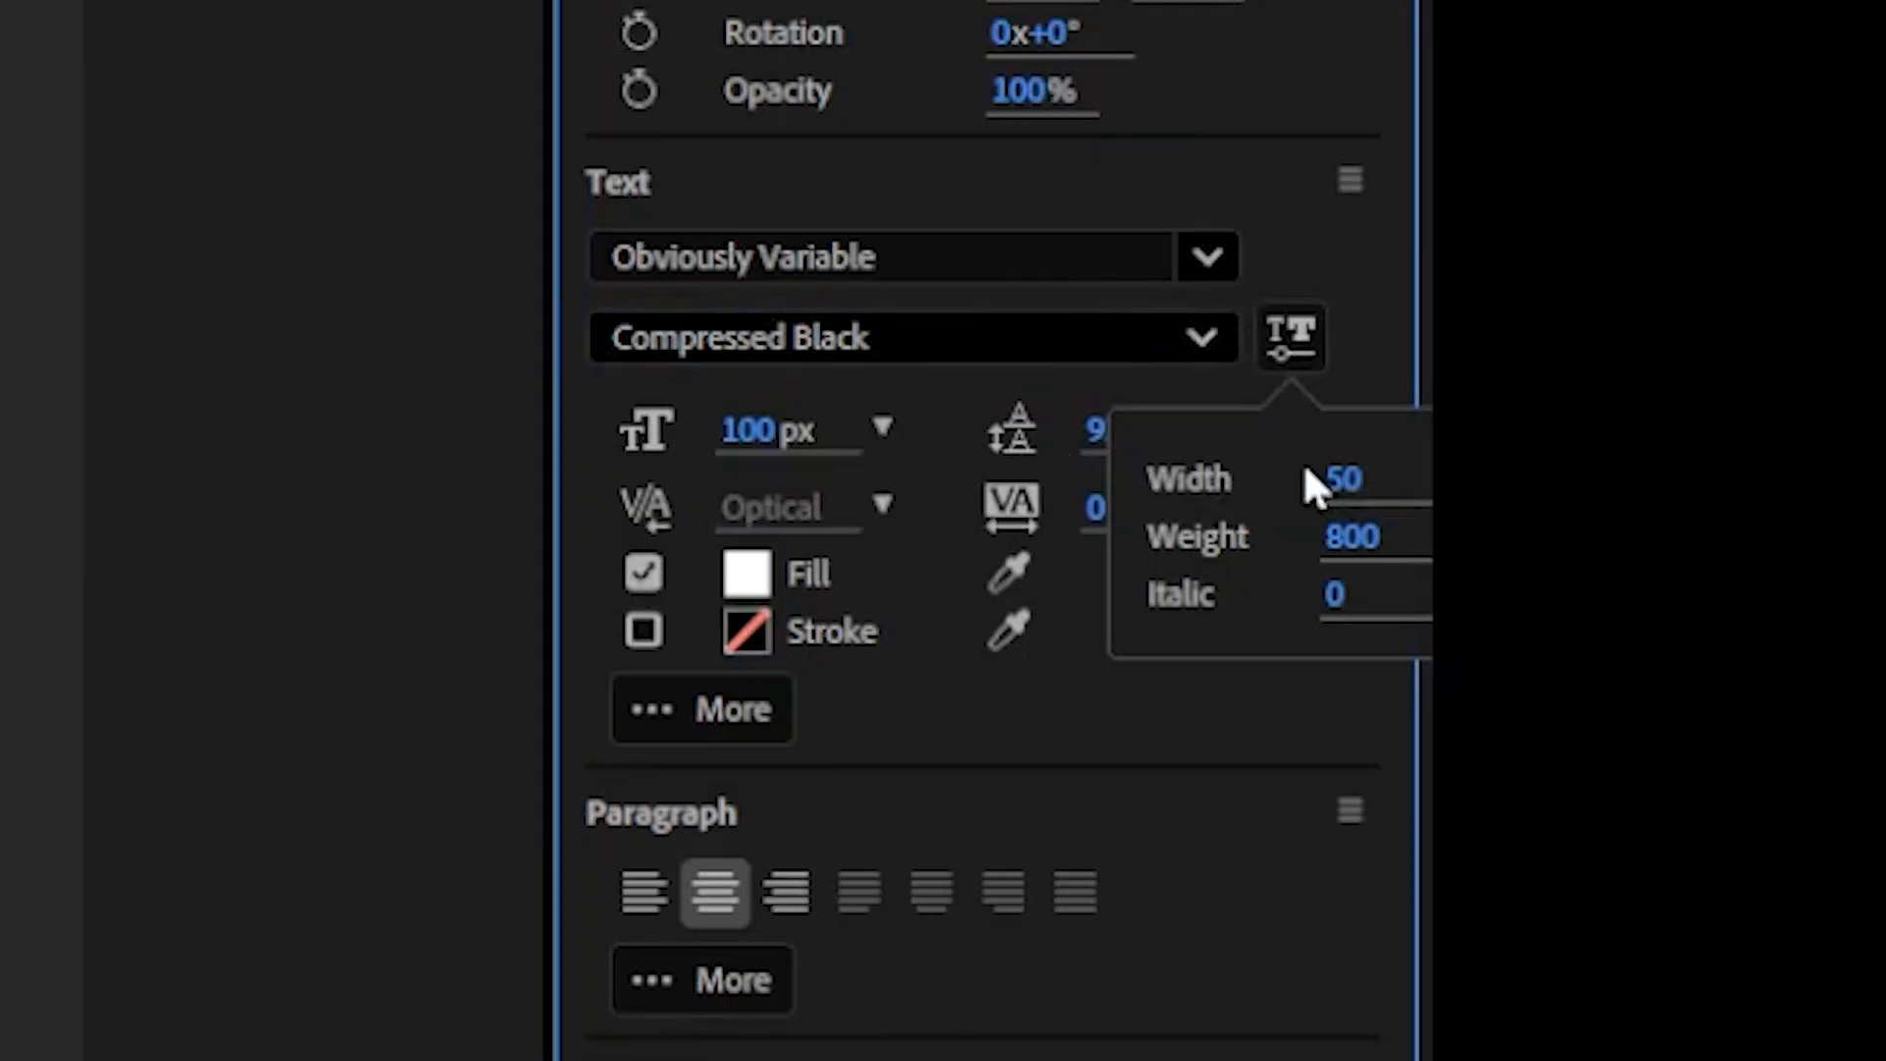
Scrub the Width axis of the Obviously Variable Compressed Black text to vary its proportions
drag(1348, 477, 1359, 477)
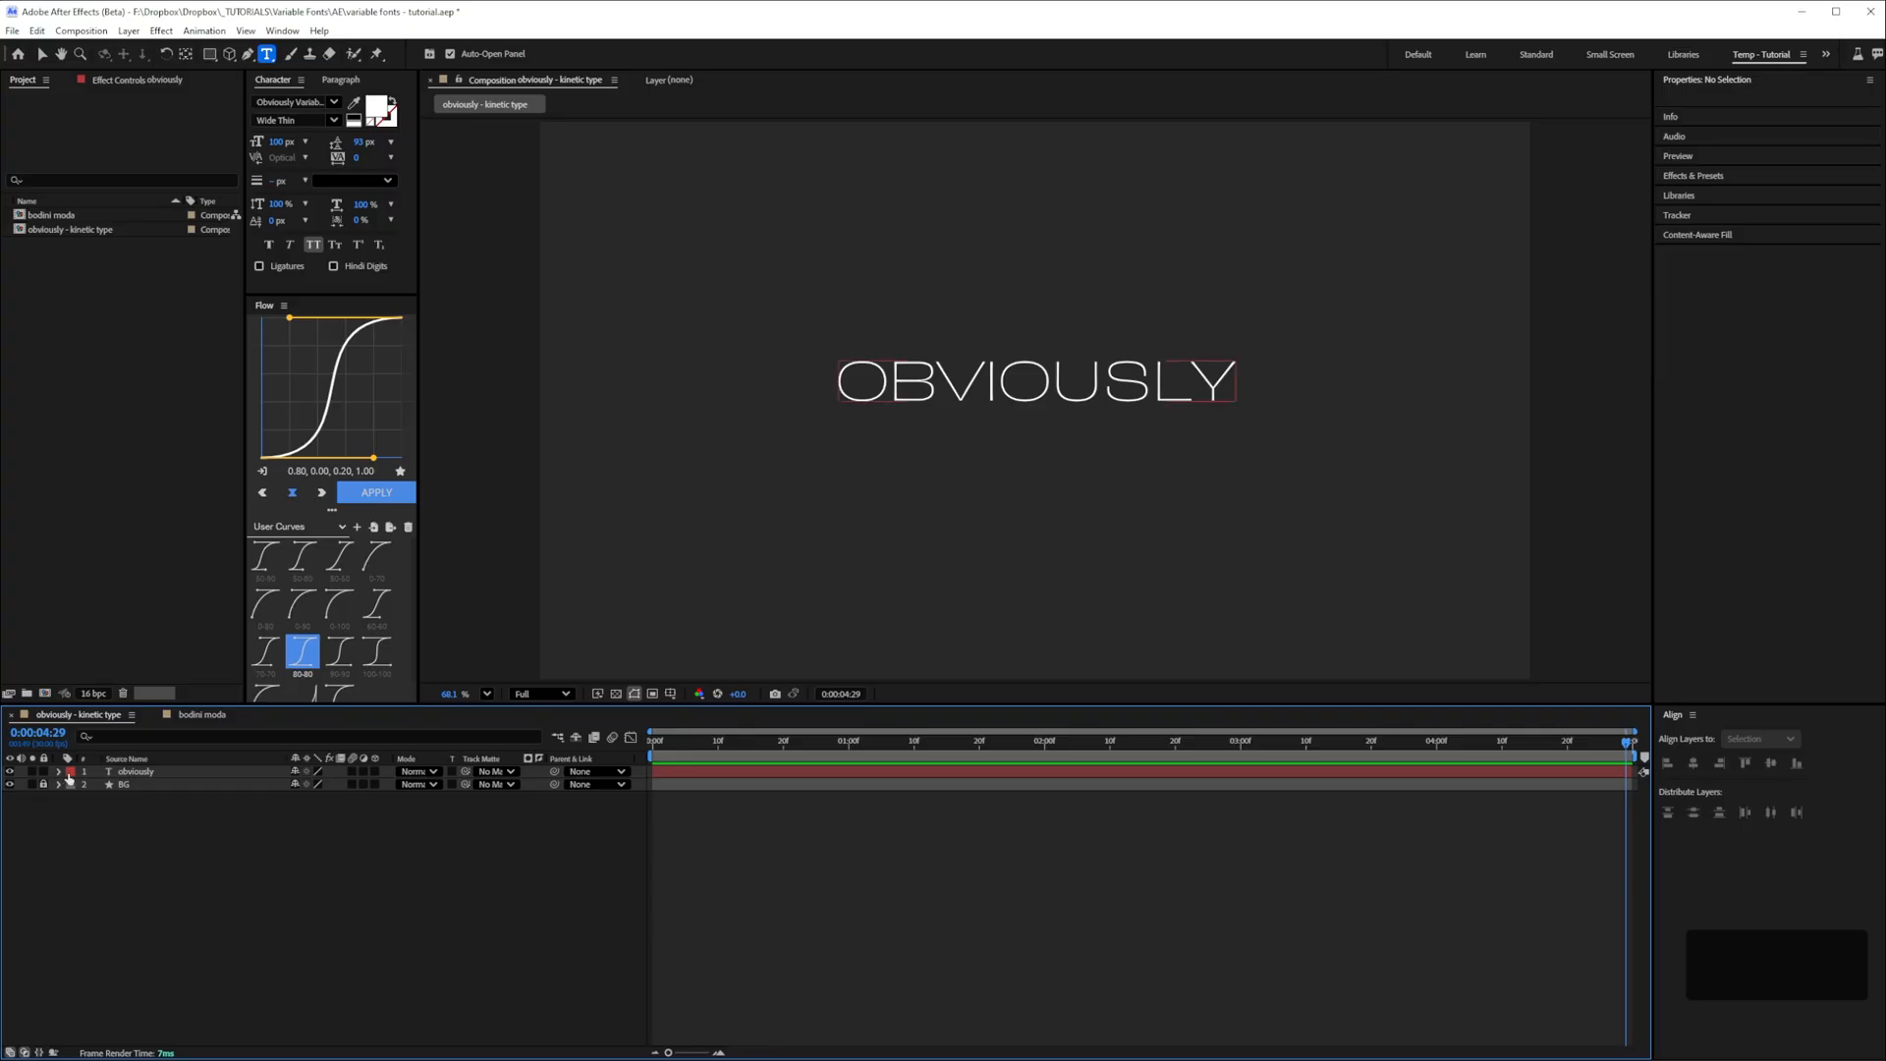
Reveal the OBVIOUSLY layer's text properties and its Animate list of variable font axes
click(383, 786)
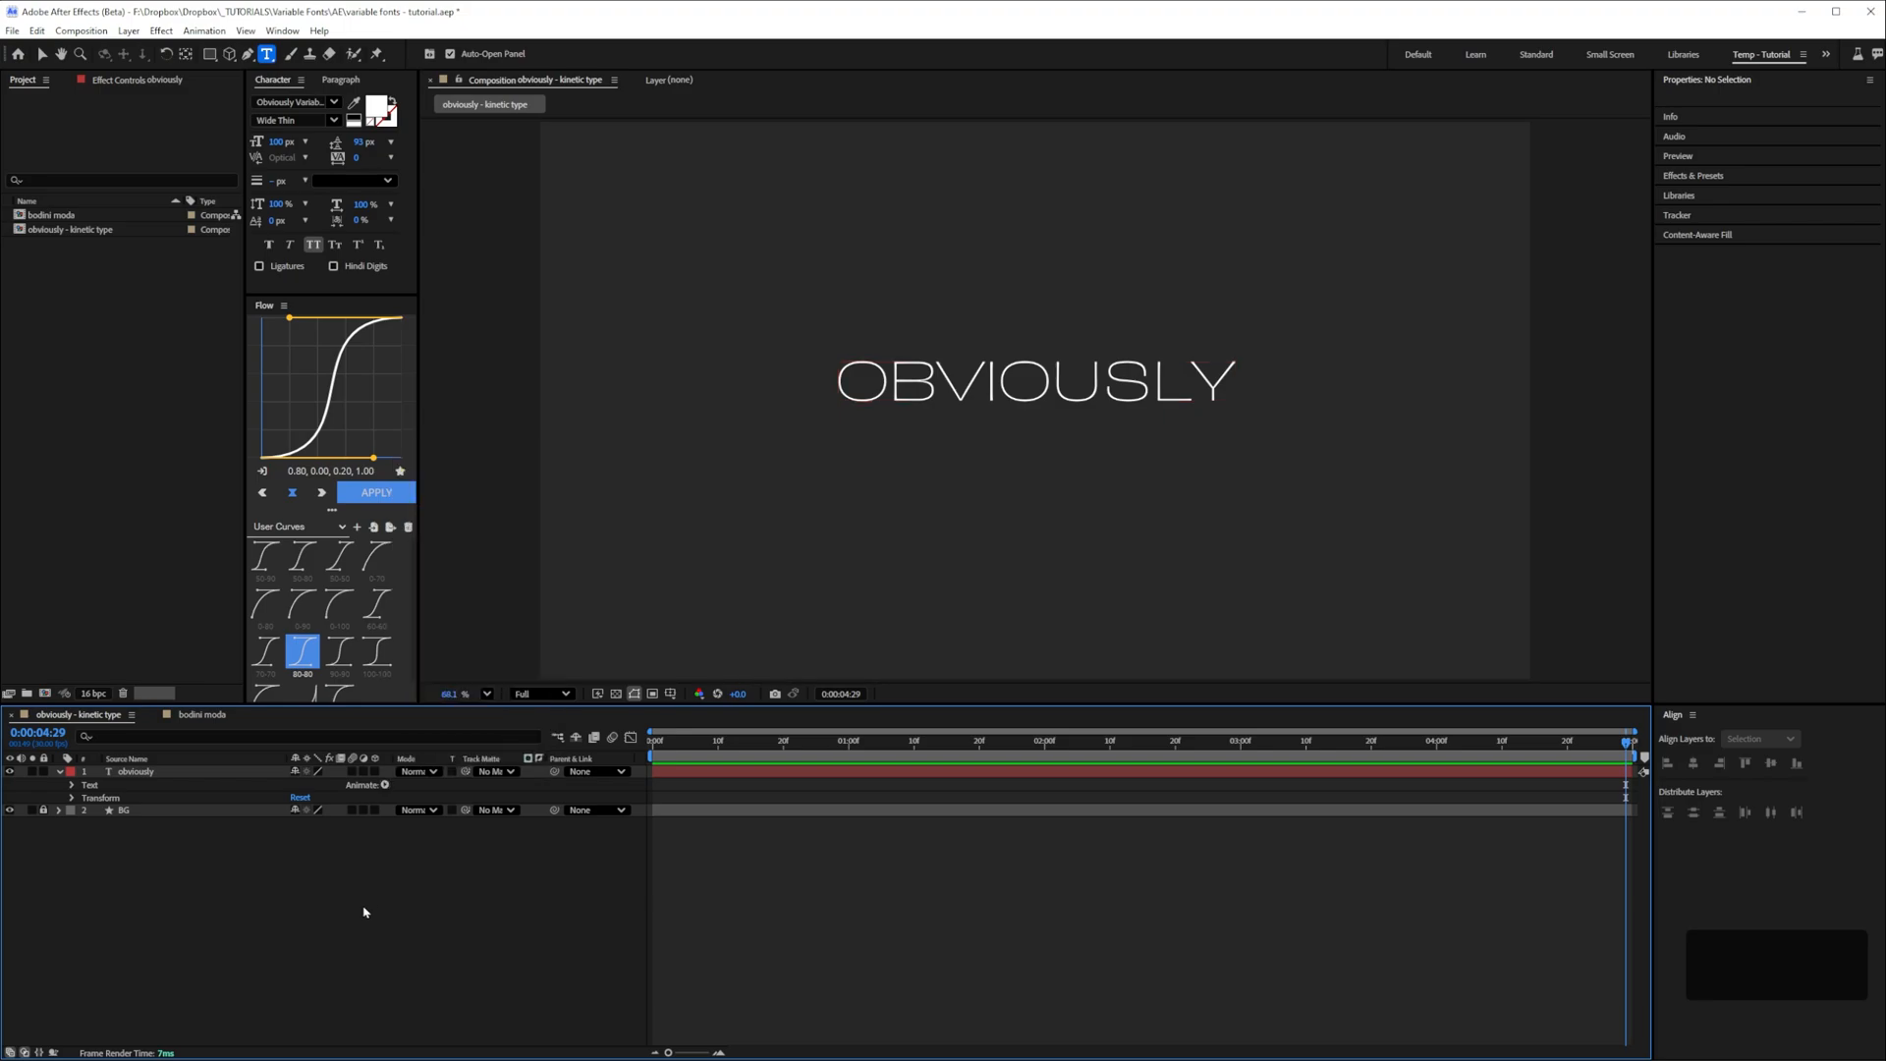
click(1707, 457)
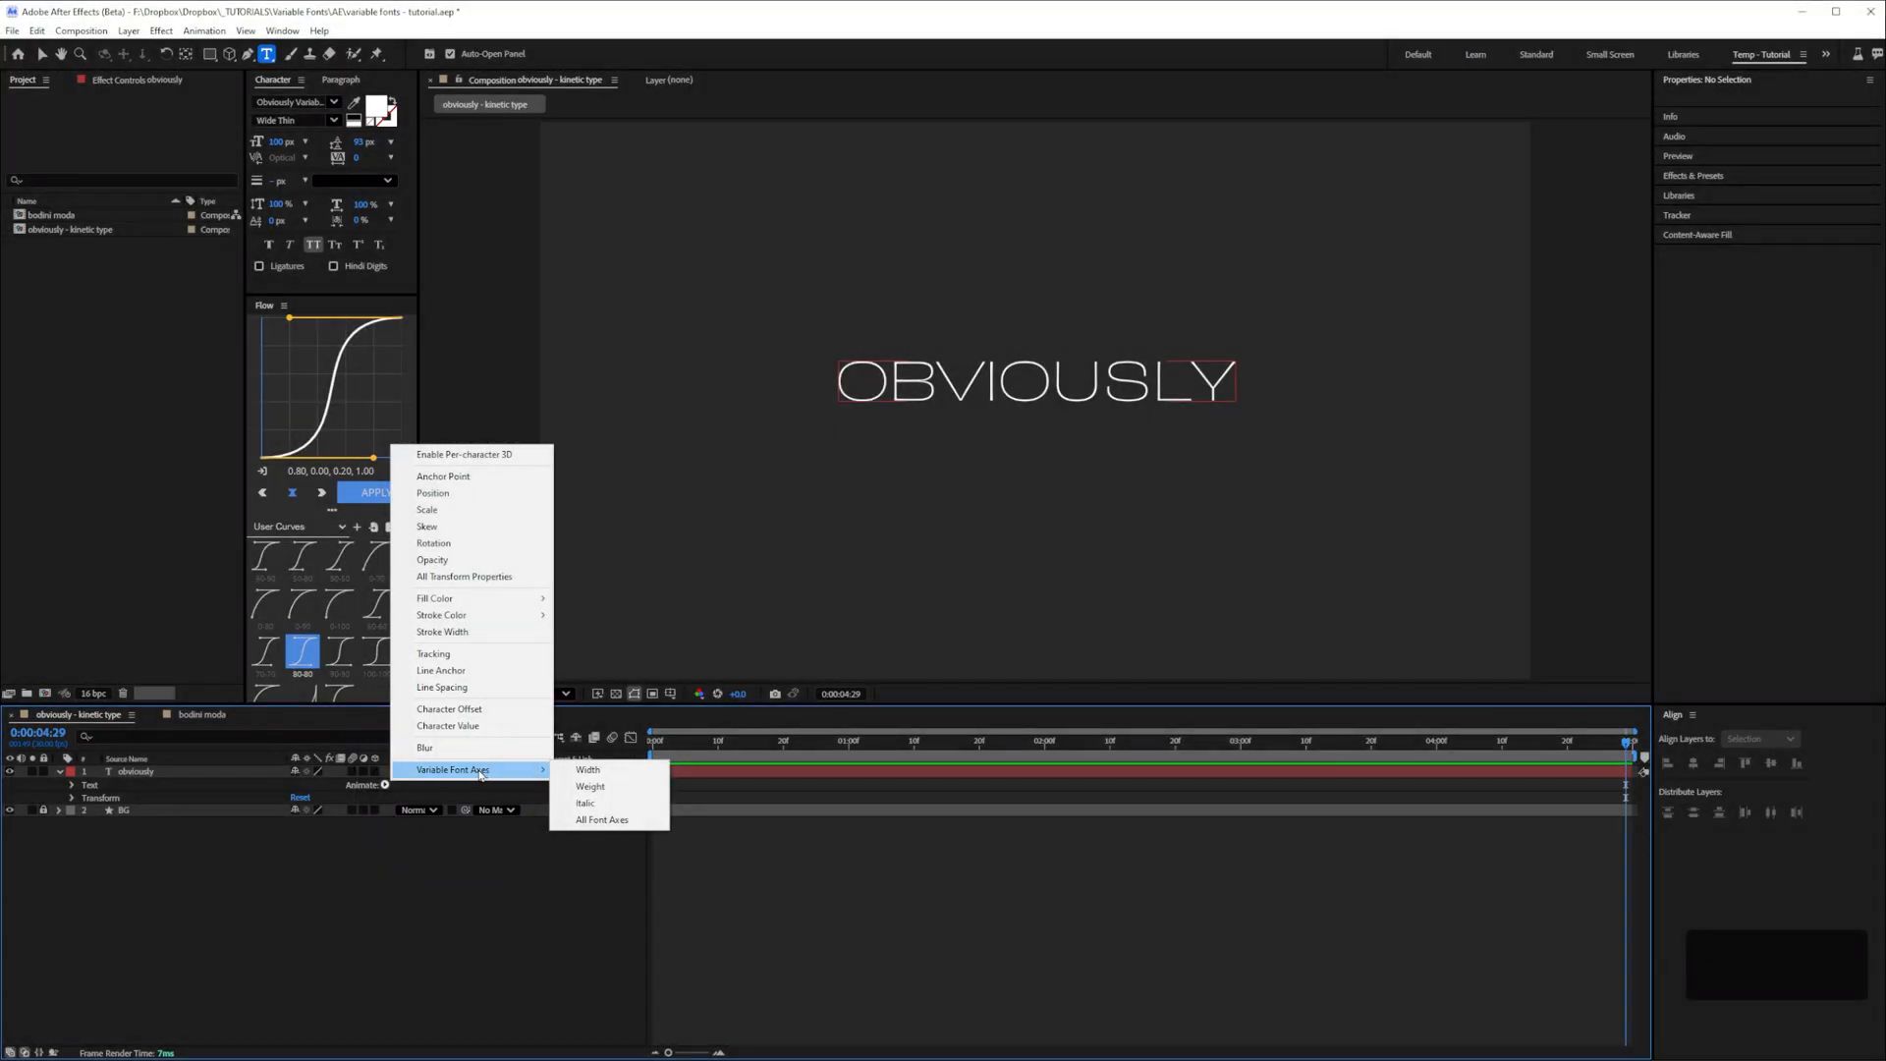
mouse_move(587, 770)
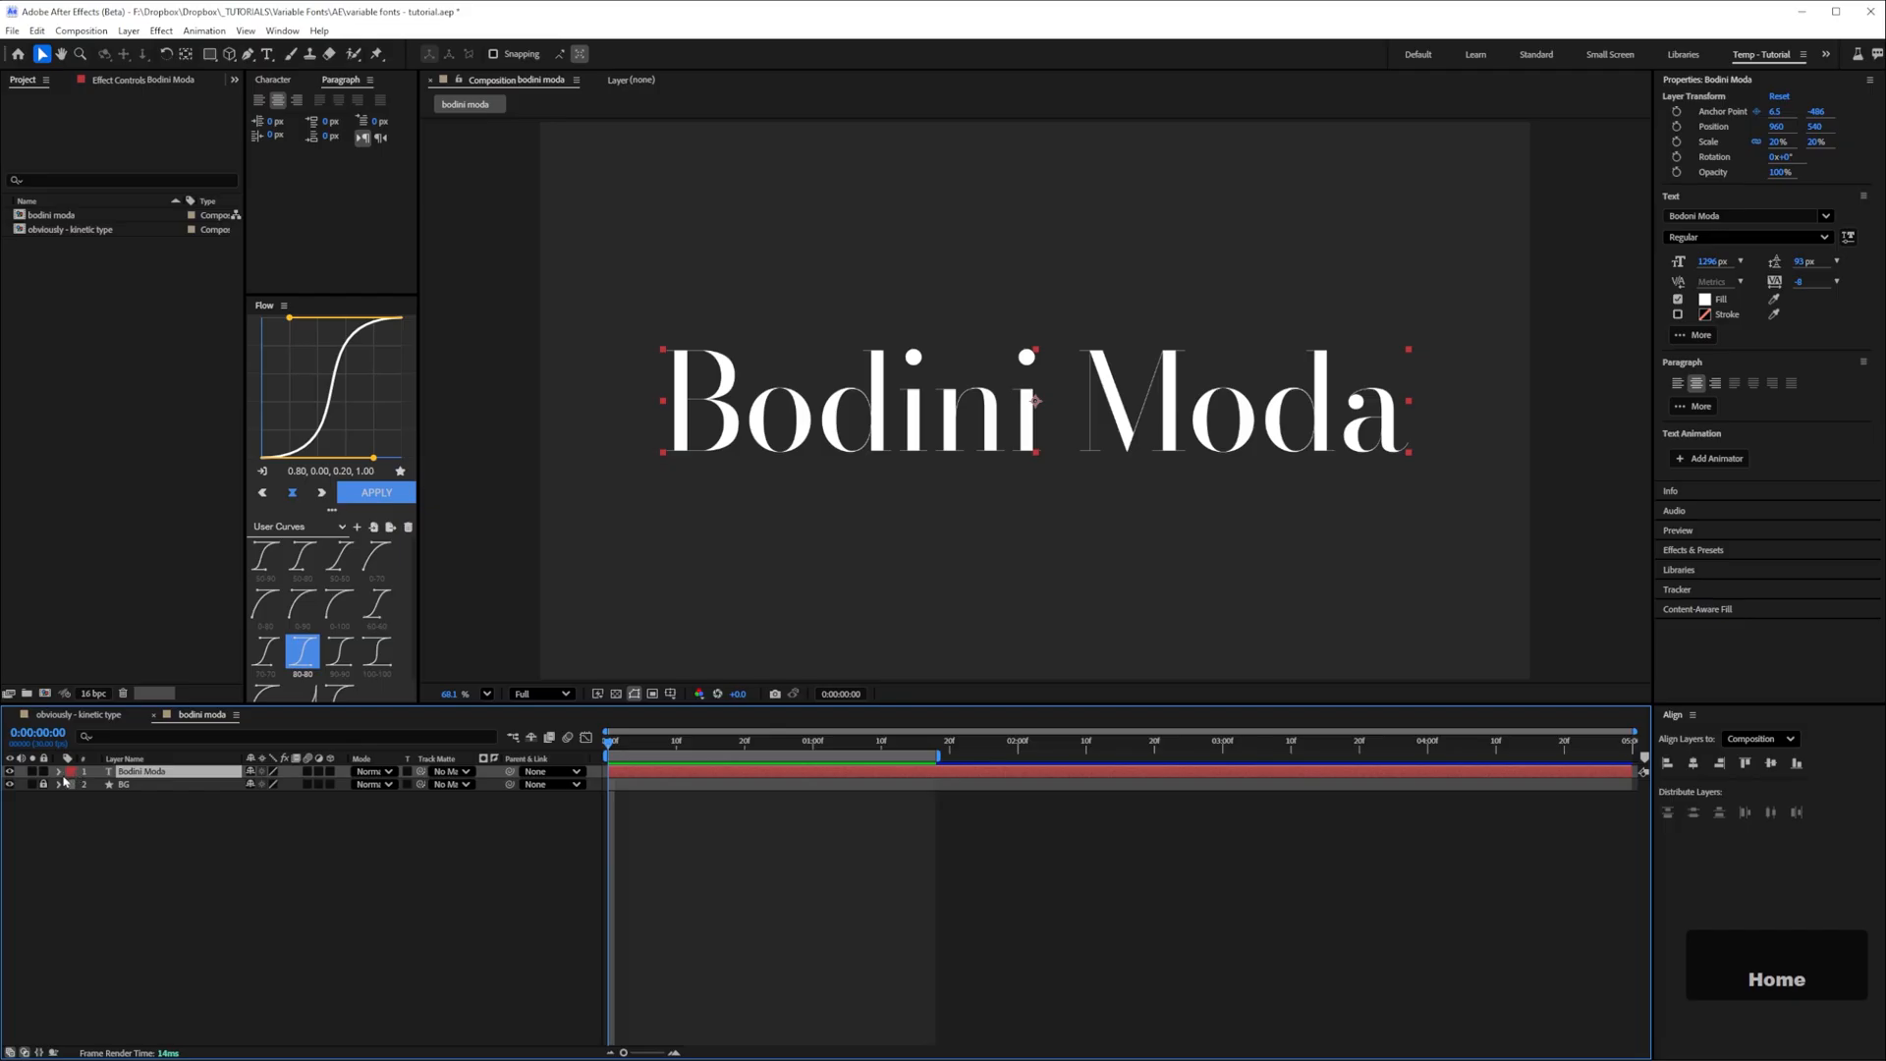
View the Bodini Moda layer's optical size axis animator and return to the kinetic type comp
click(340, 786)
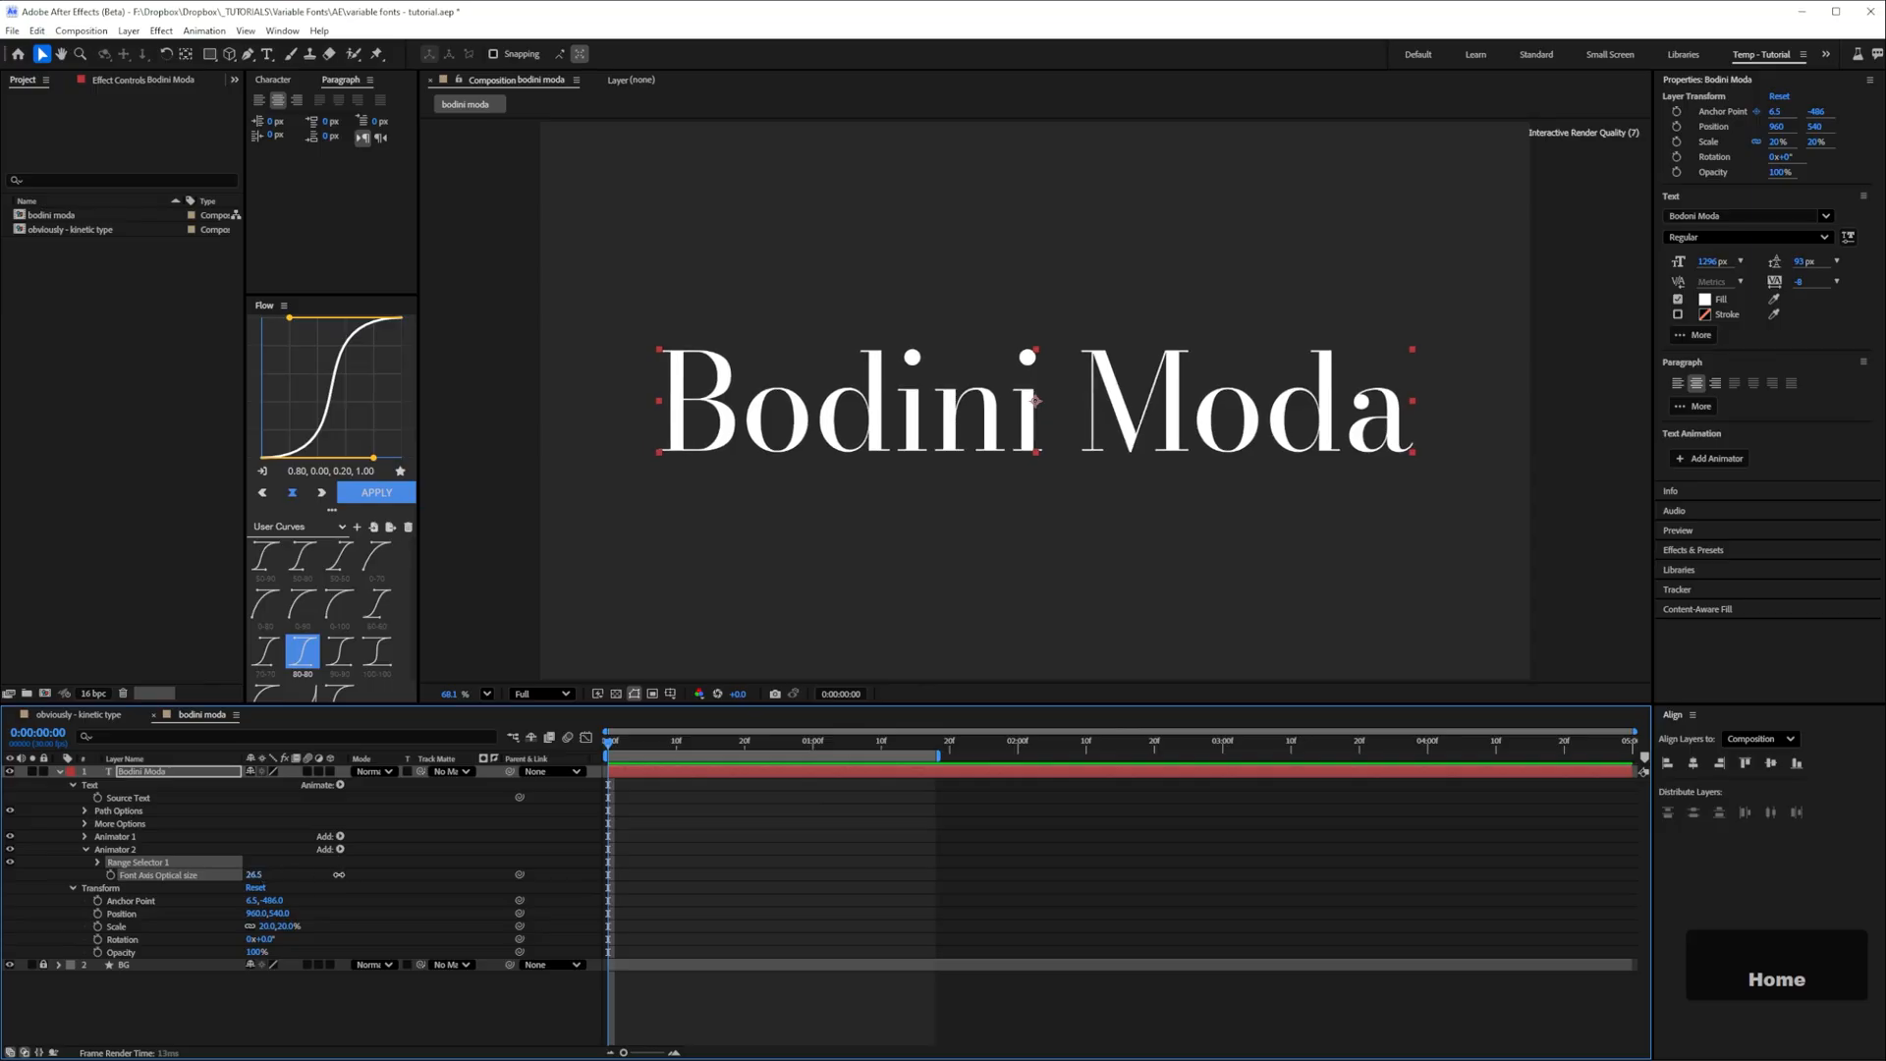
click(75, 715)
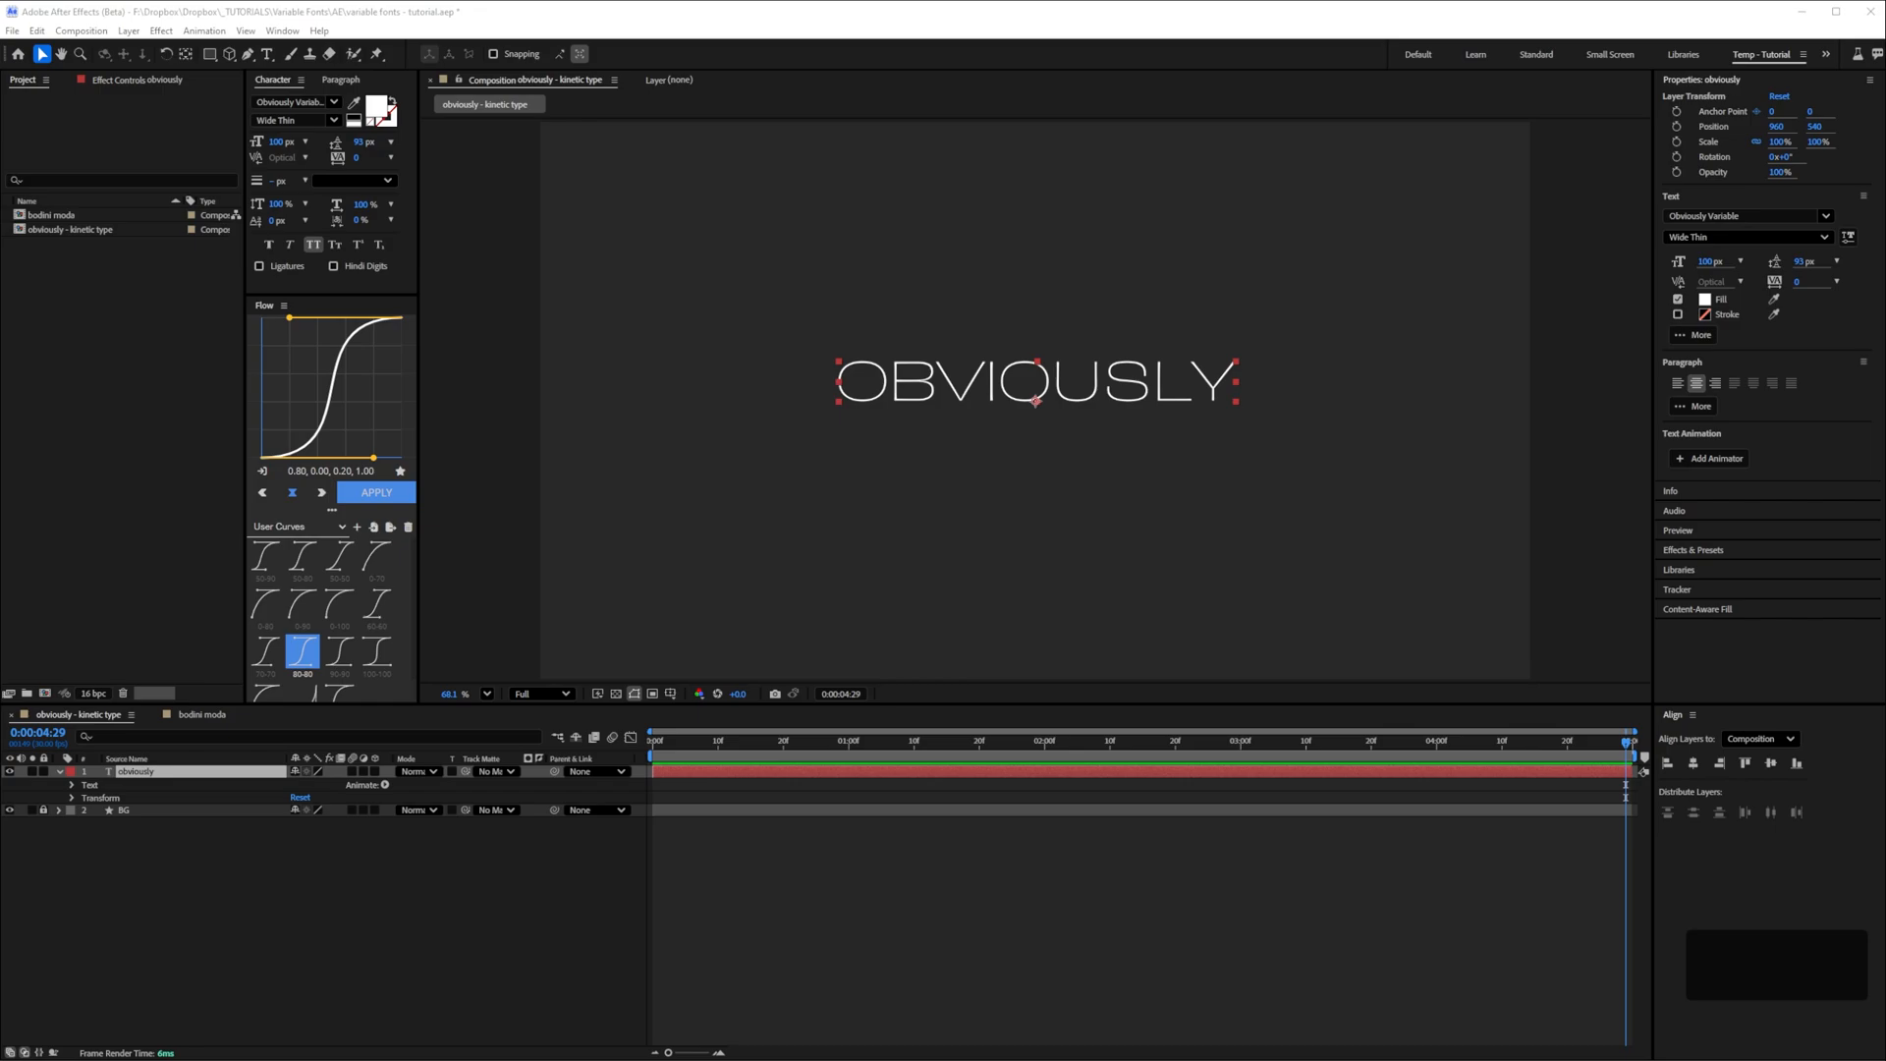
mouse_move(385, 790)
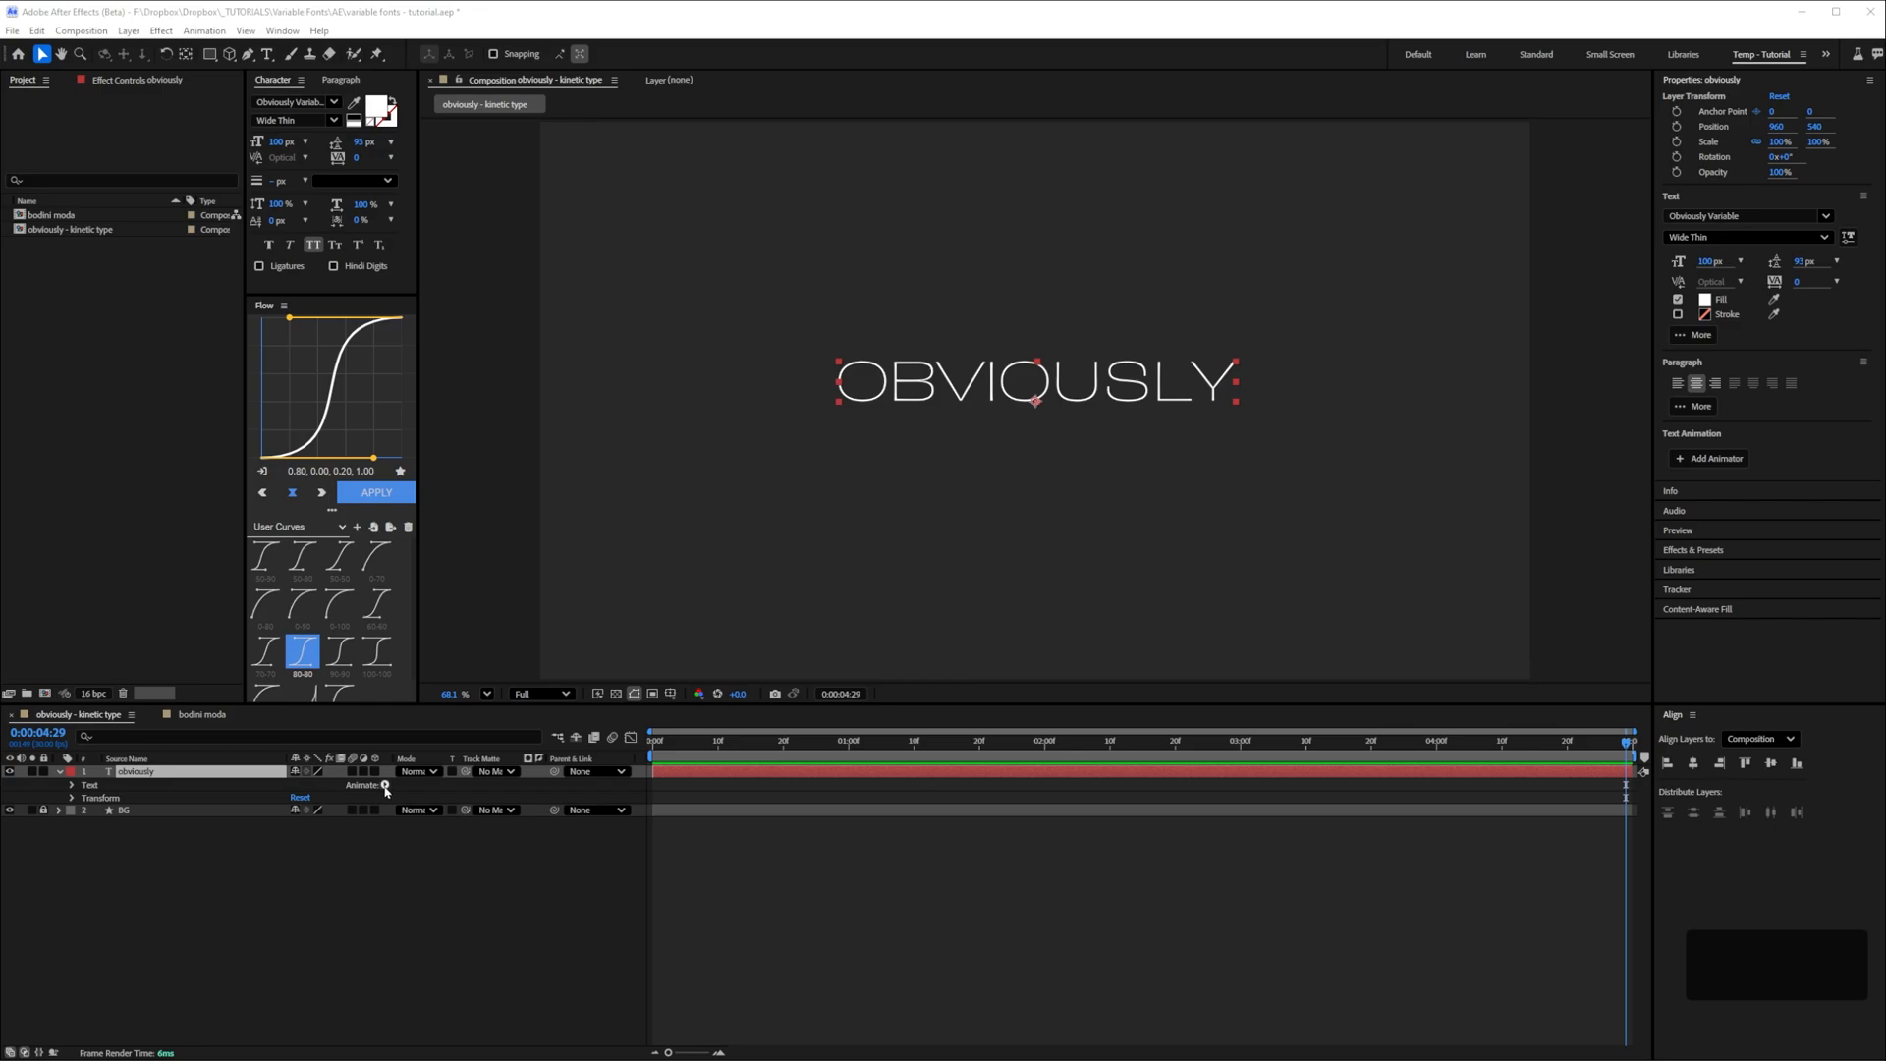
Add an All Font Axes animator to OBVIOUSLY with width 40, weight 900 and italic 1
click(385, 785)
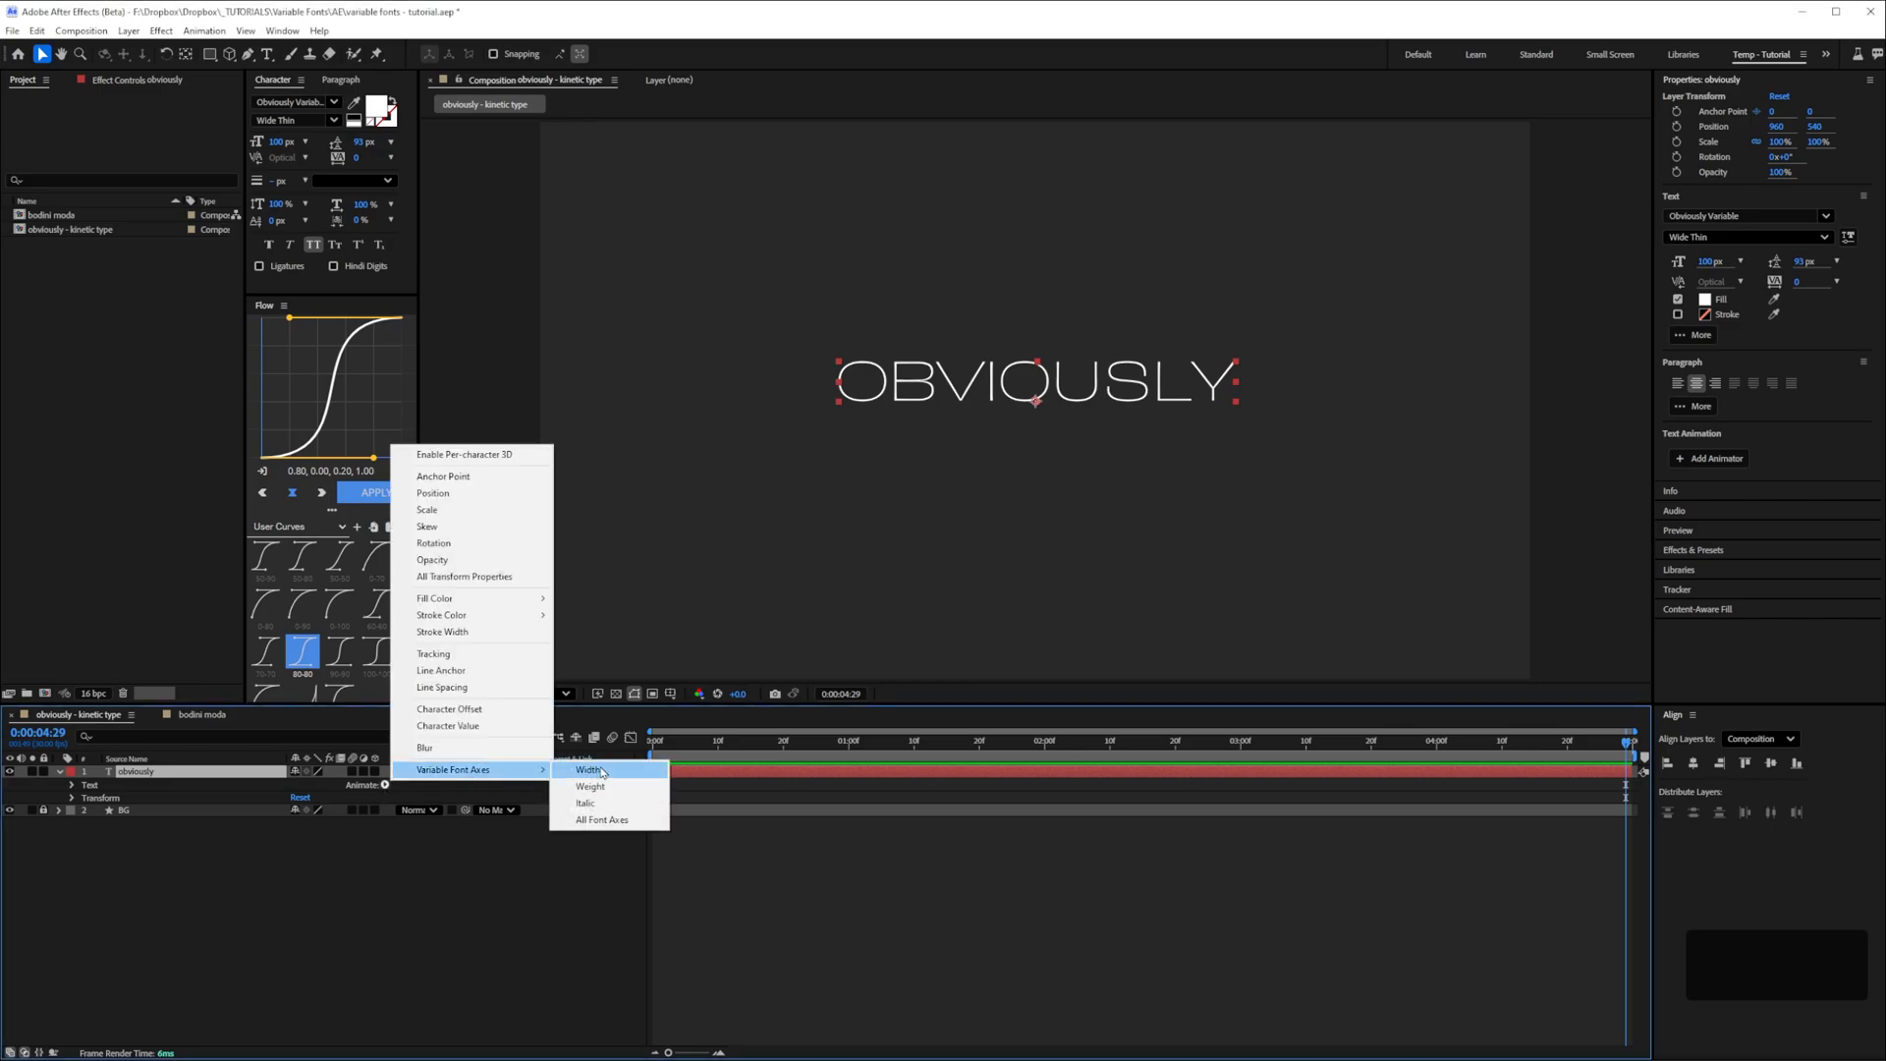
mouse_move(601, 819)
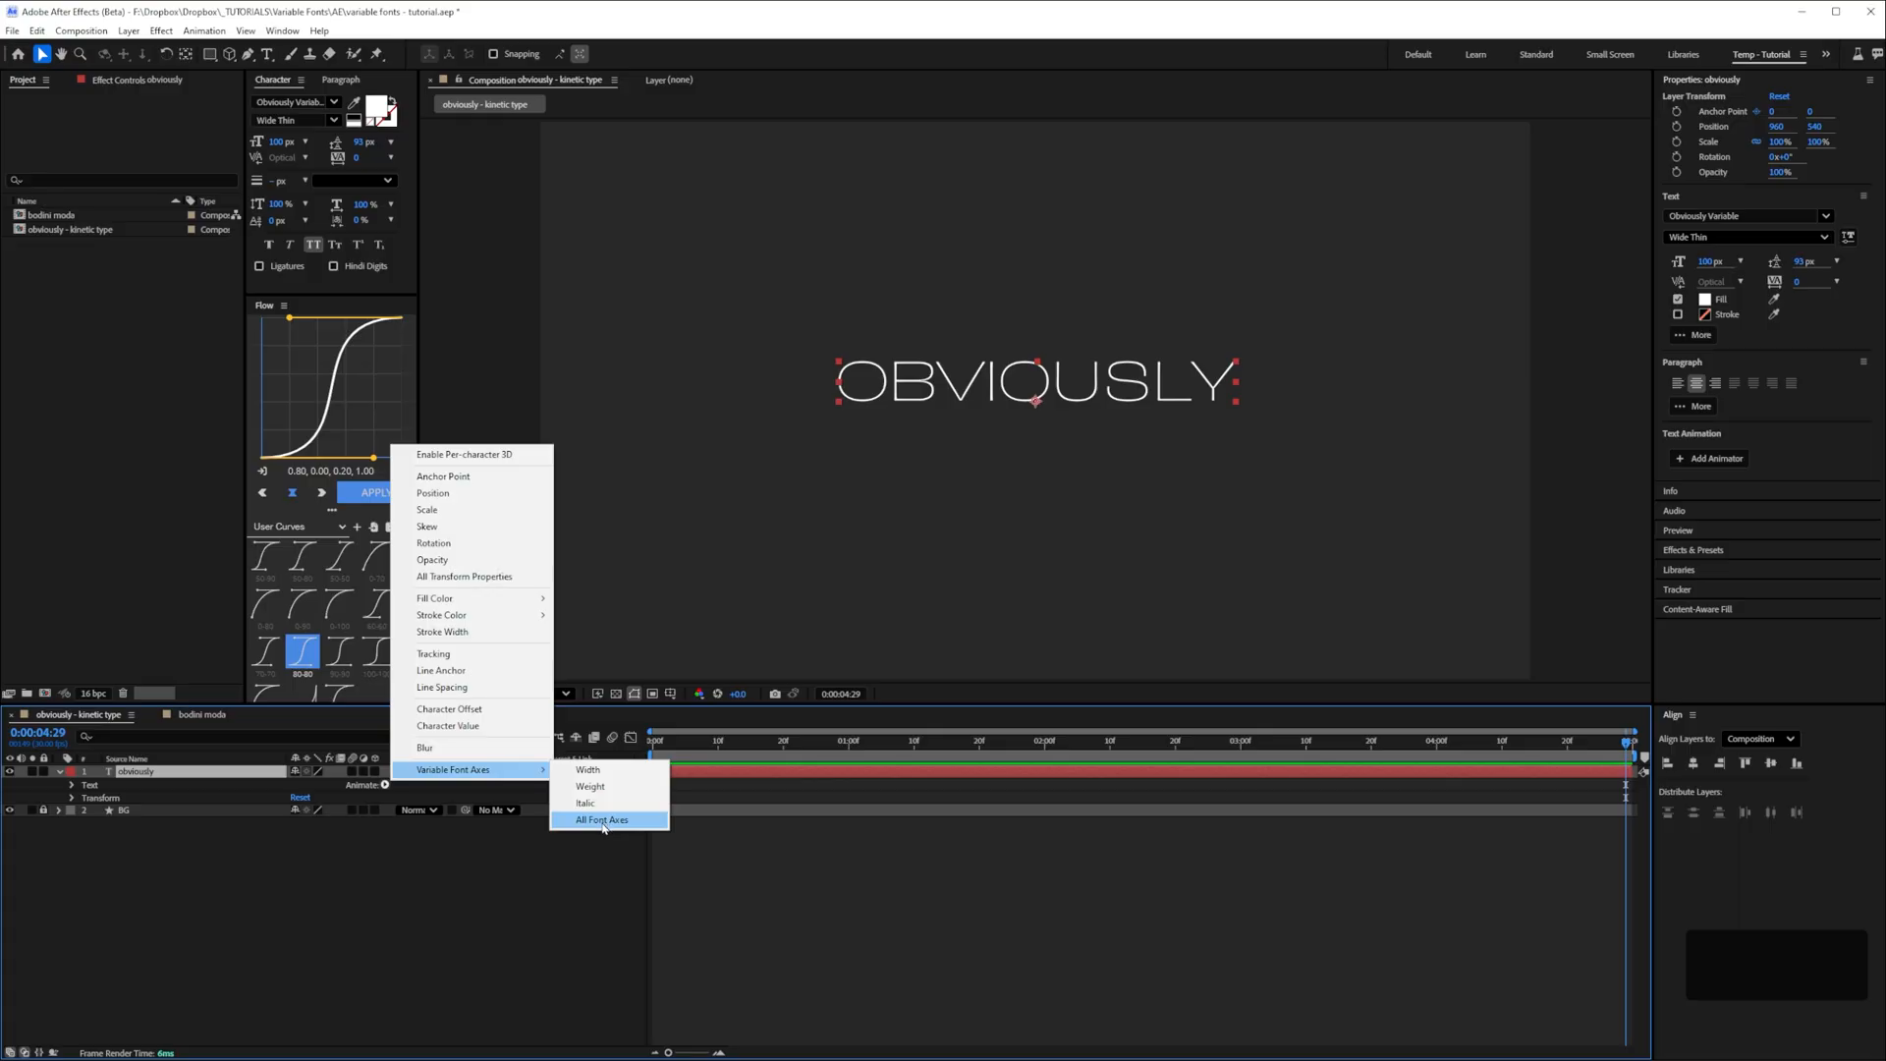
click(601, 819)
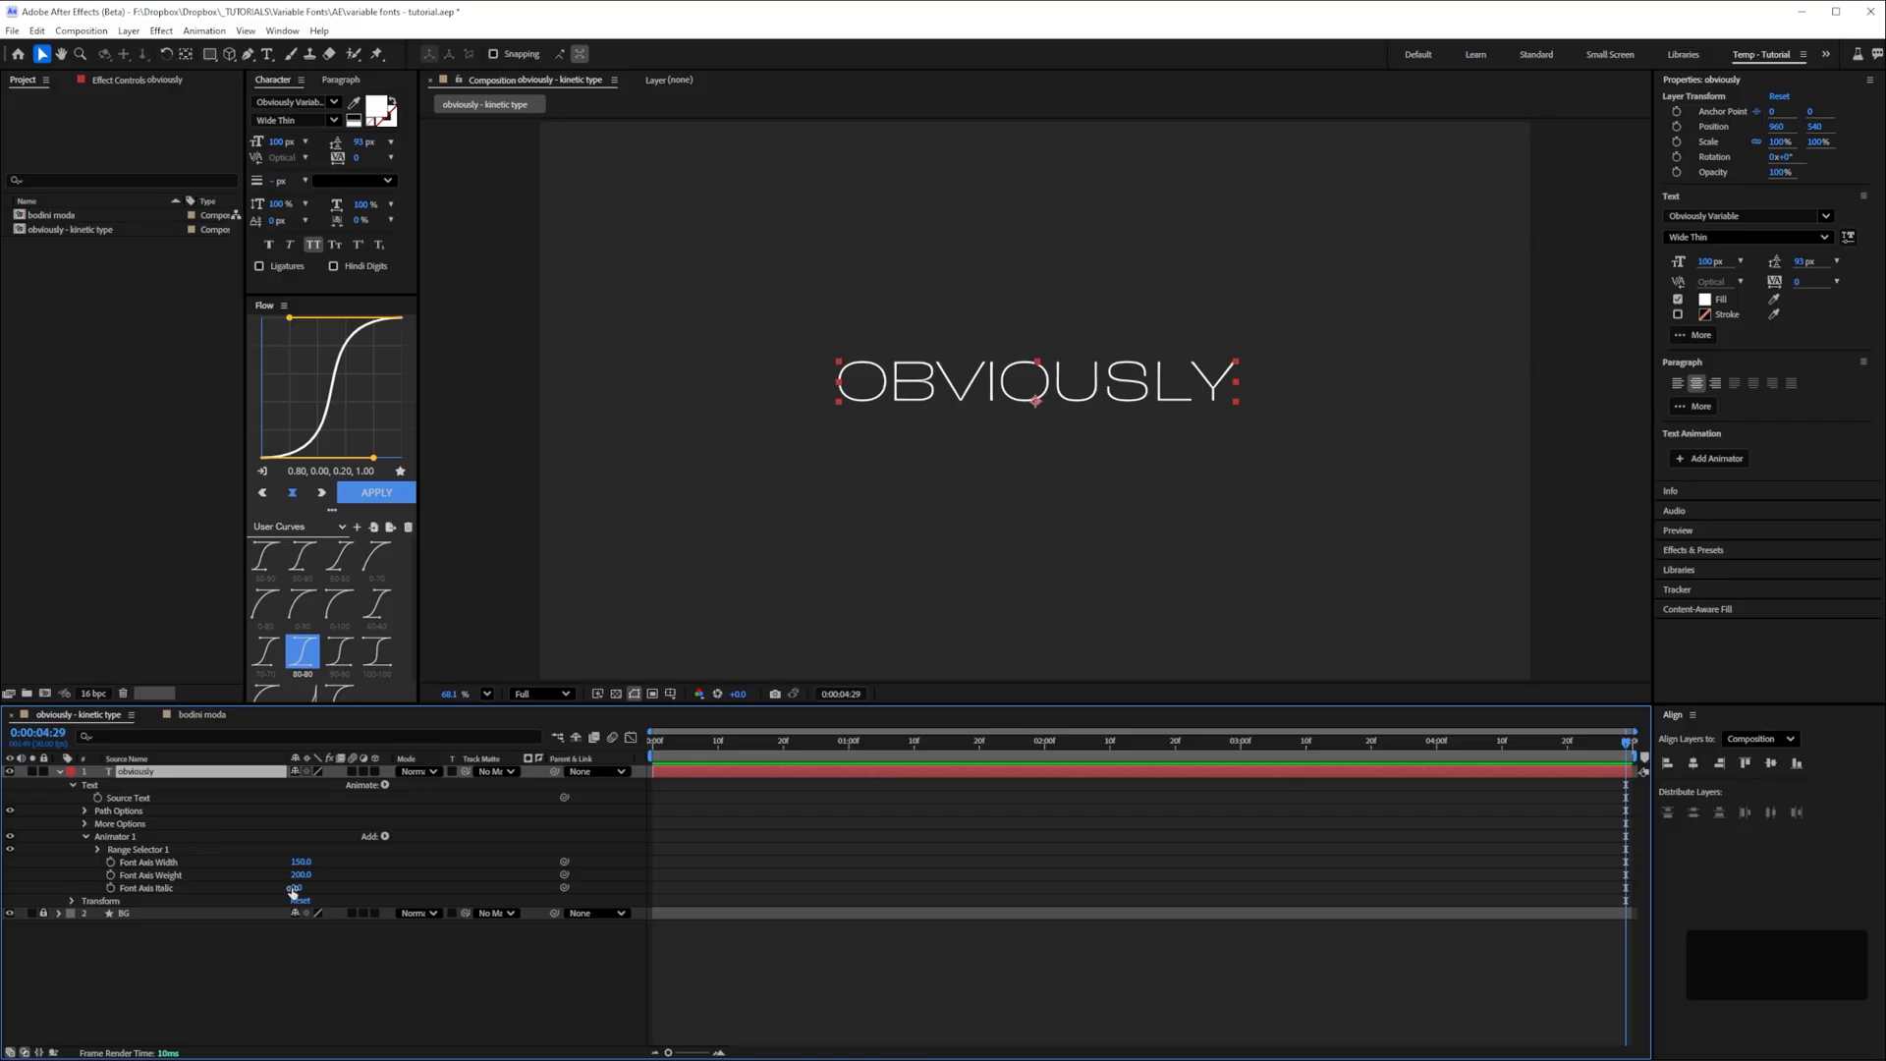
double_click(300, 861)
text(60)
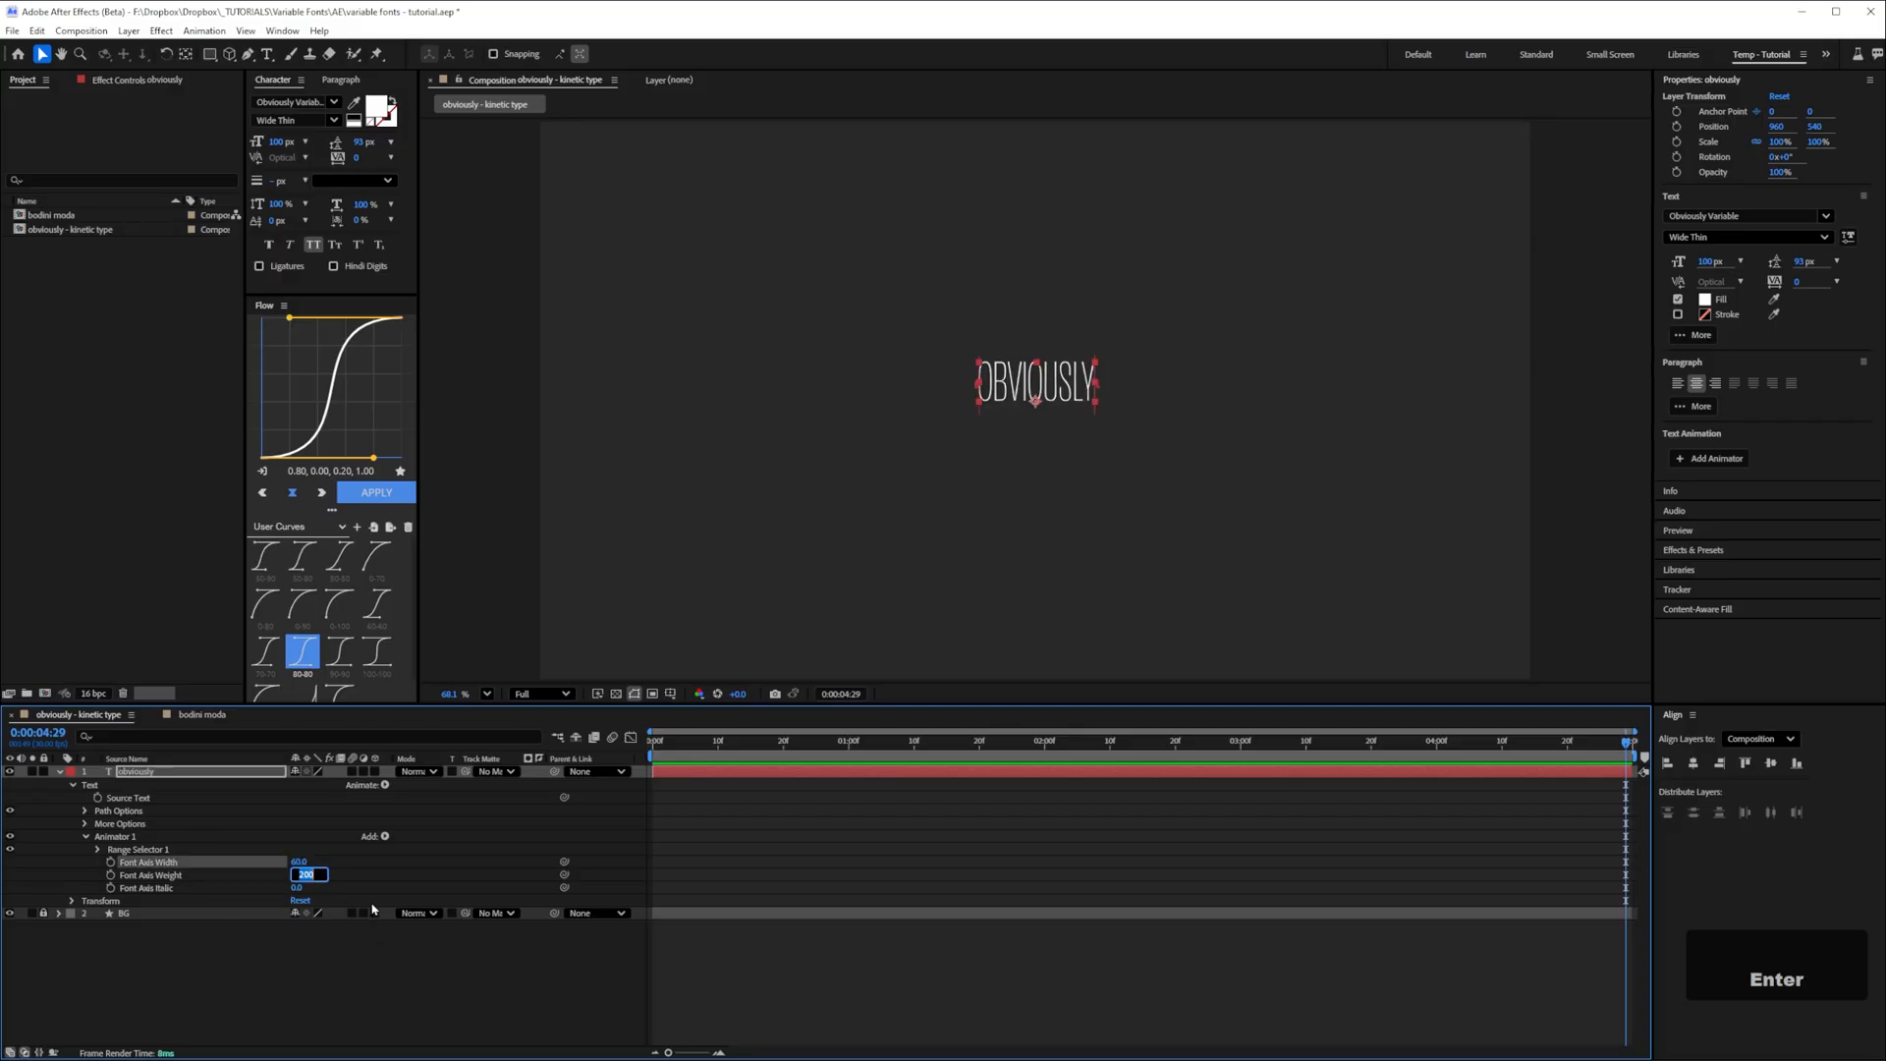
text(900.0)
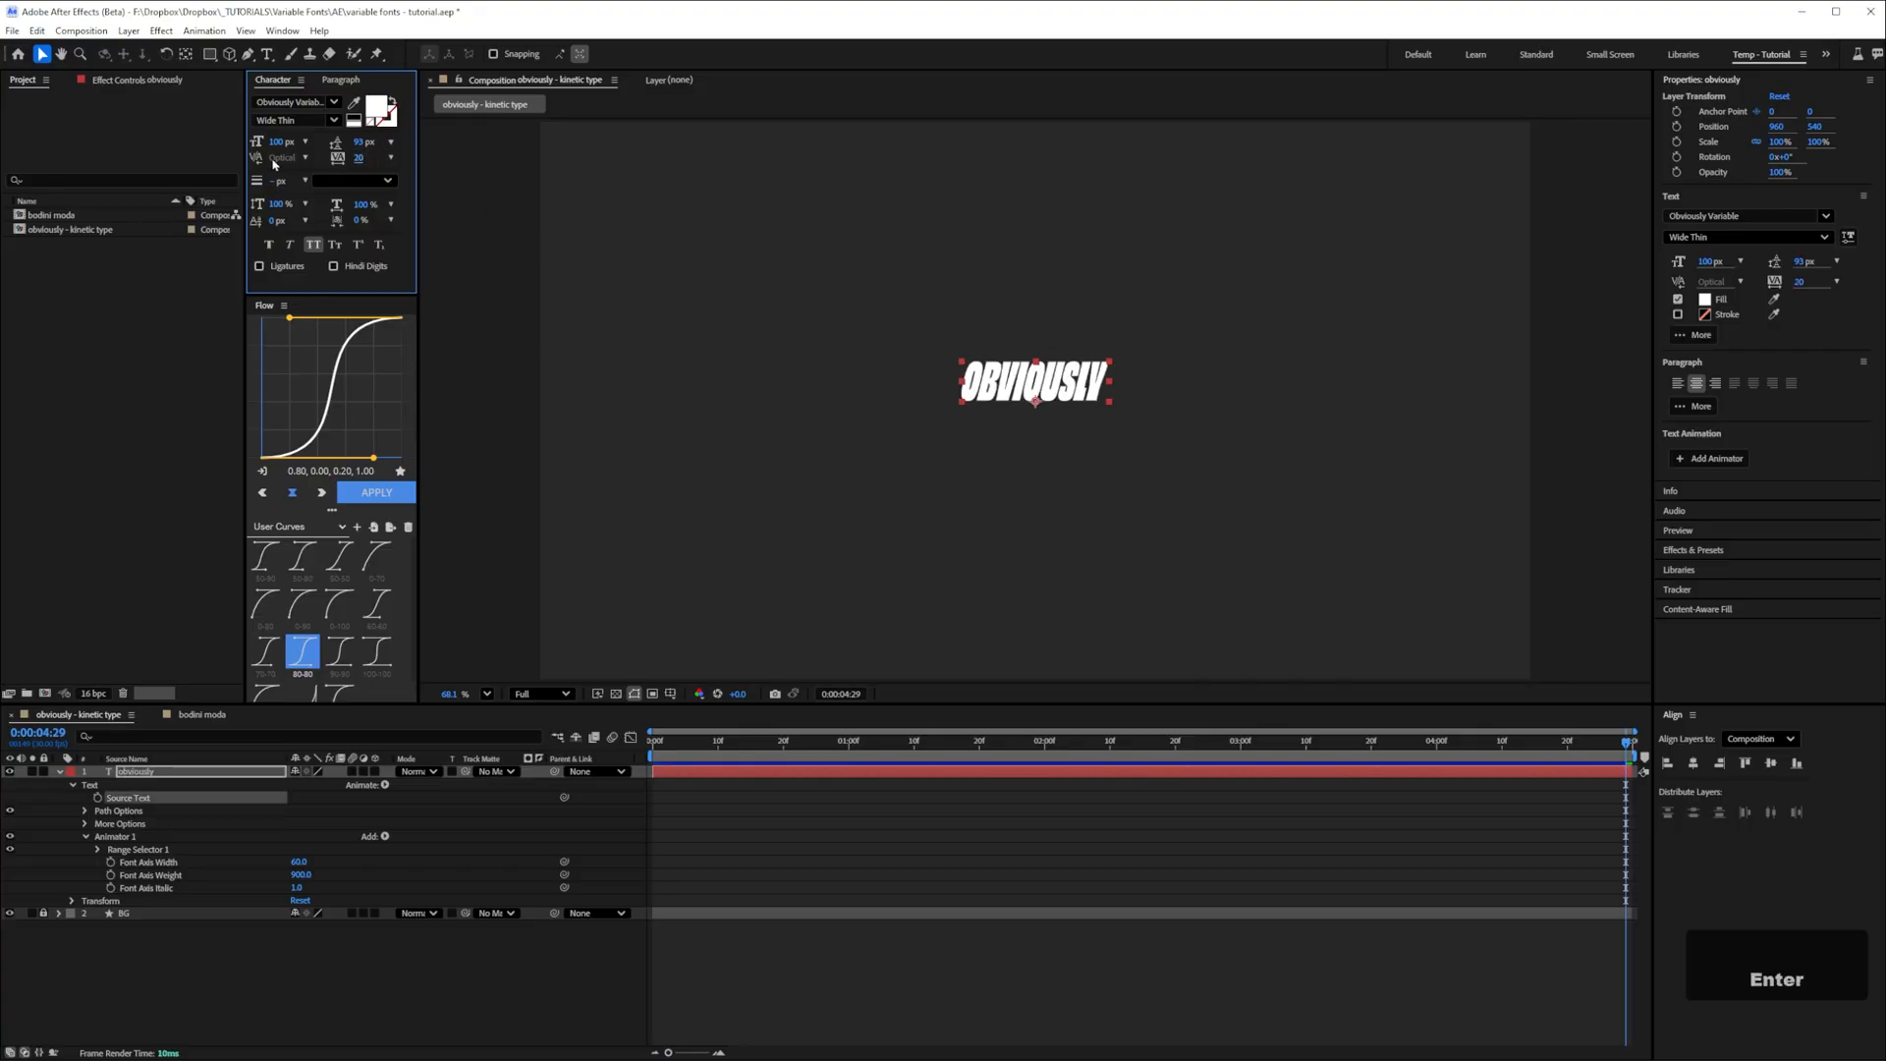
click(375, 652)
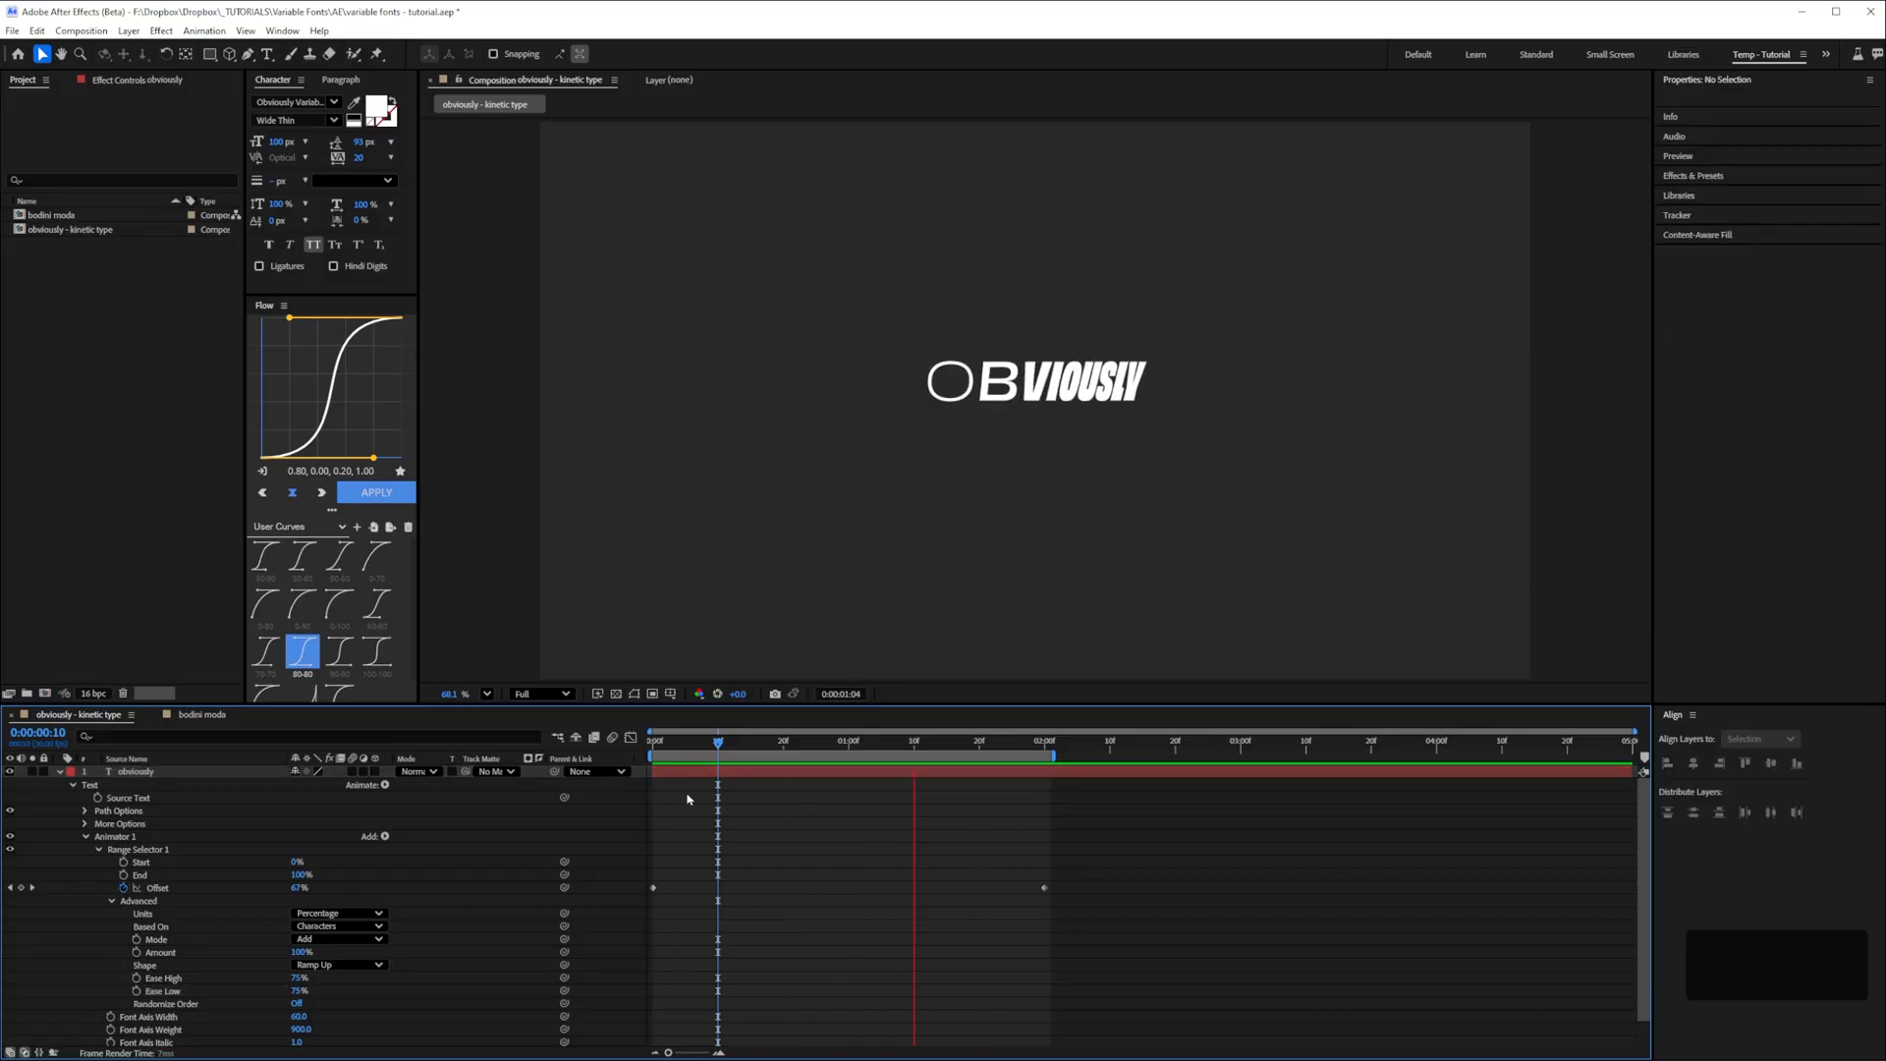
Bring up the composition settings (1920×1080, 30 fps, 5 s duration) with Ctrl+K
key(ctrl+k)
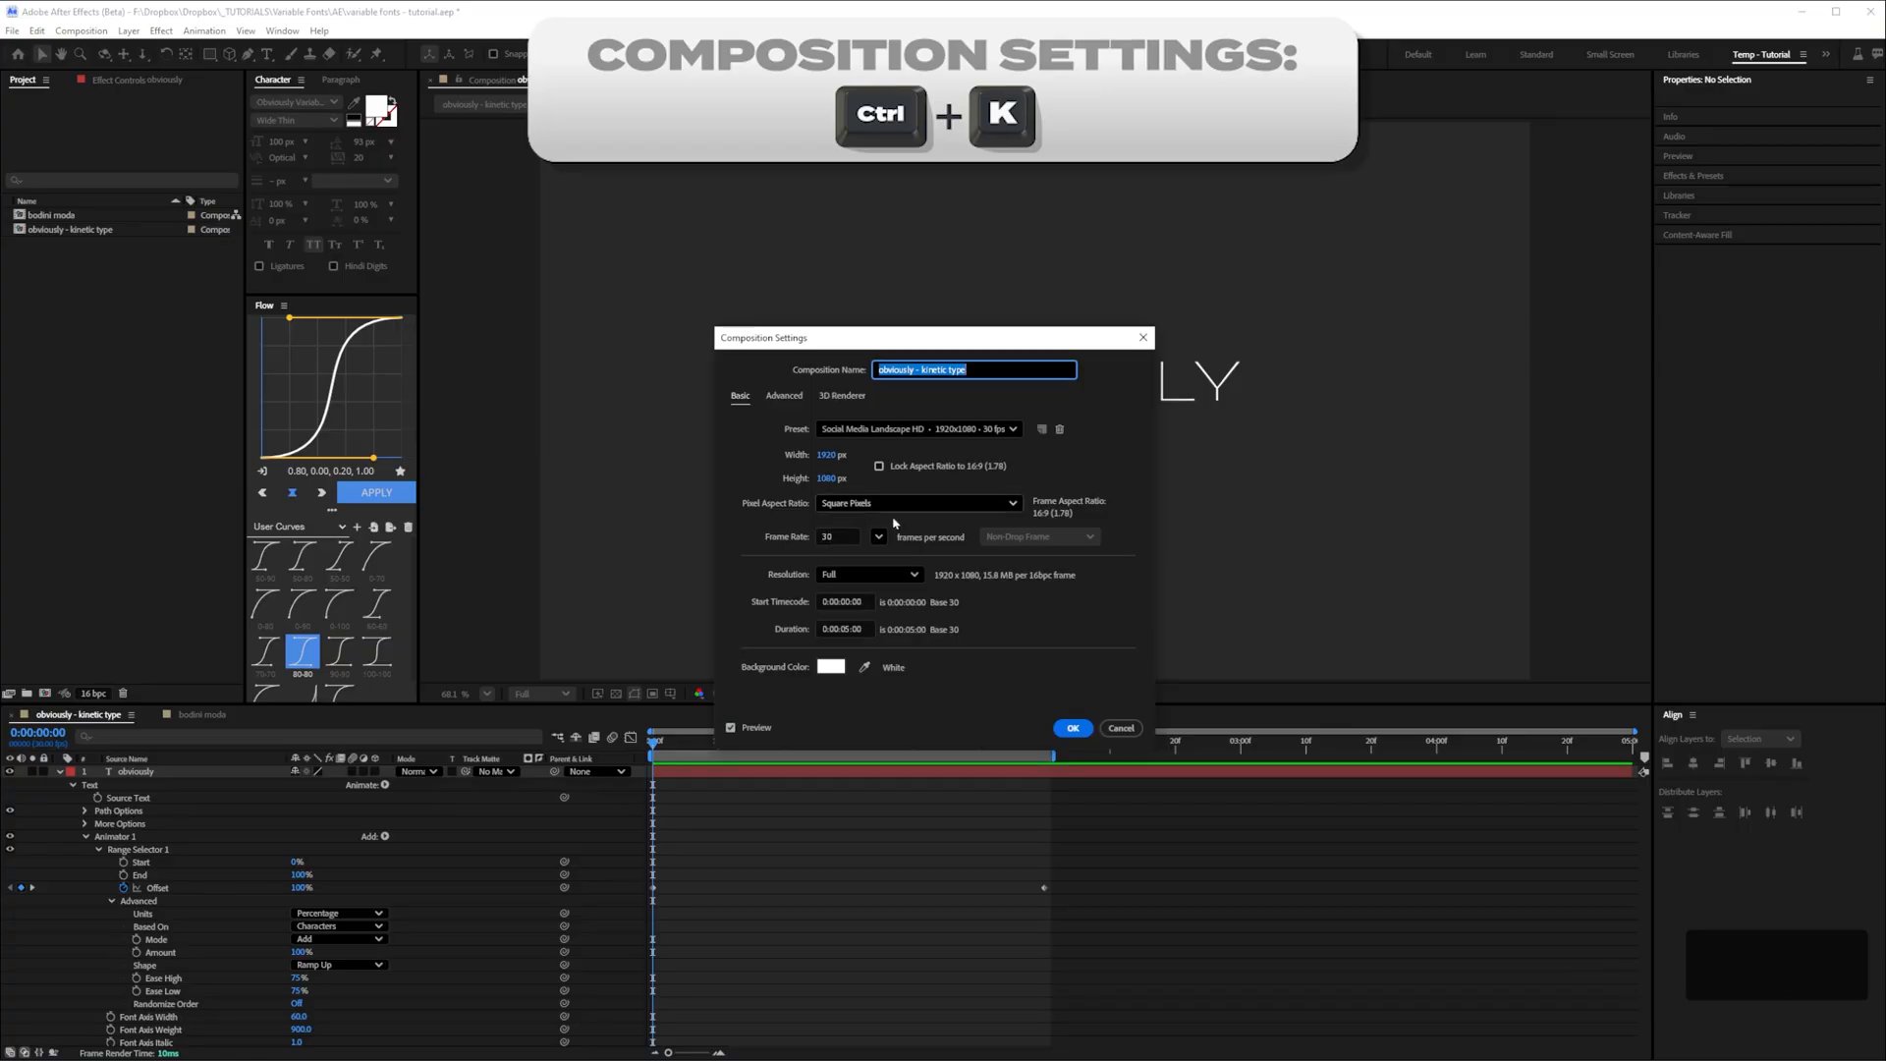
Switch the time display to frame counts and rename Animator 1 to 'Narrow bold'
click(1069, 727)
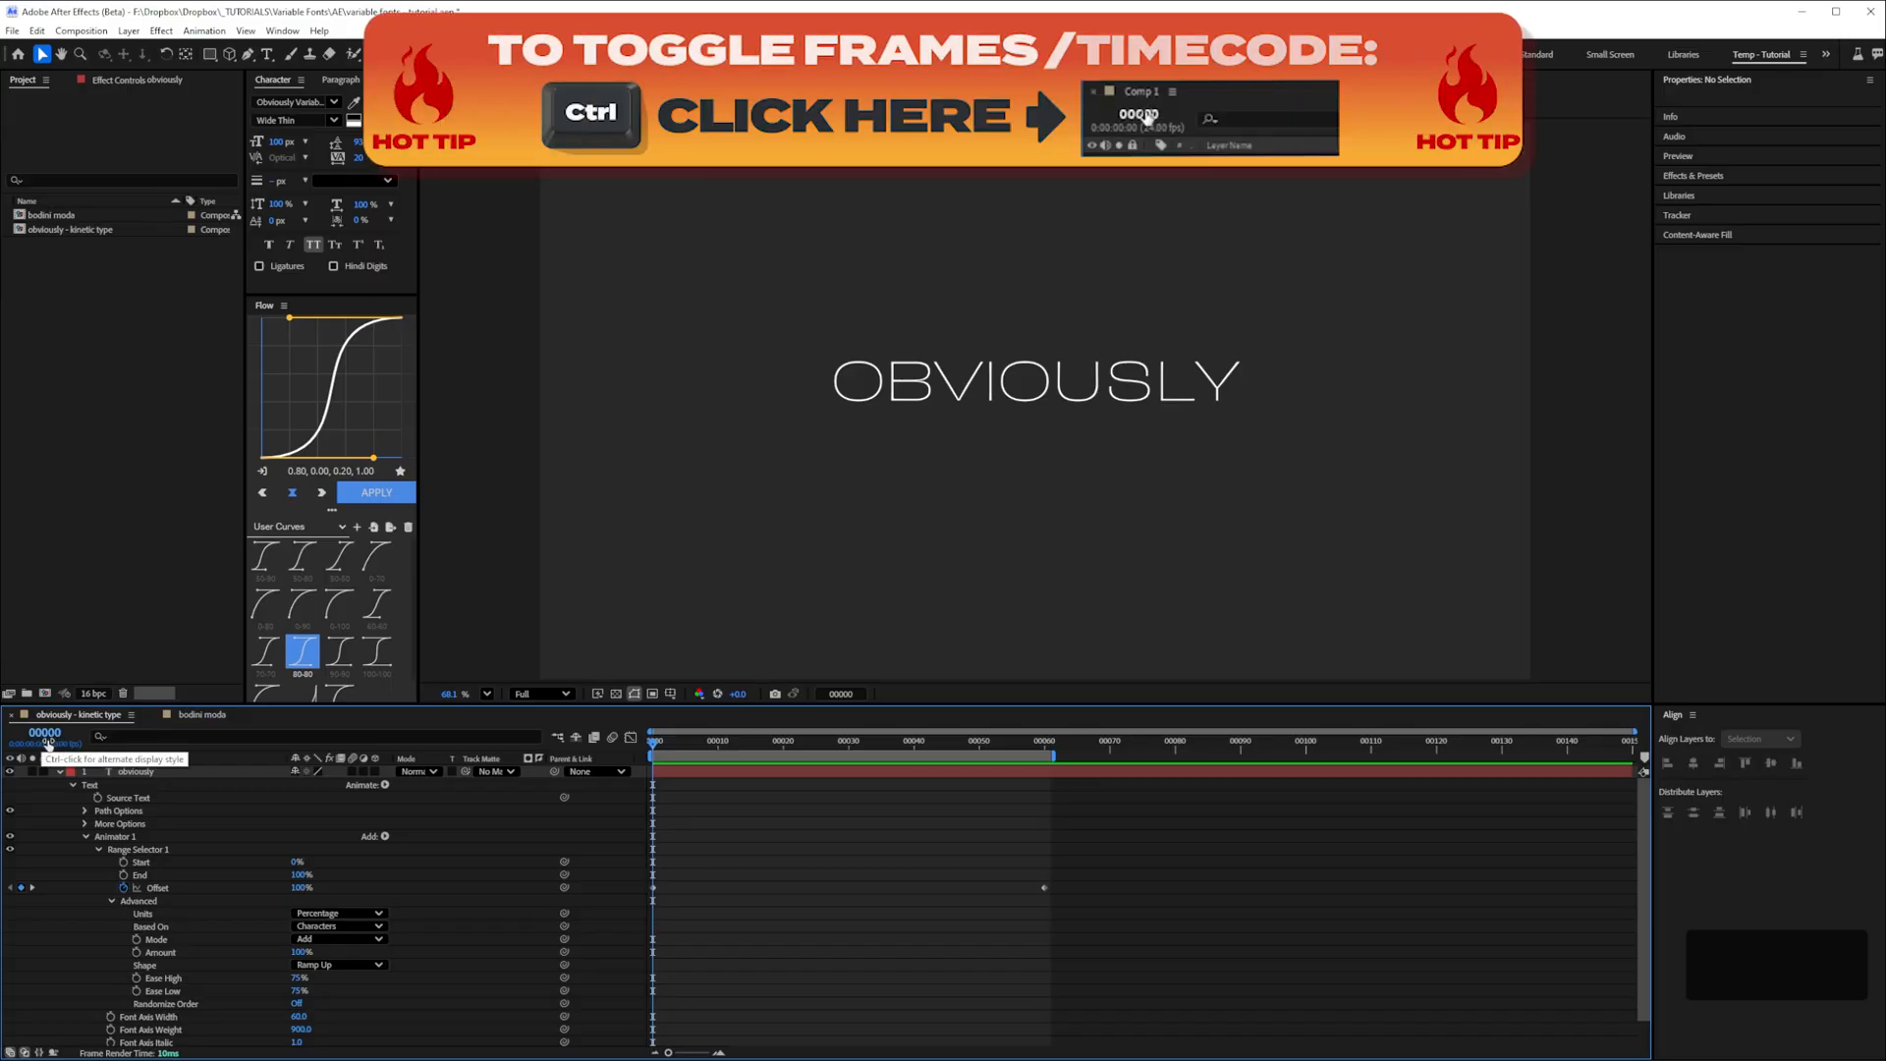
click(1137, 114)
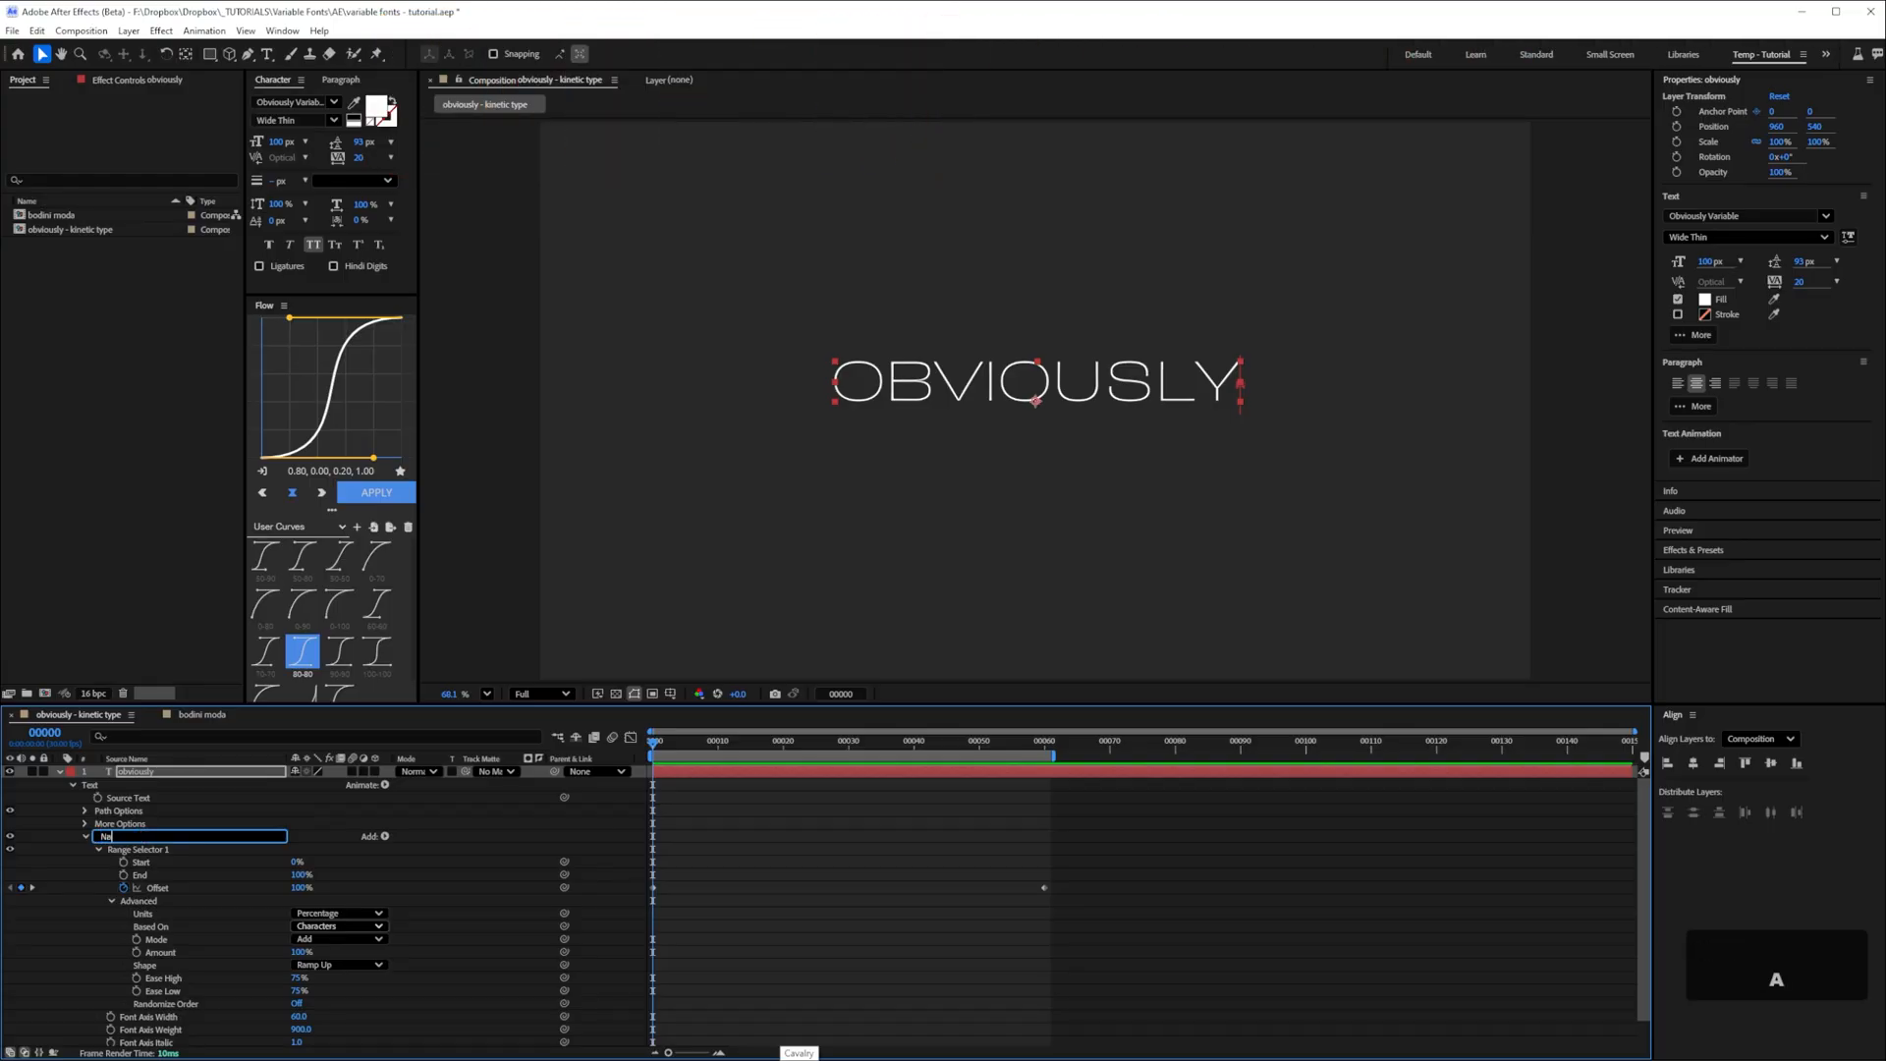
text(Narrow bold)
text(Thin wide)
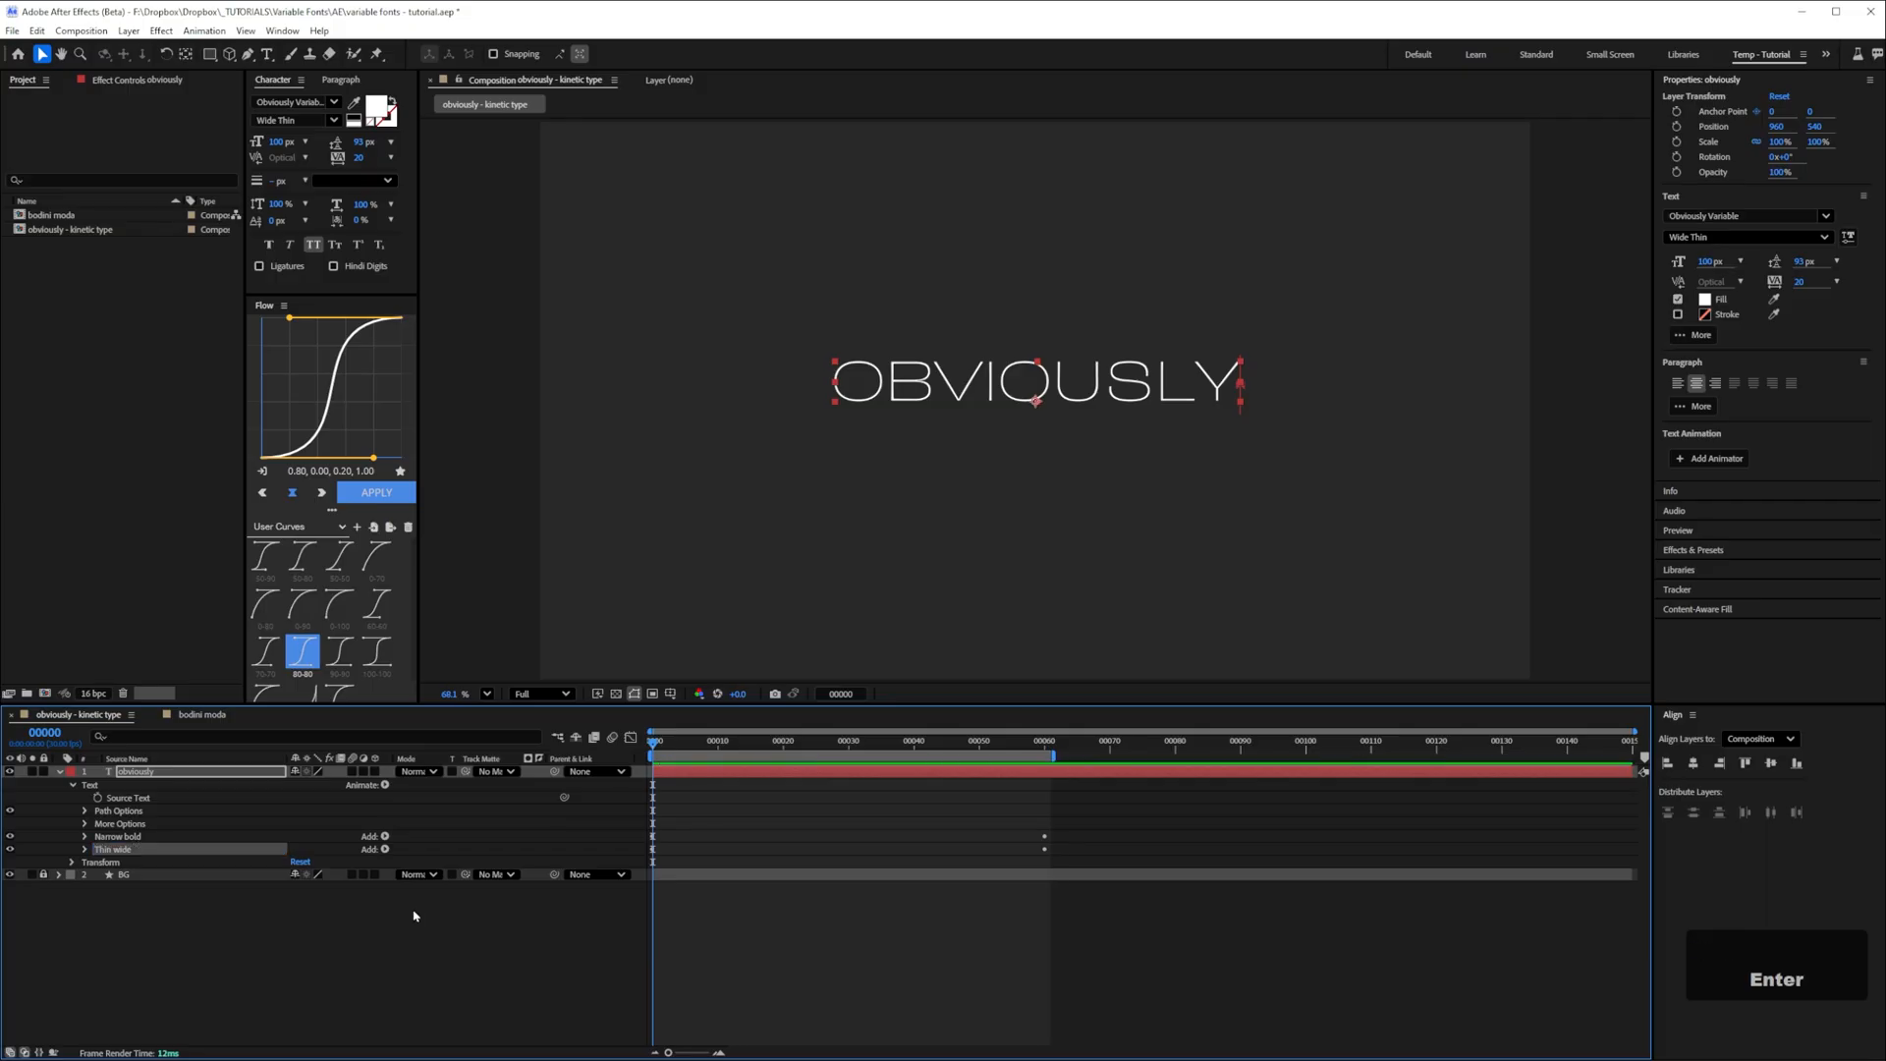
Set the Thin wide animator's width to 200 and keyframe its range selector offset across the letters
click(85, 848)
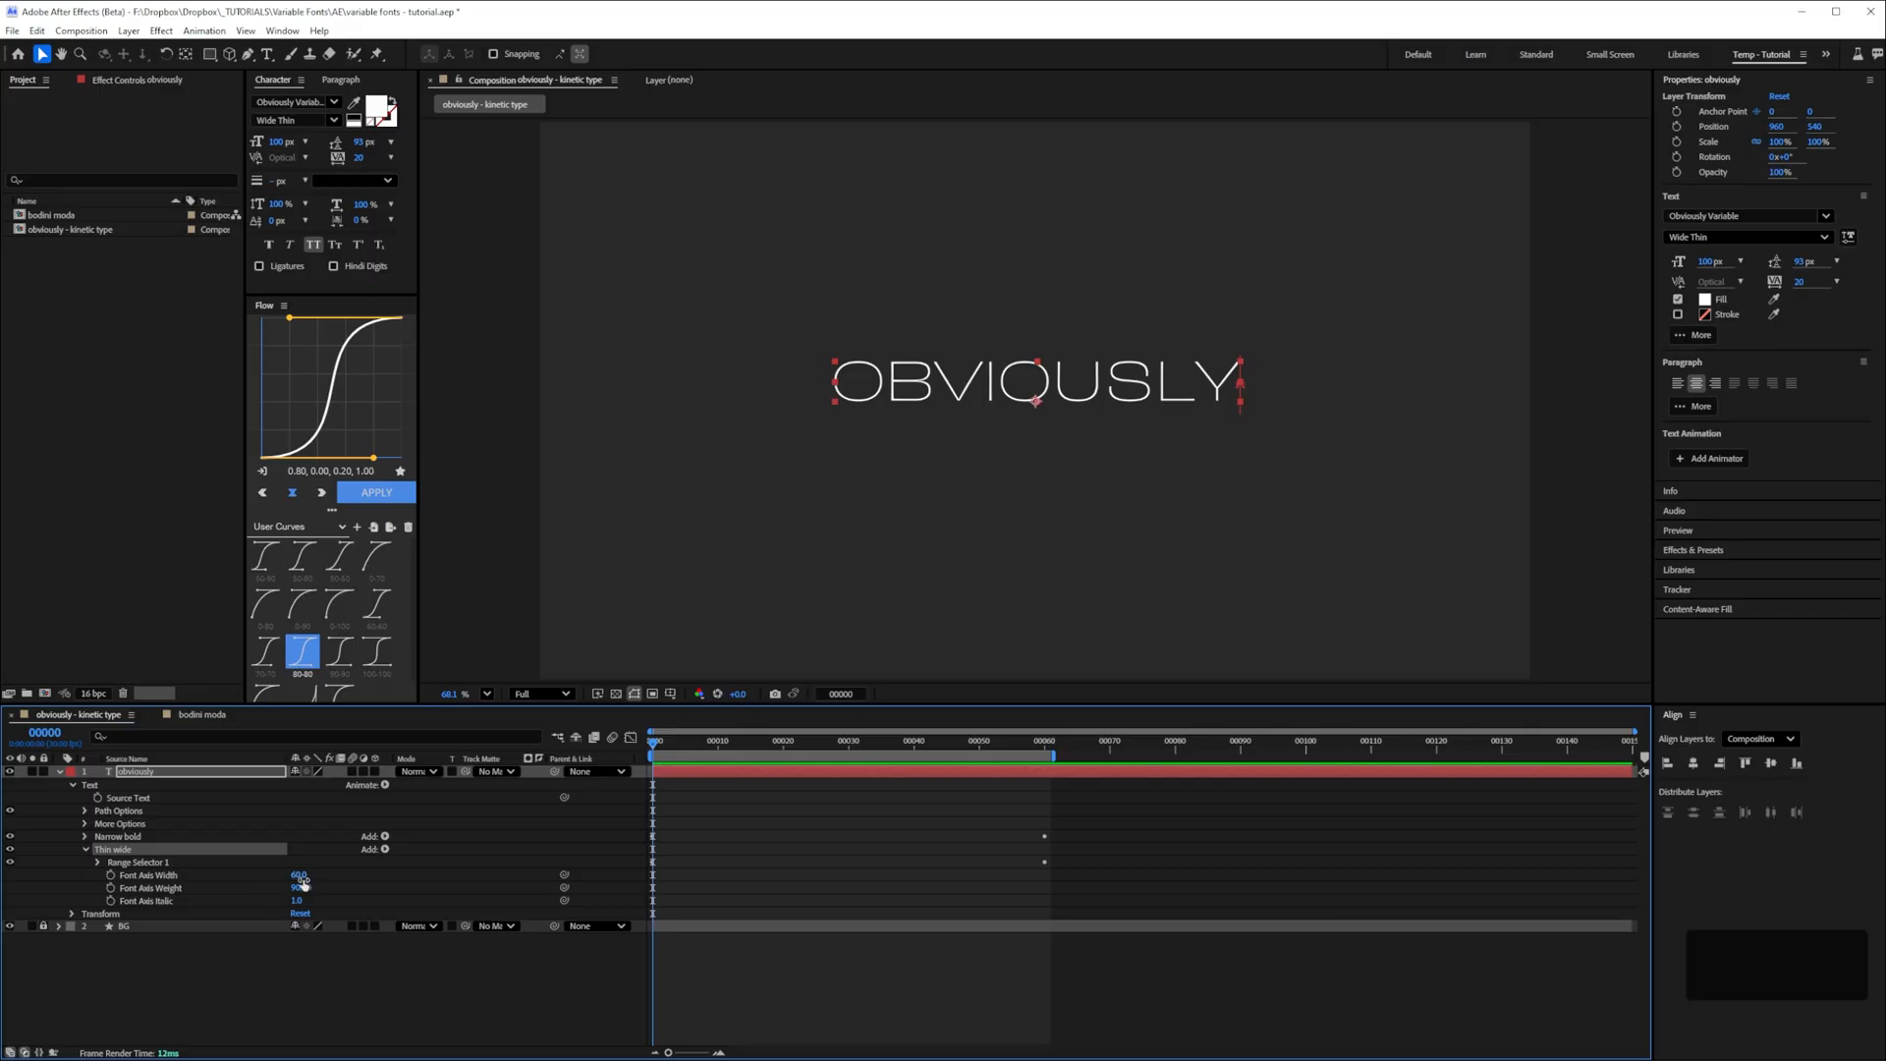
double_click(296, 874)
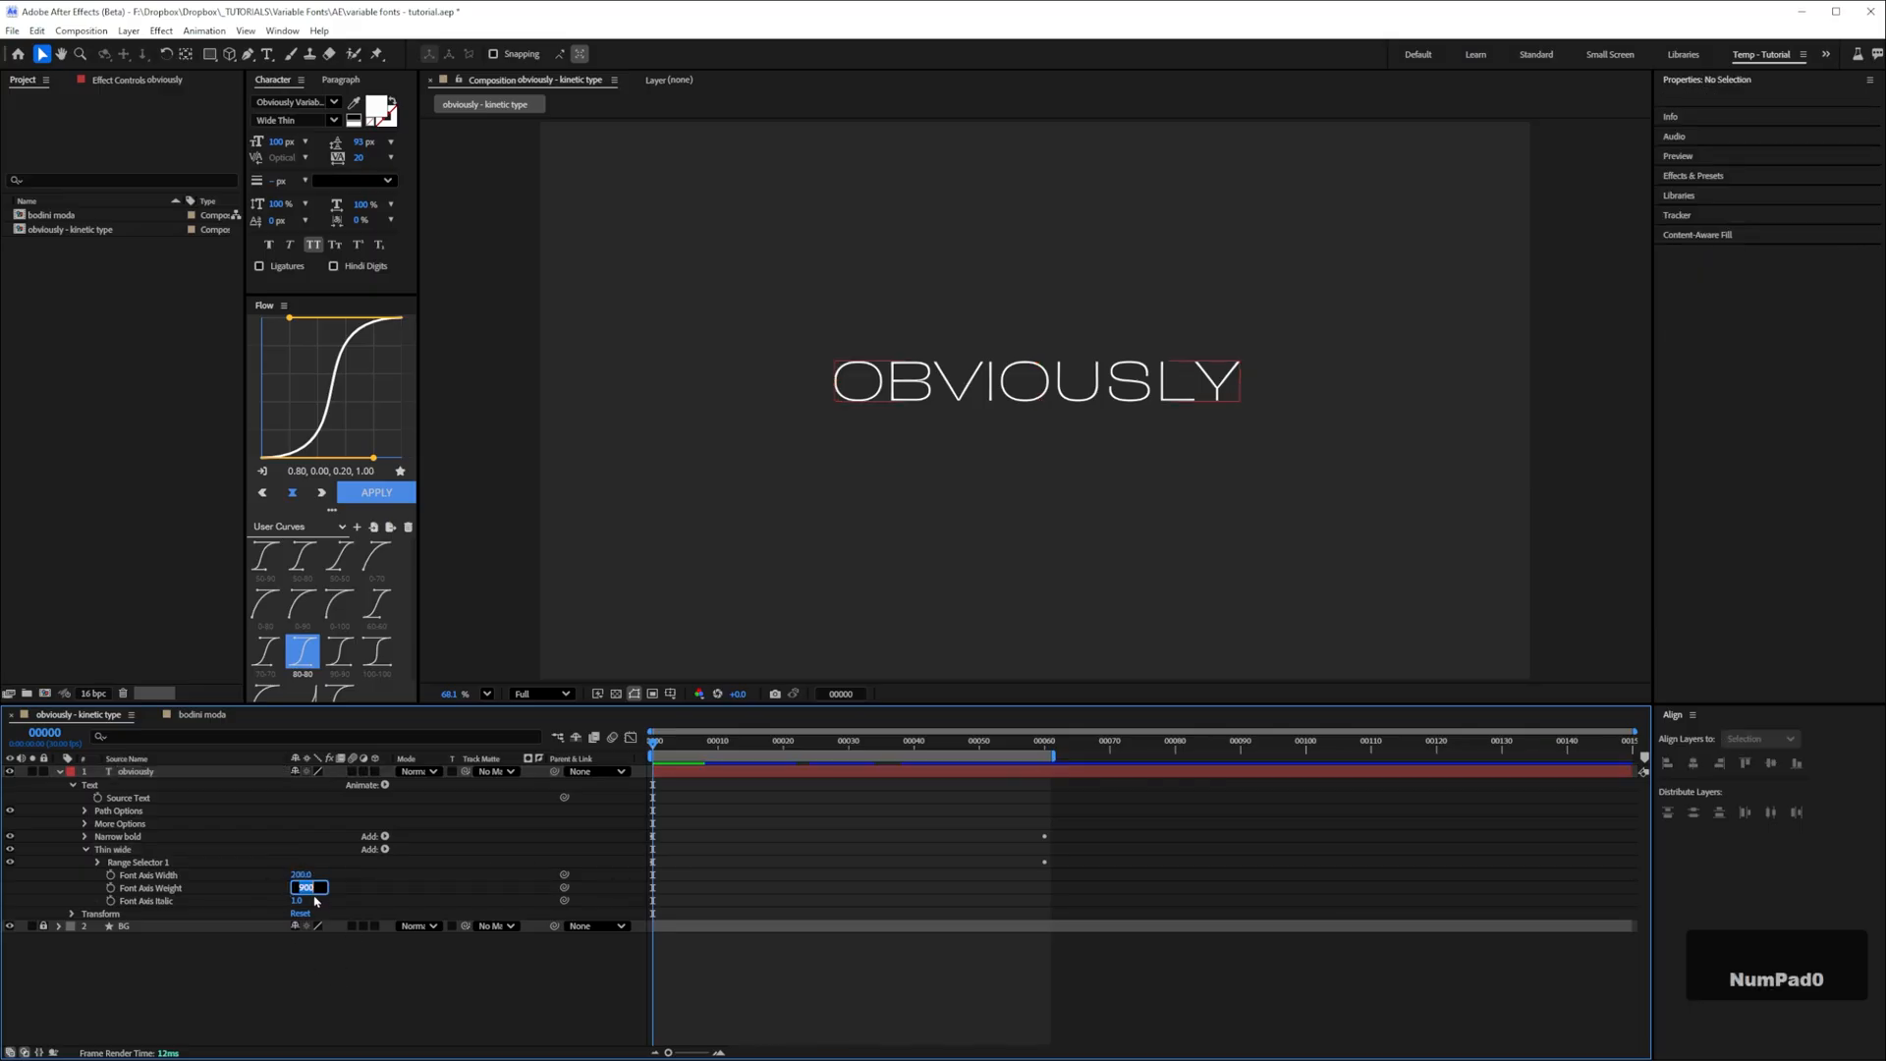
text(200.0)
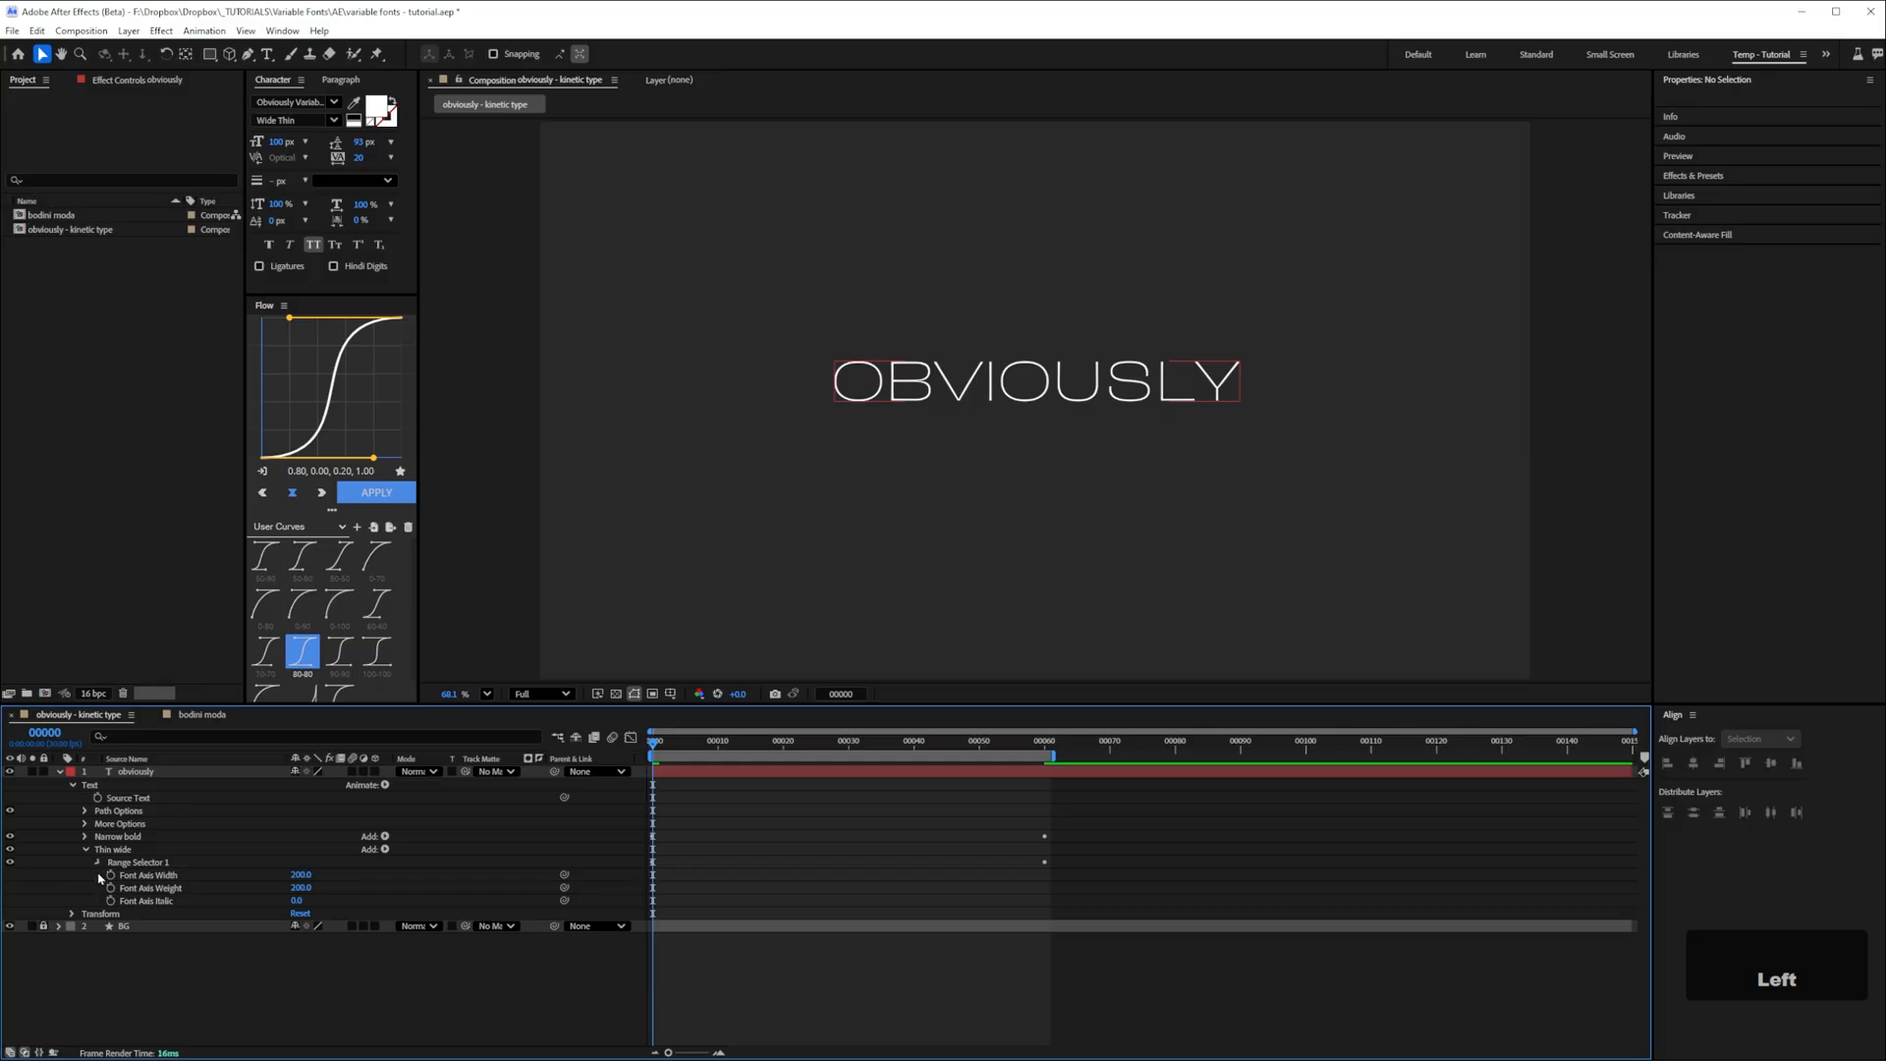
click(136, 770)
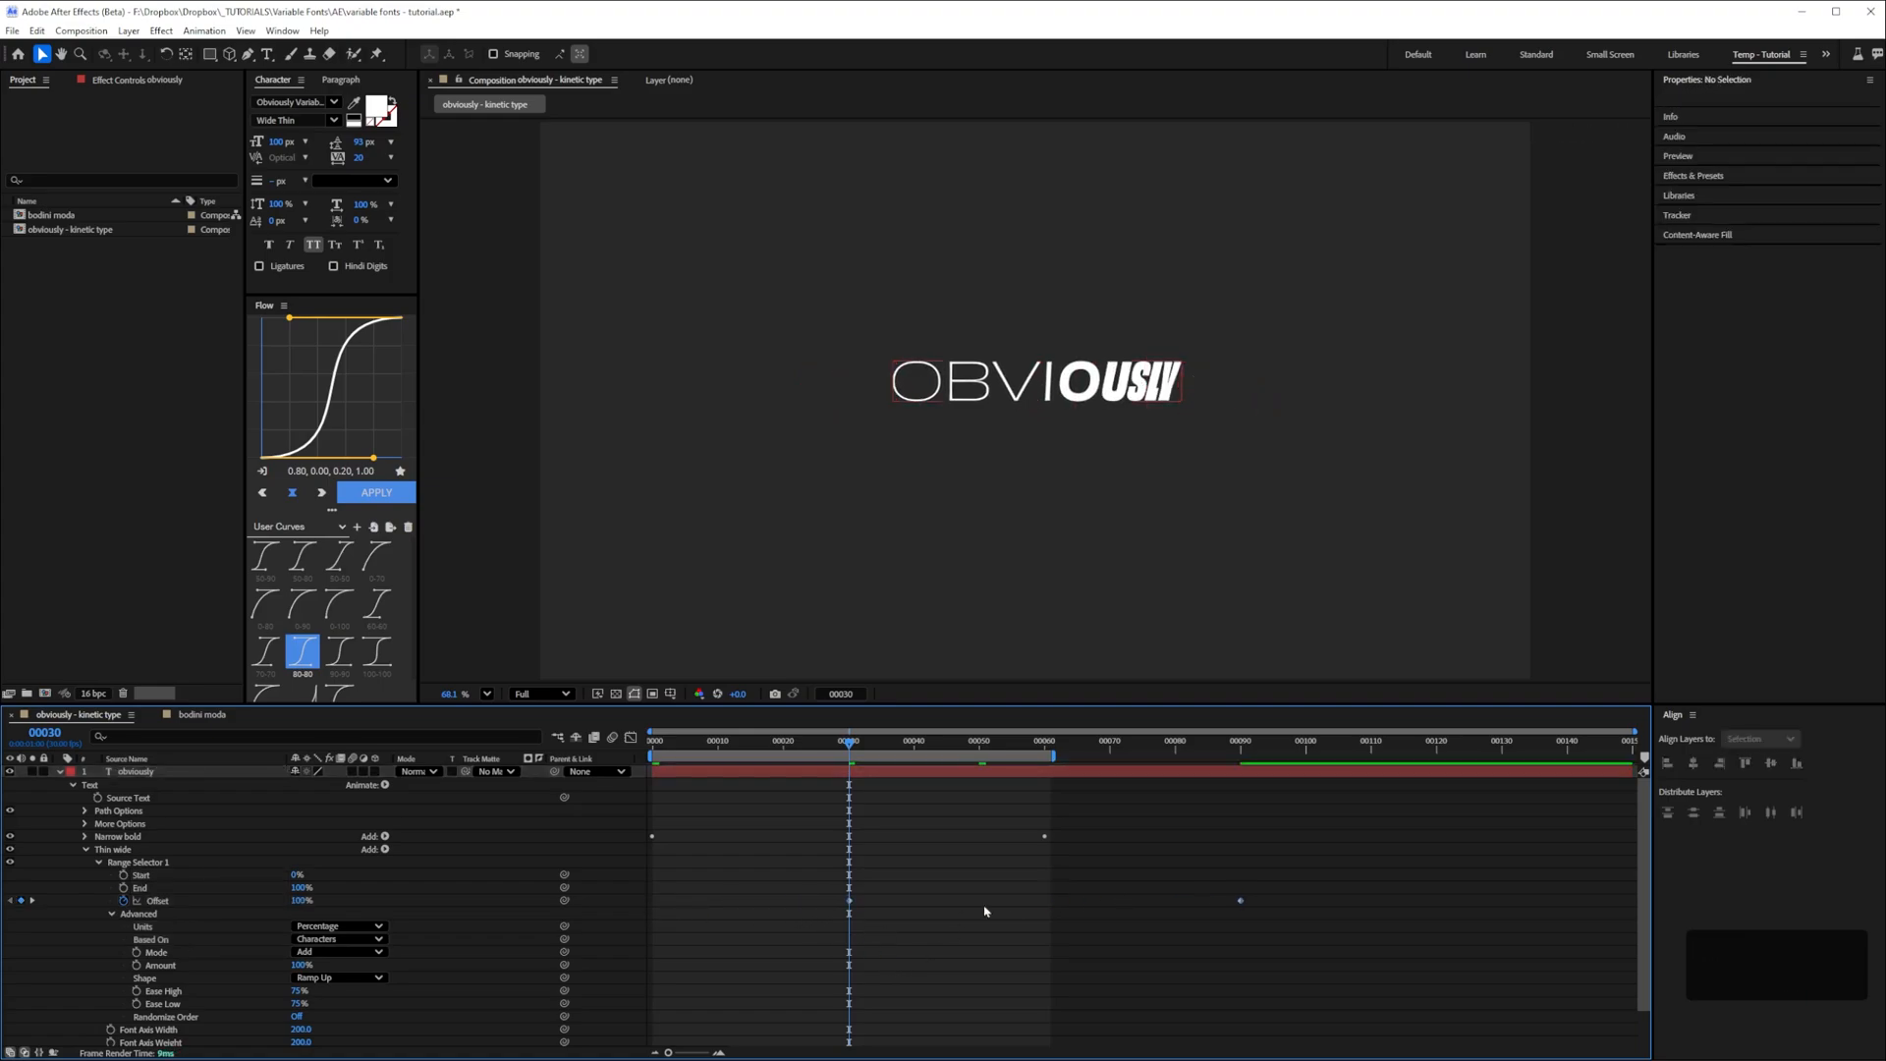
mouse_move(609, 918)
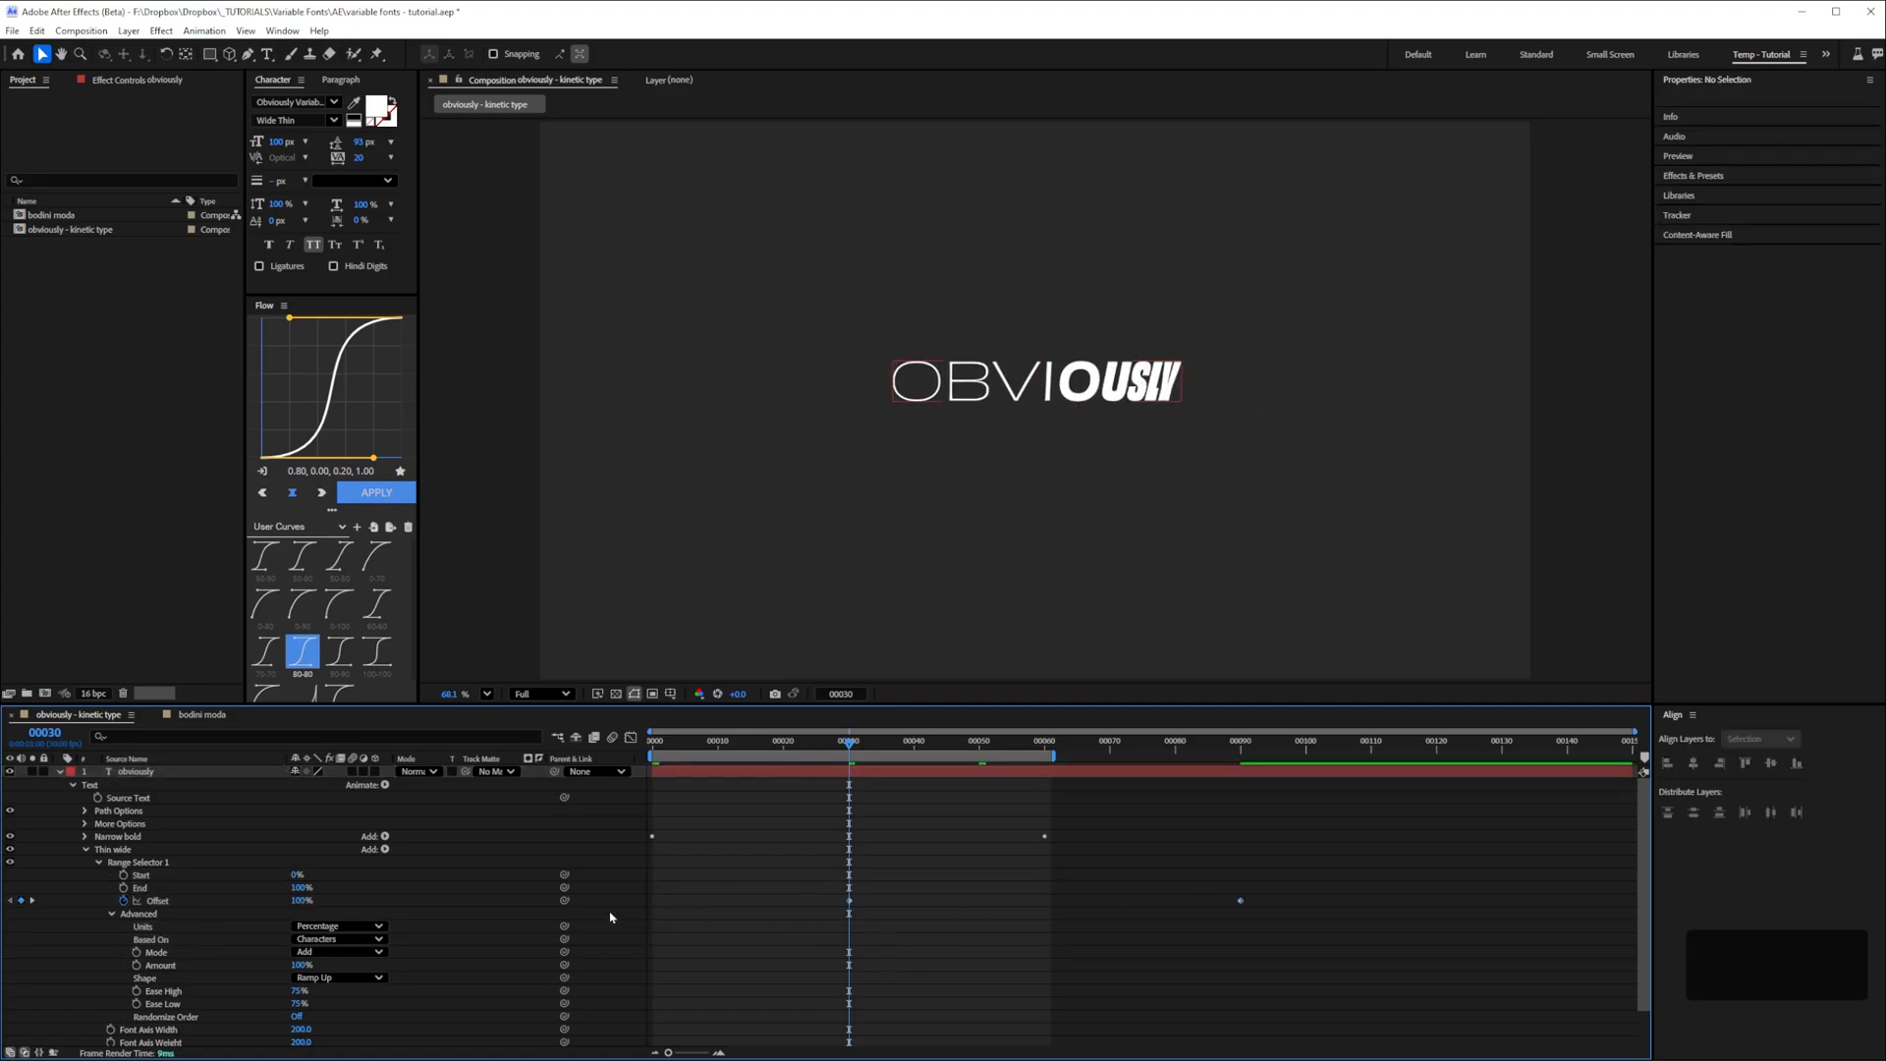
click(683, 741)
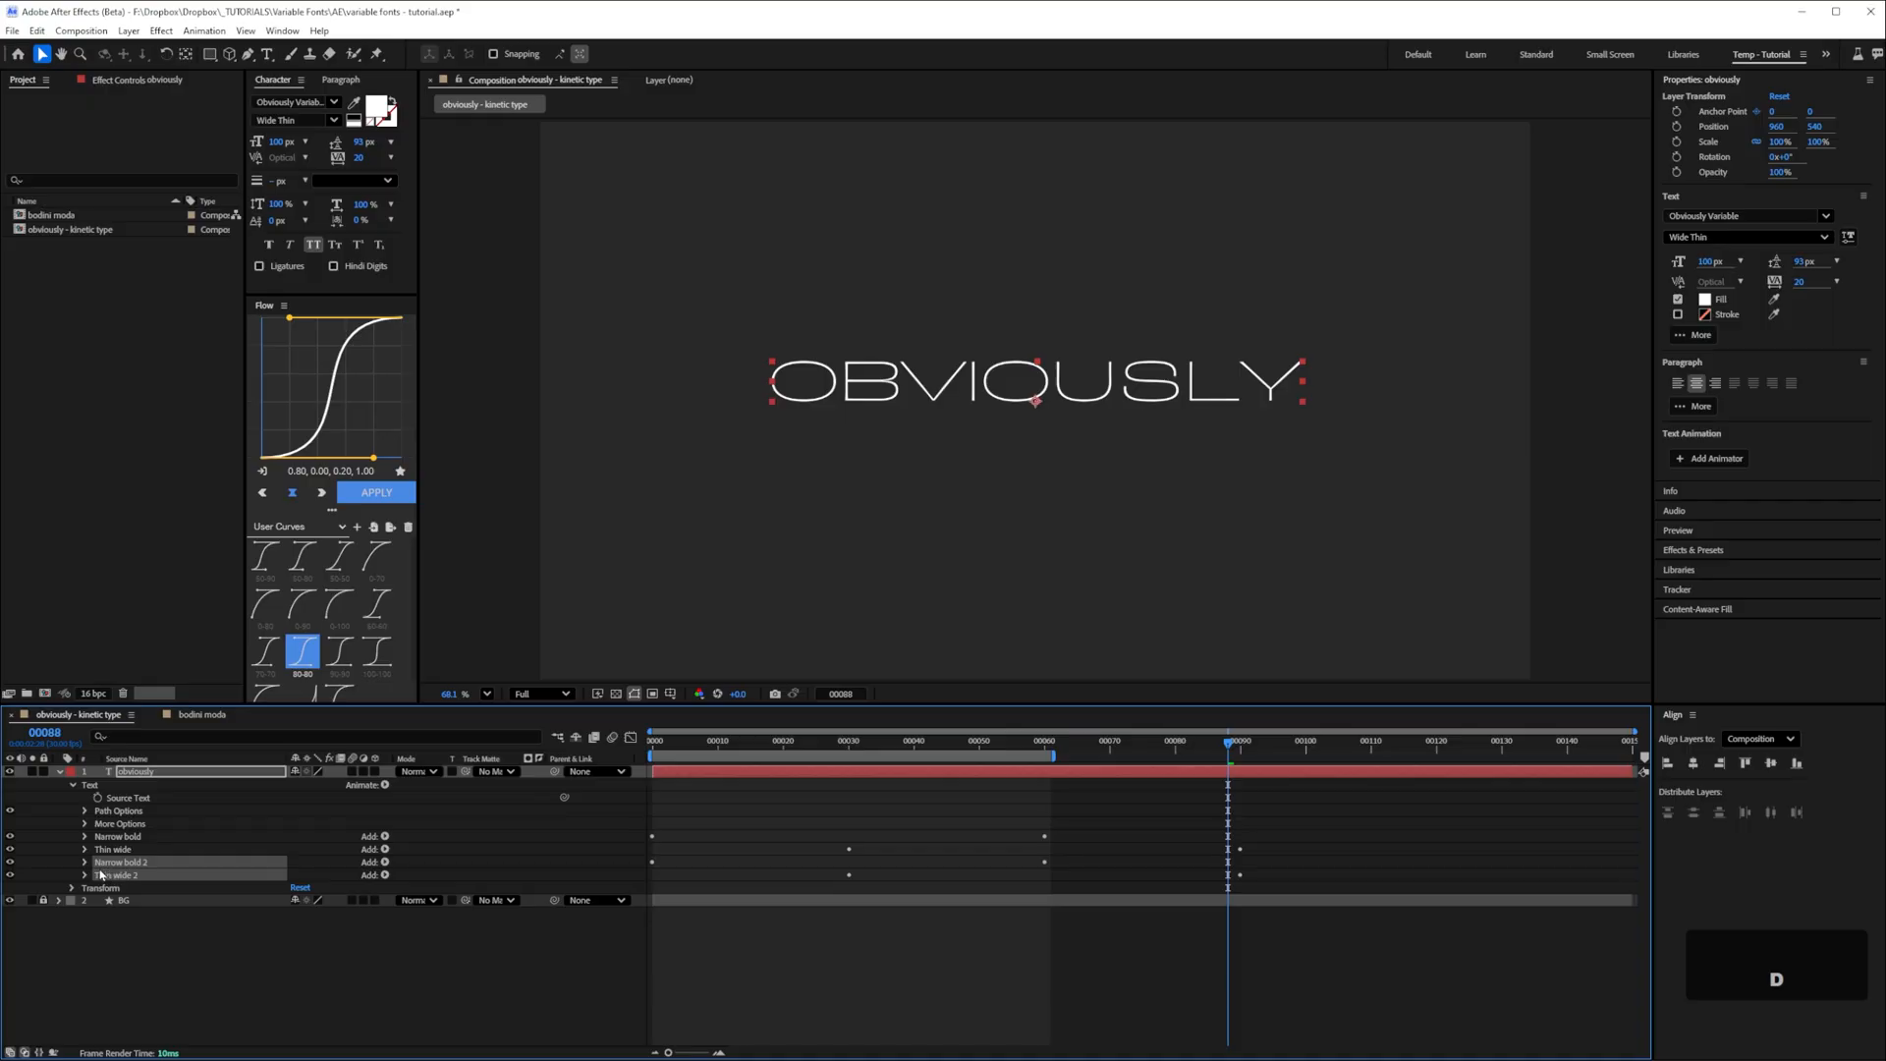
Reveal only the keyframed Offset properties of the duplicated animators to stagger them
key(u)
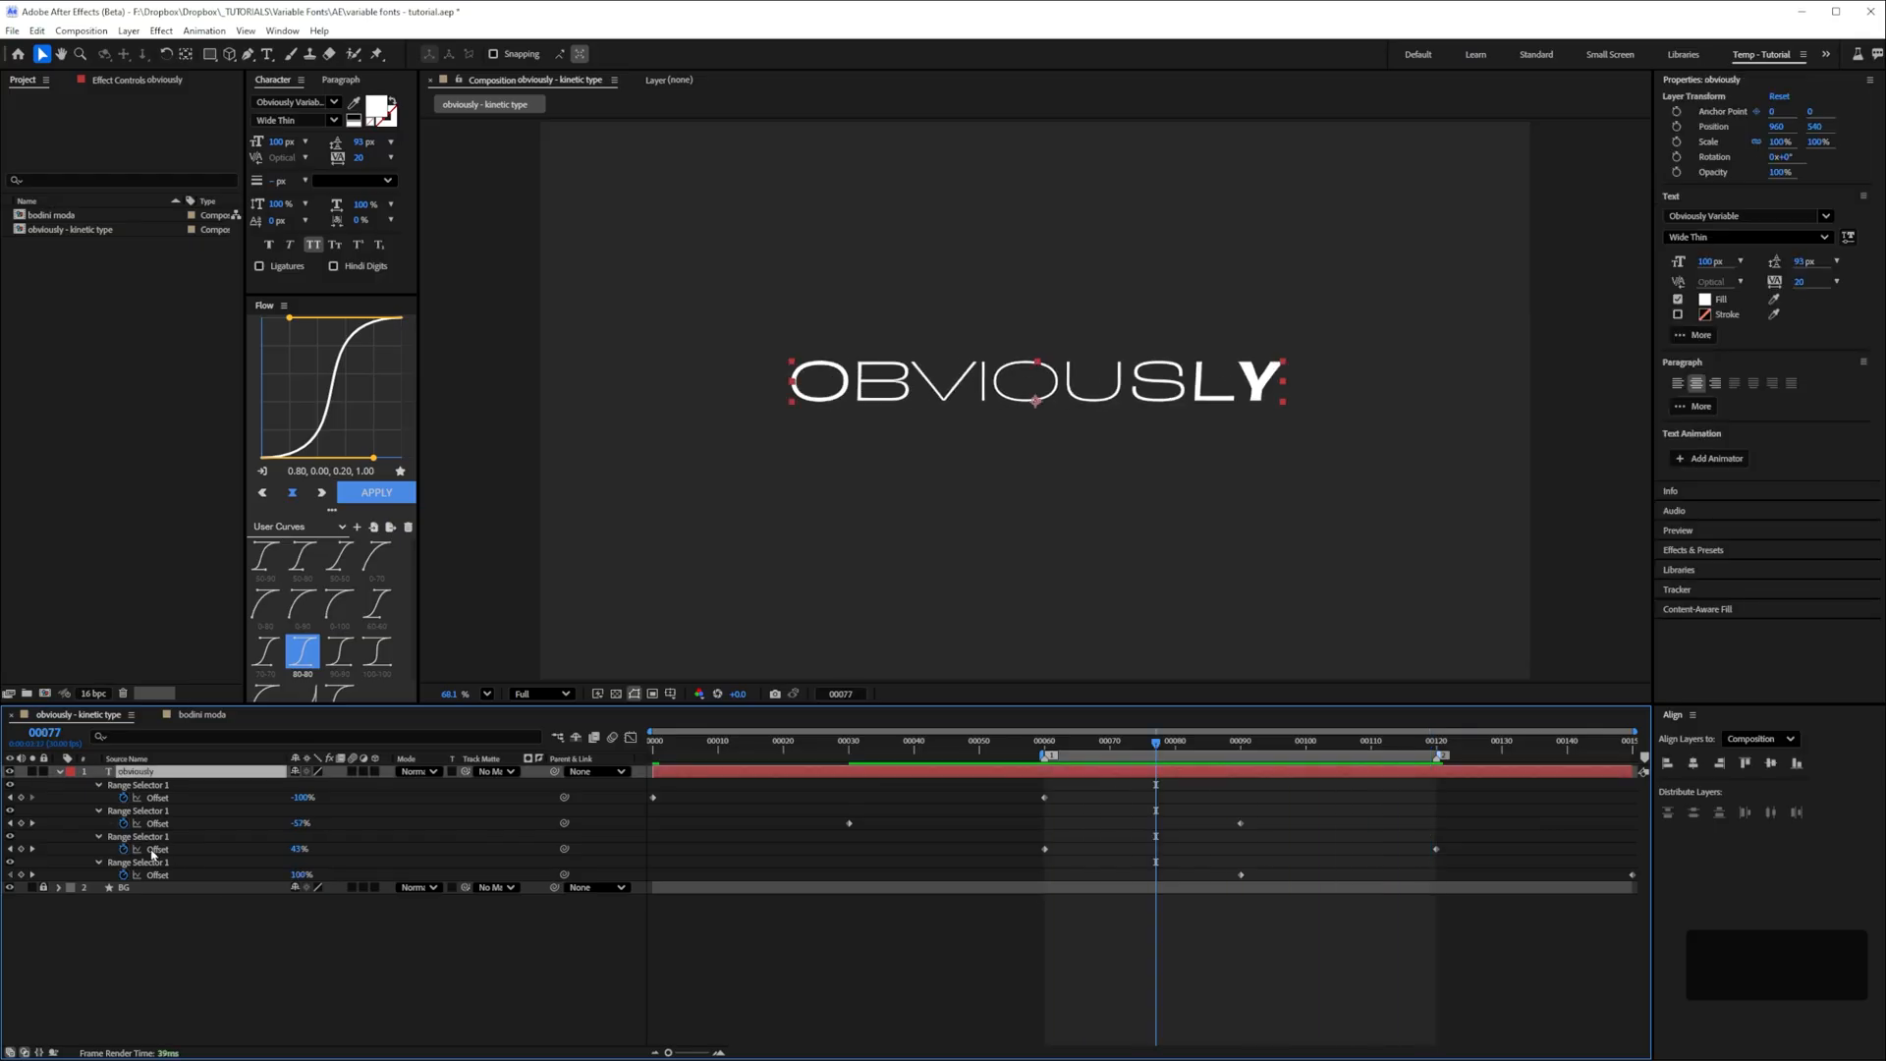
Show Scale and Position, keyframe X Position at frames 60, 90, 120 and Easy Ease them
key(s)
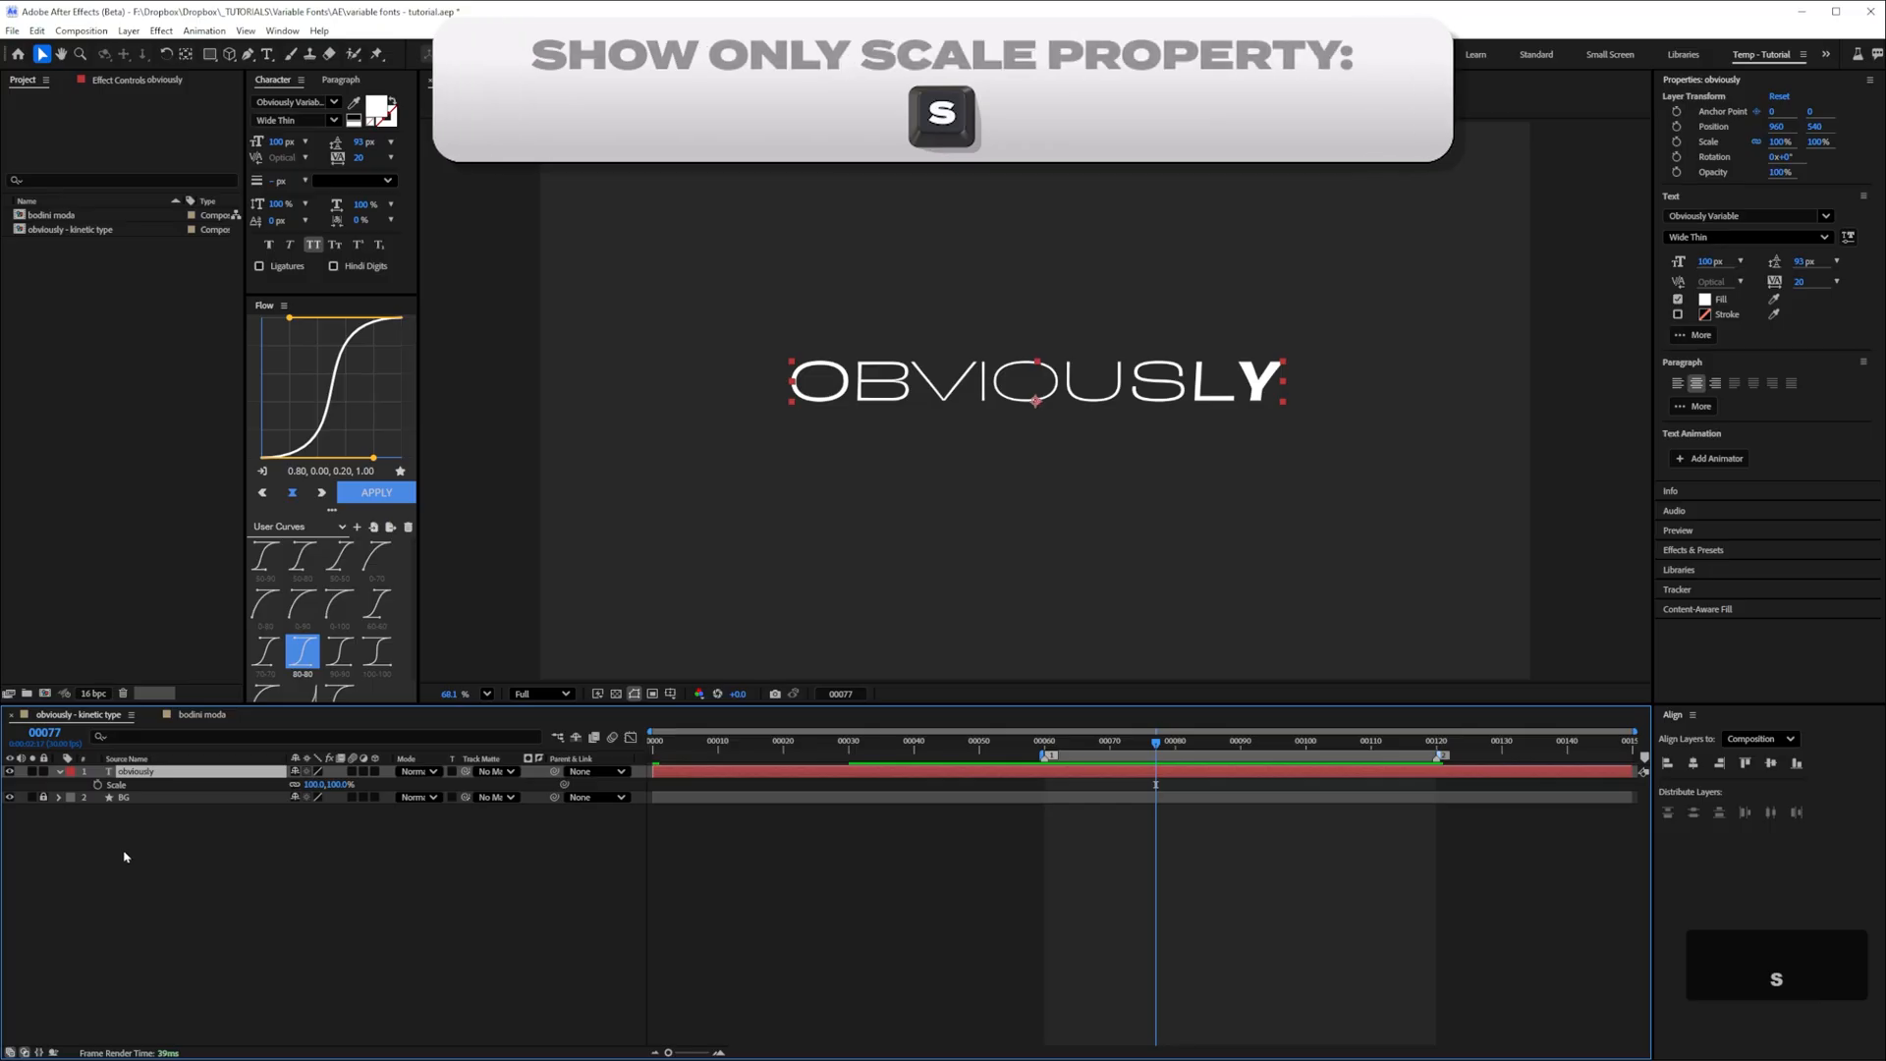
key(p)
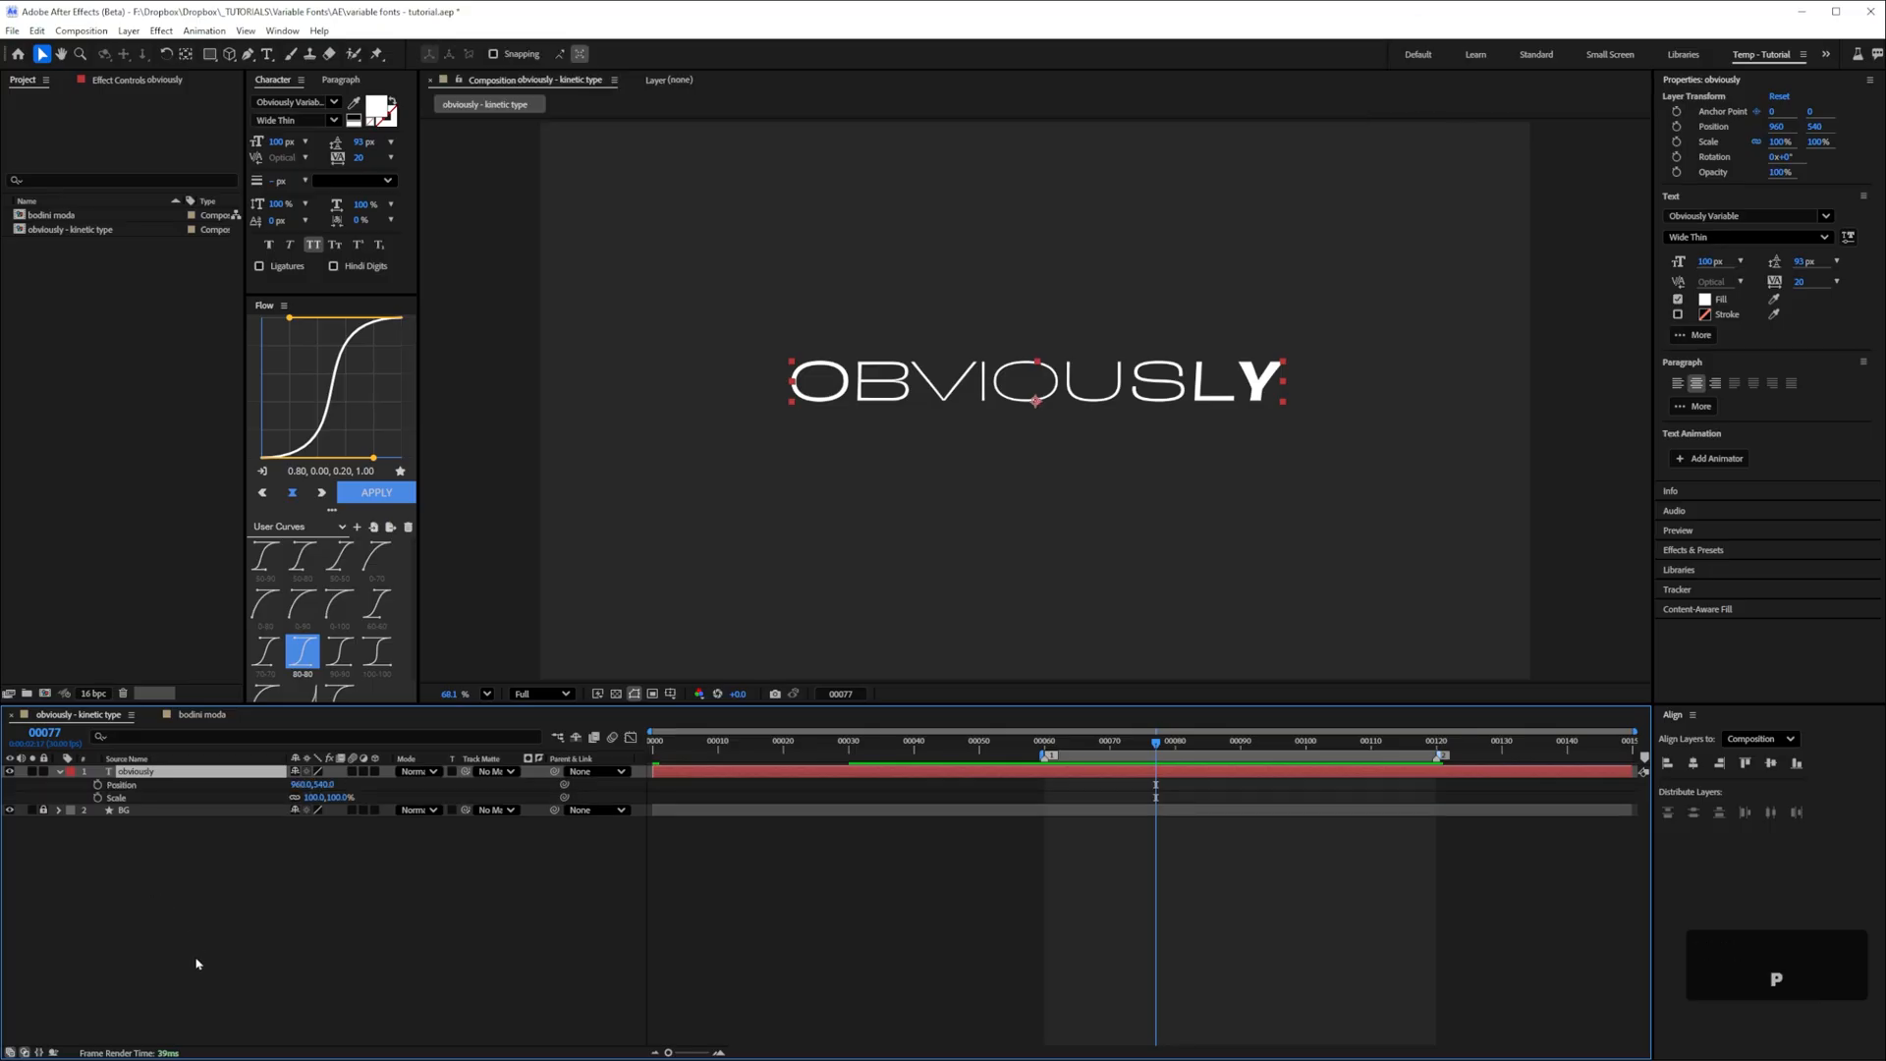
key(p)
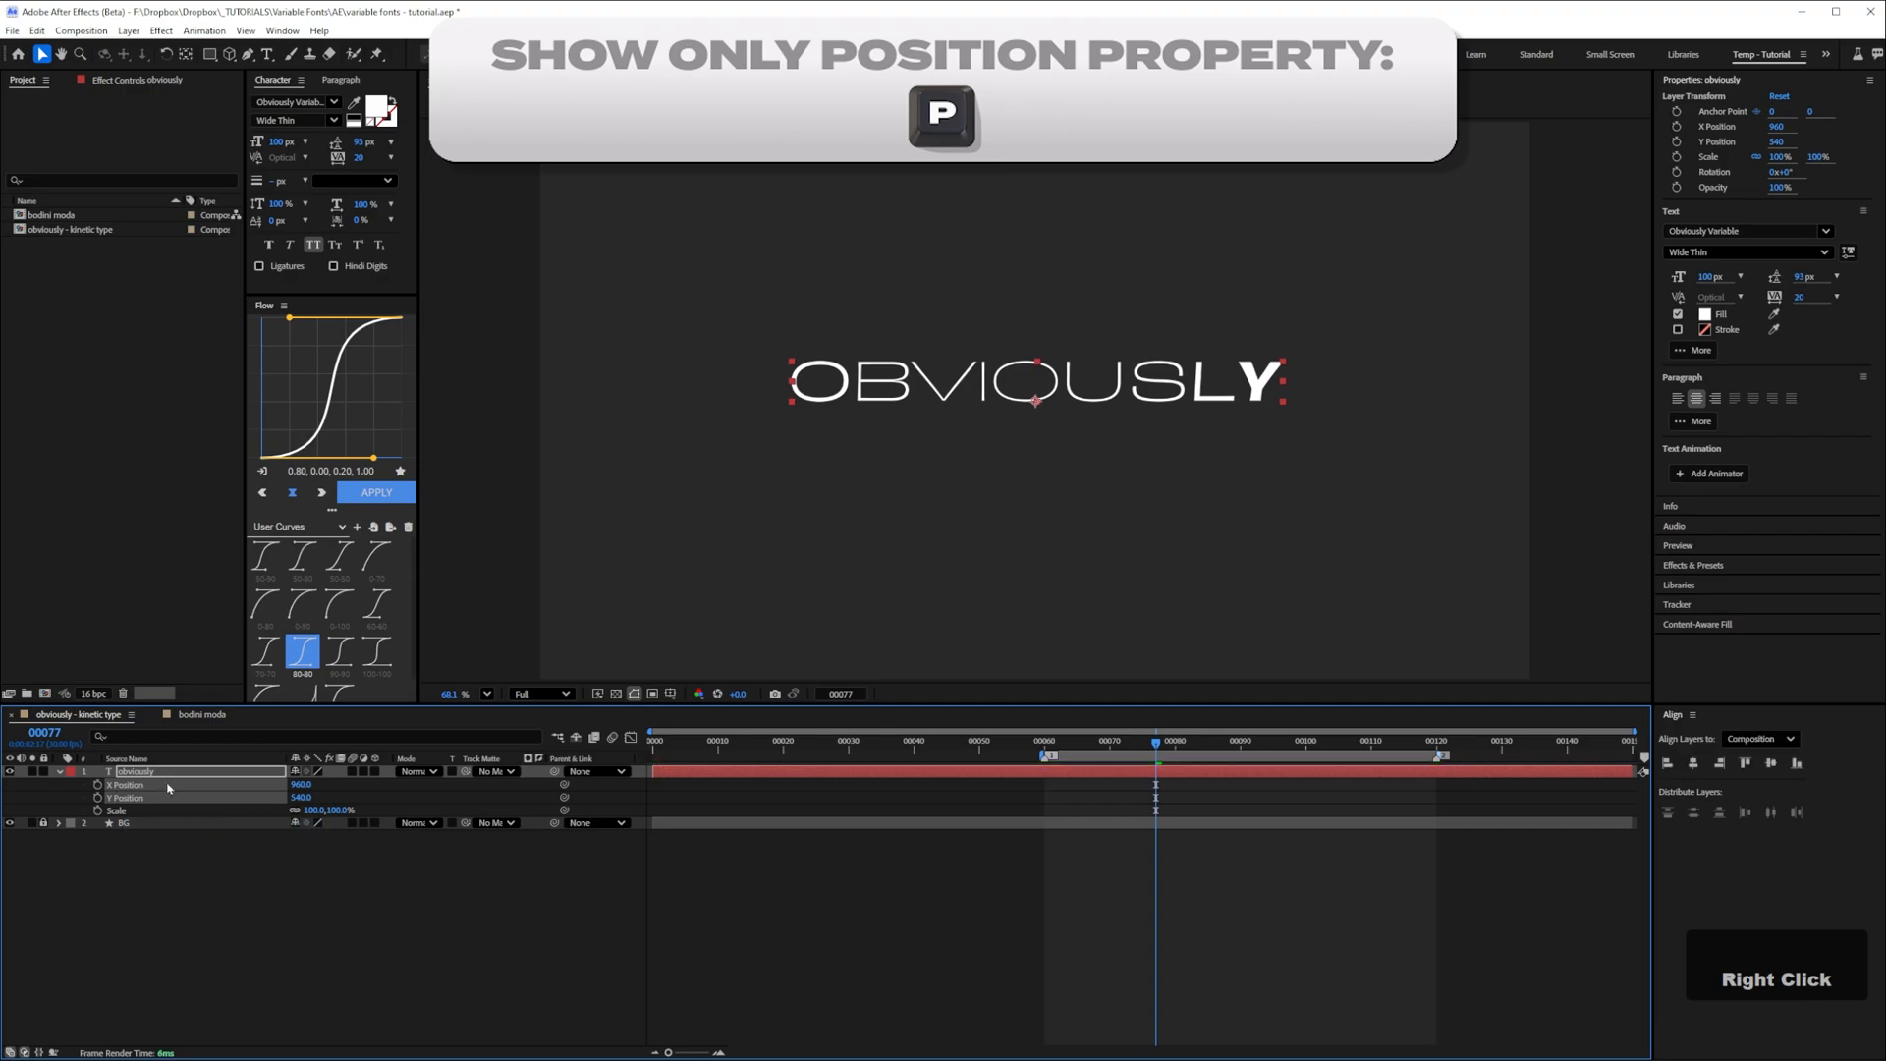
key(p)
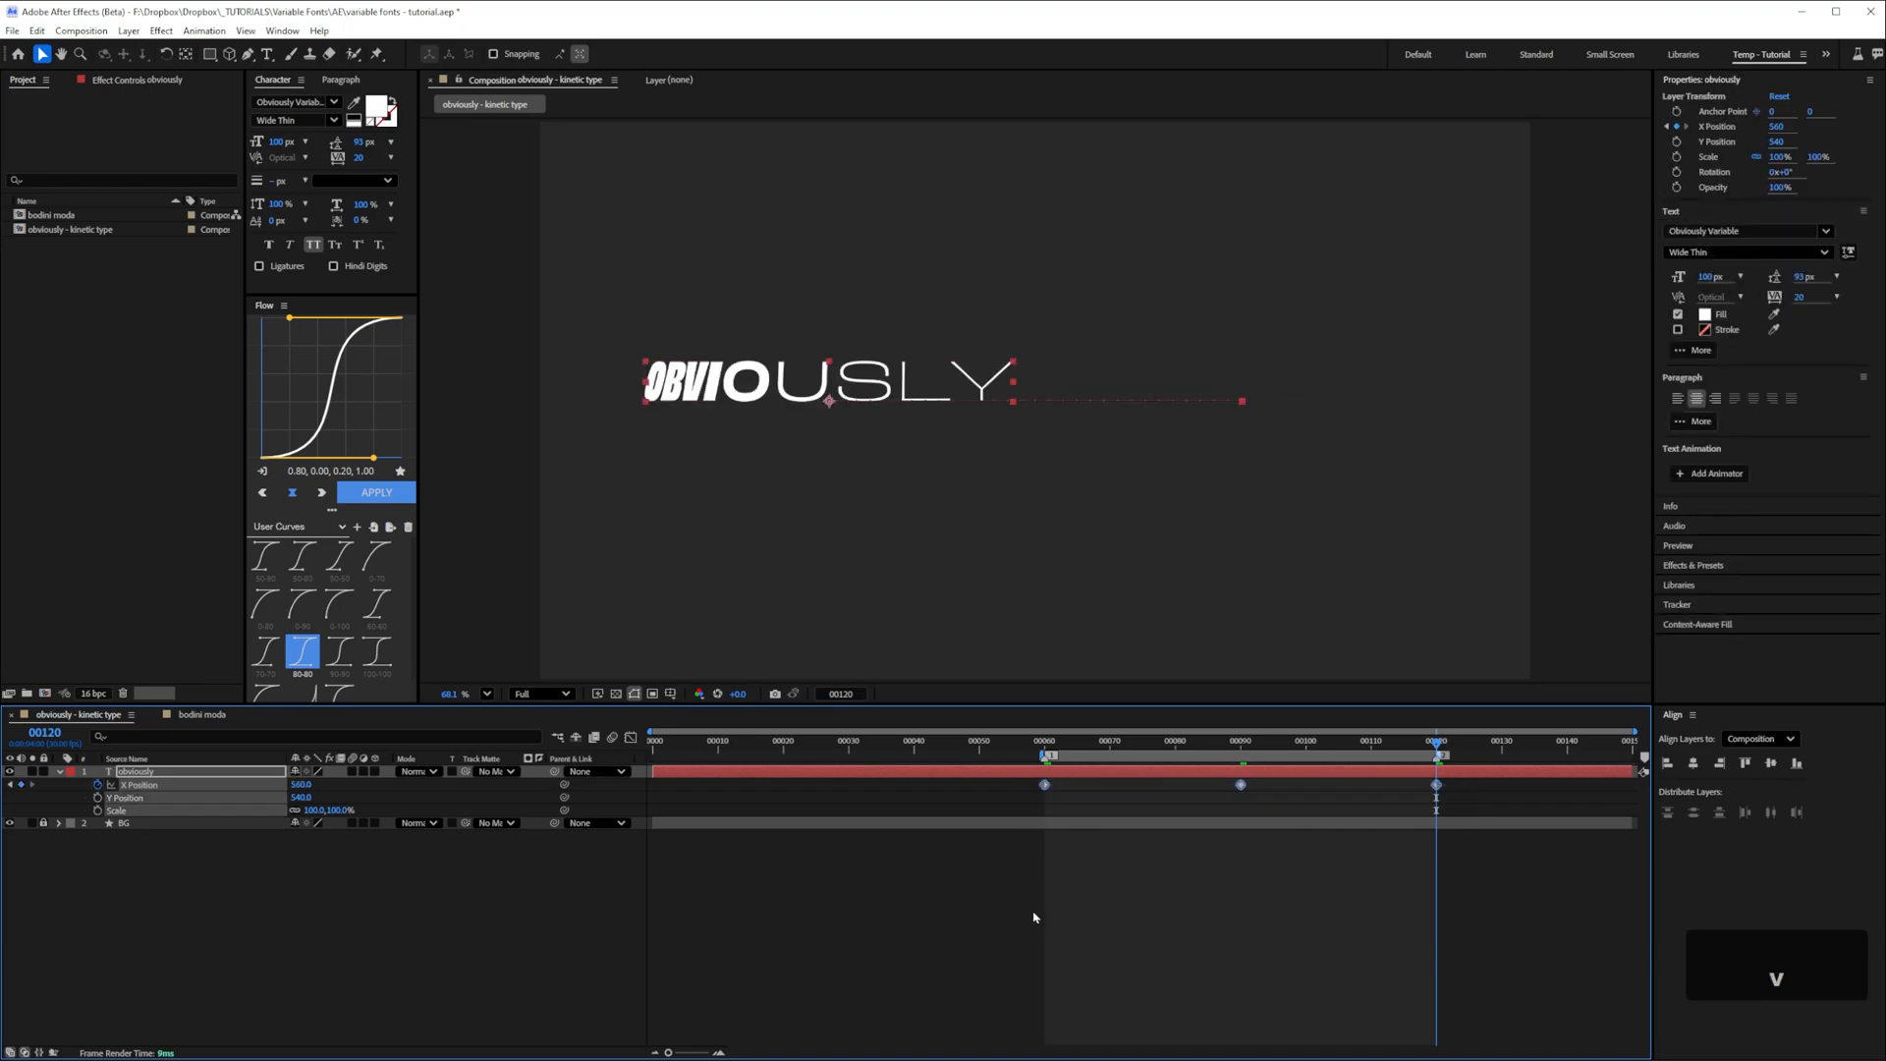
key(f9)
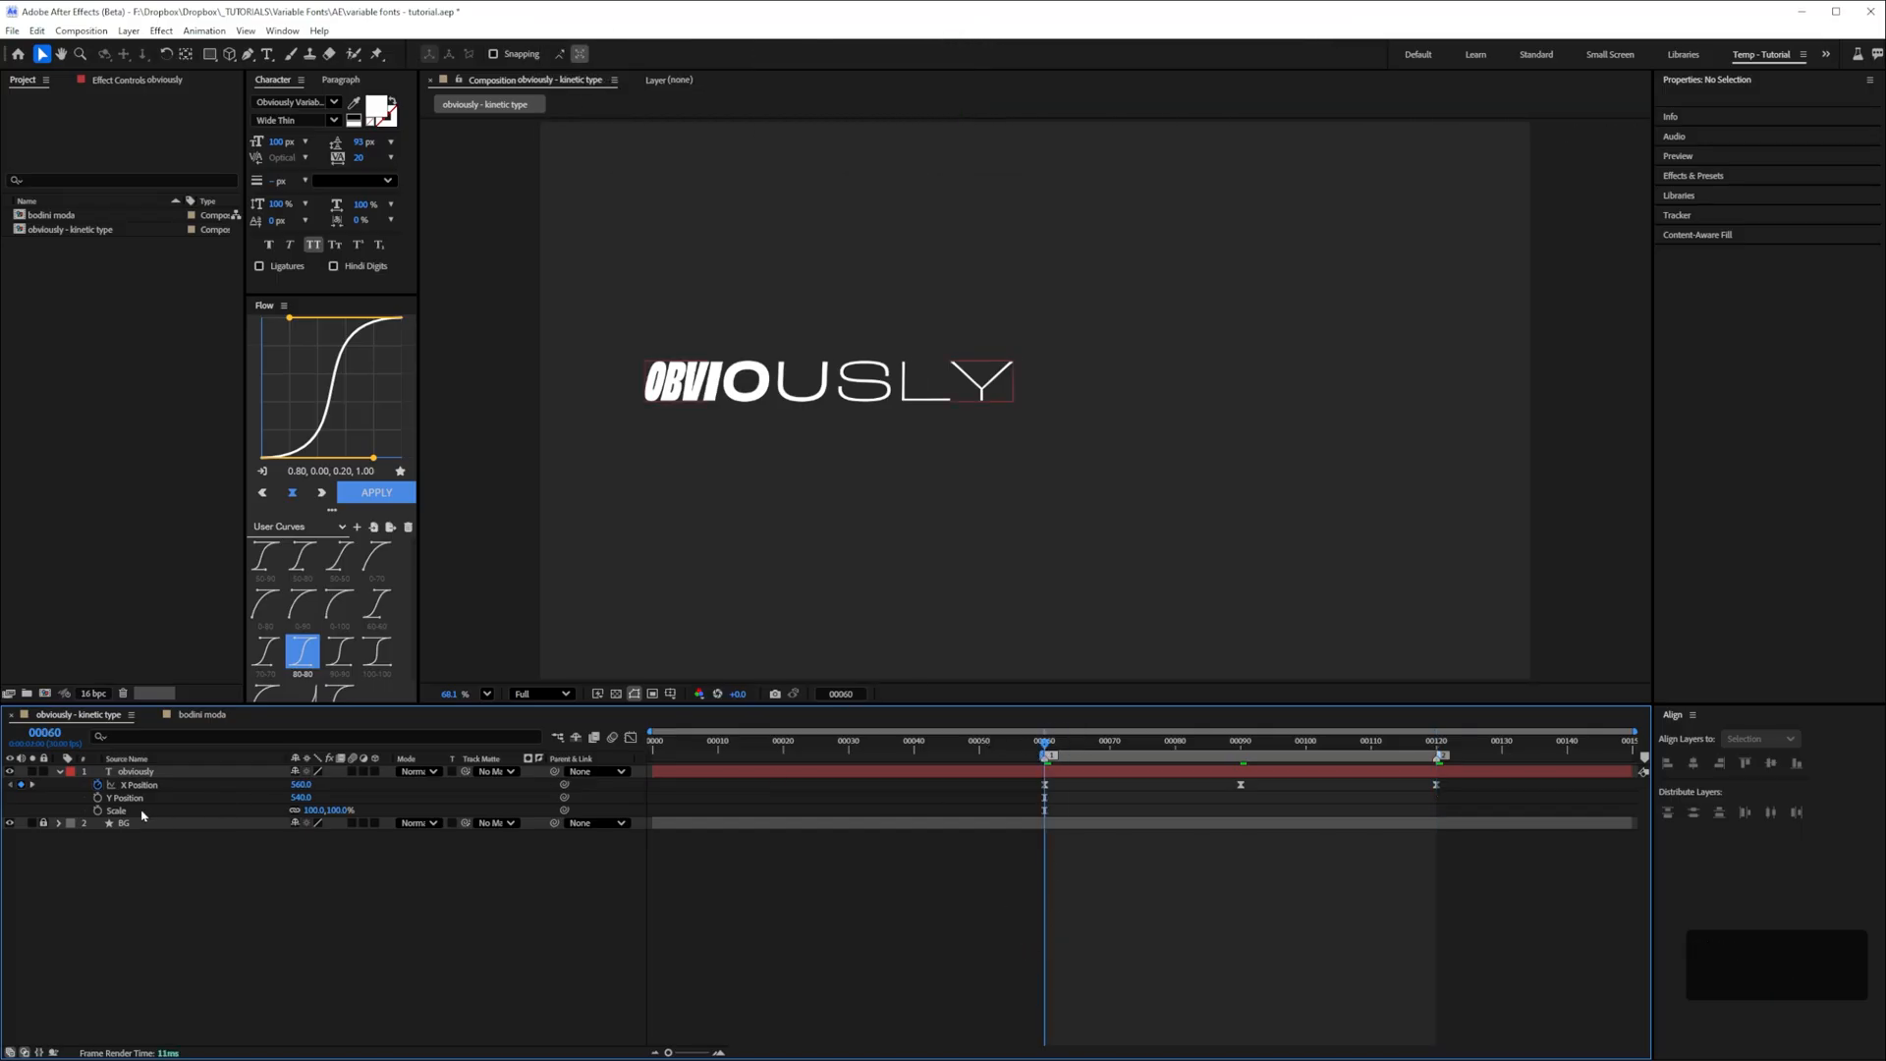
Set OBVIOUSLY's font size, reset Scale to 100%, centre its anchor point and the layer
click(135, 770)
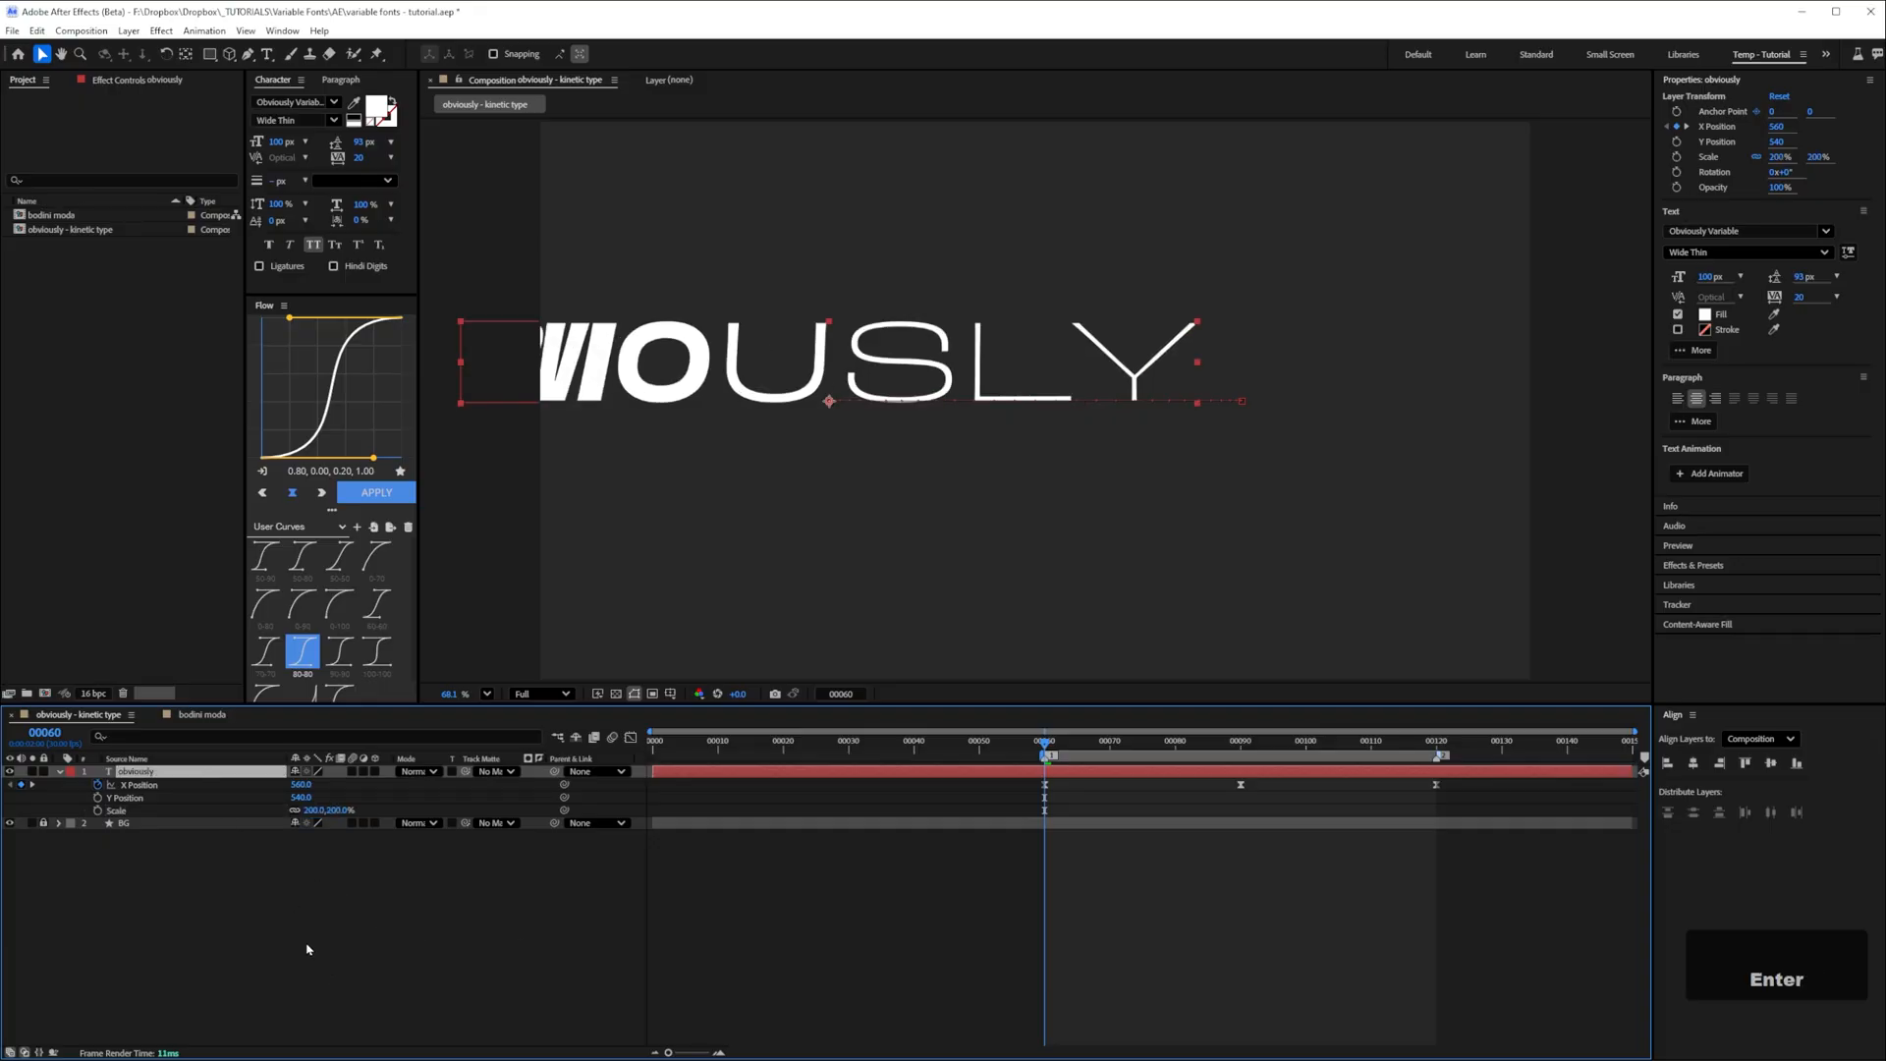
mouse_move(291, 157)
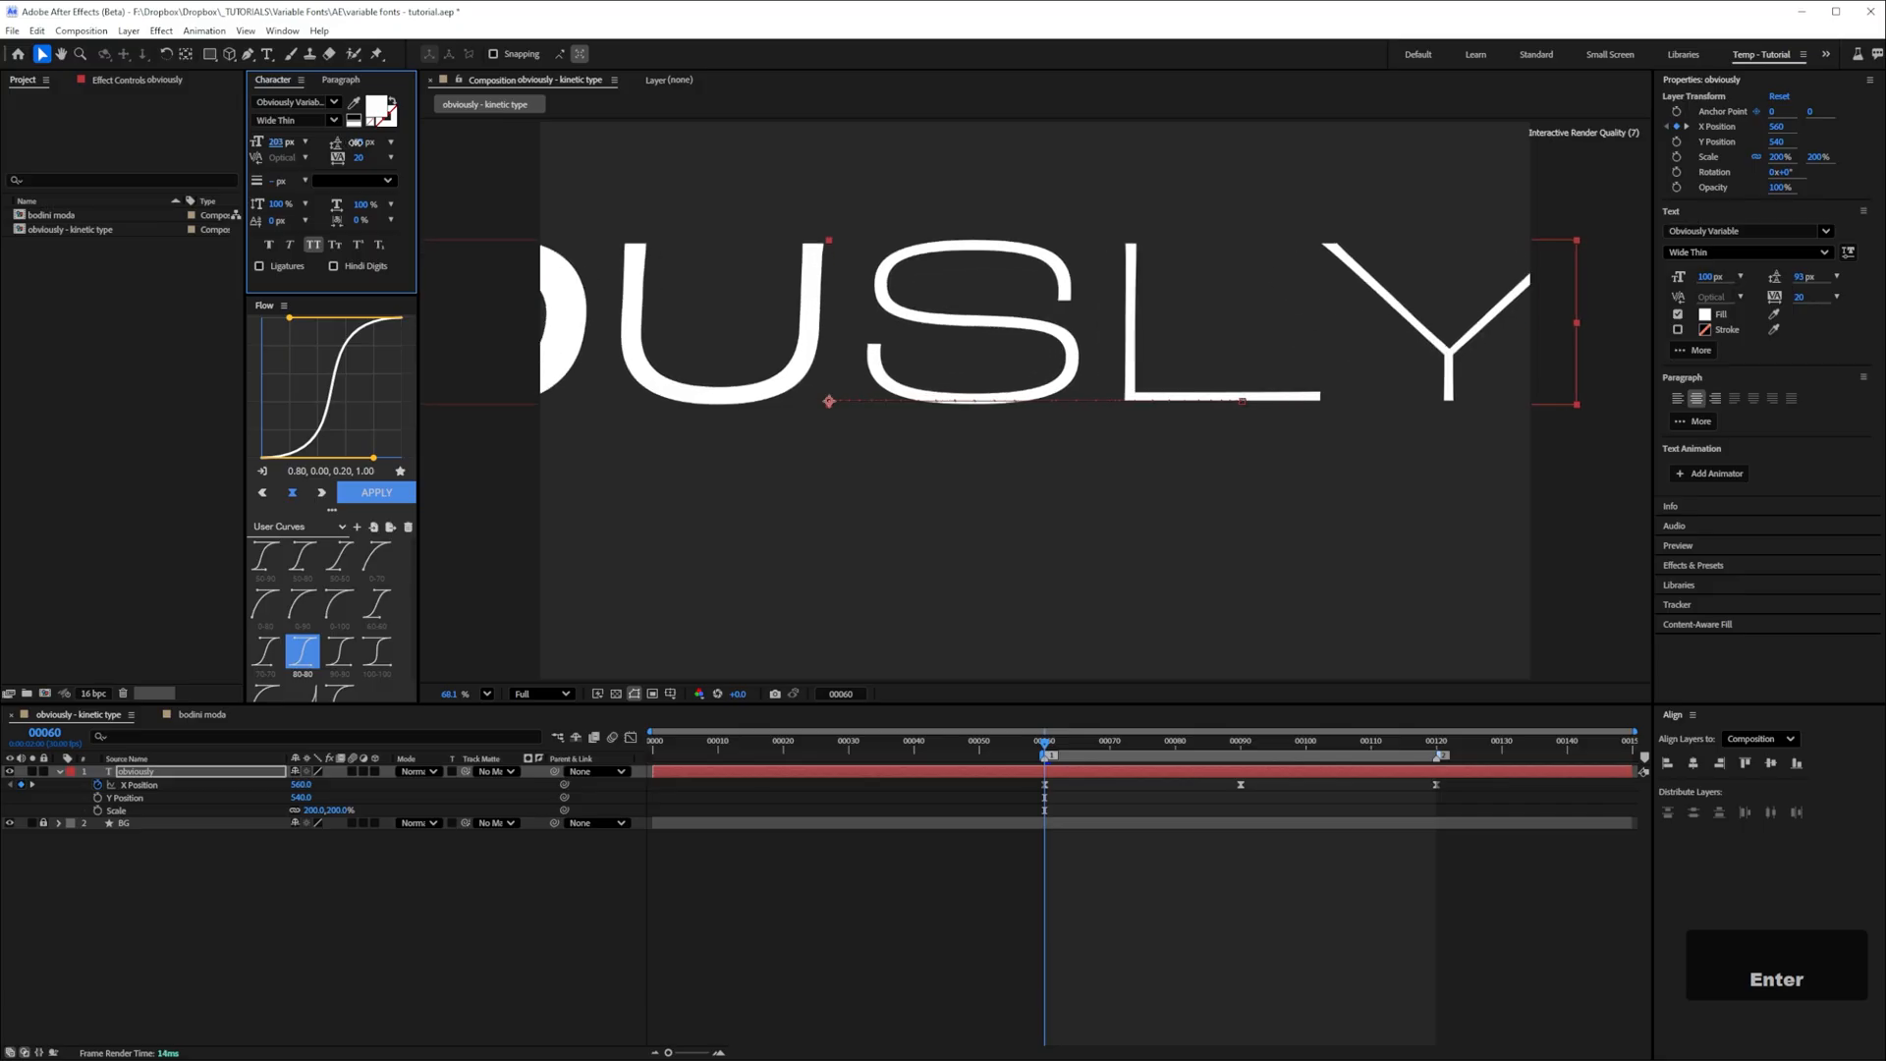
text(602)
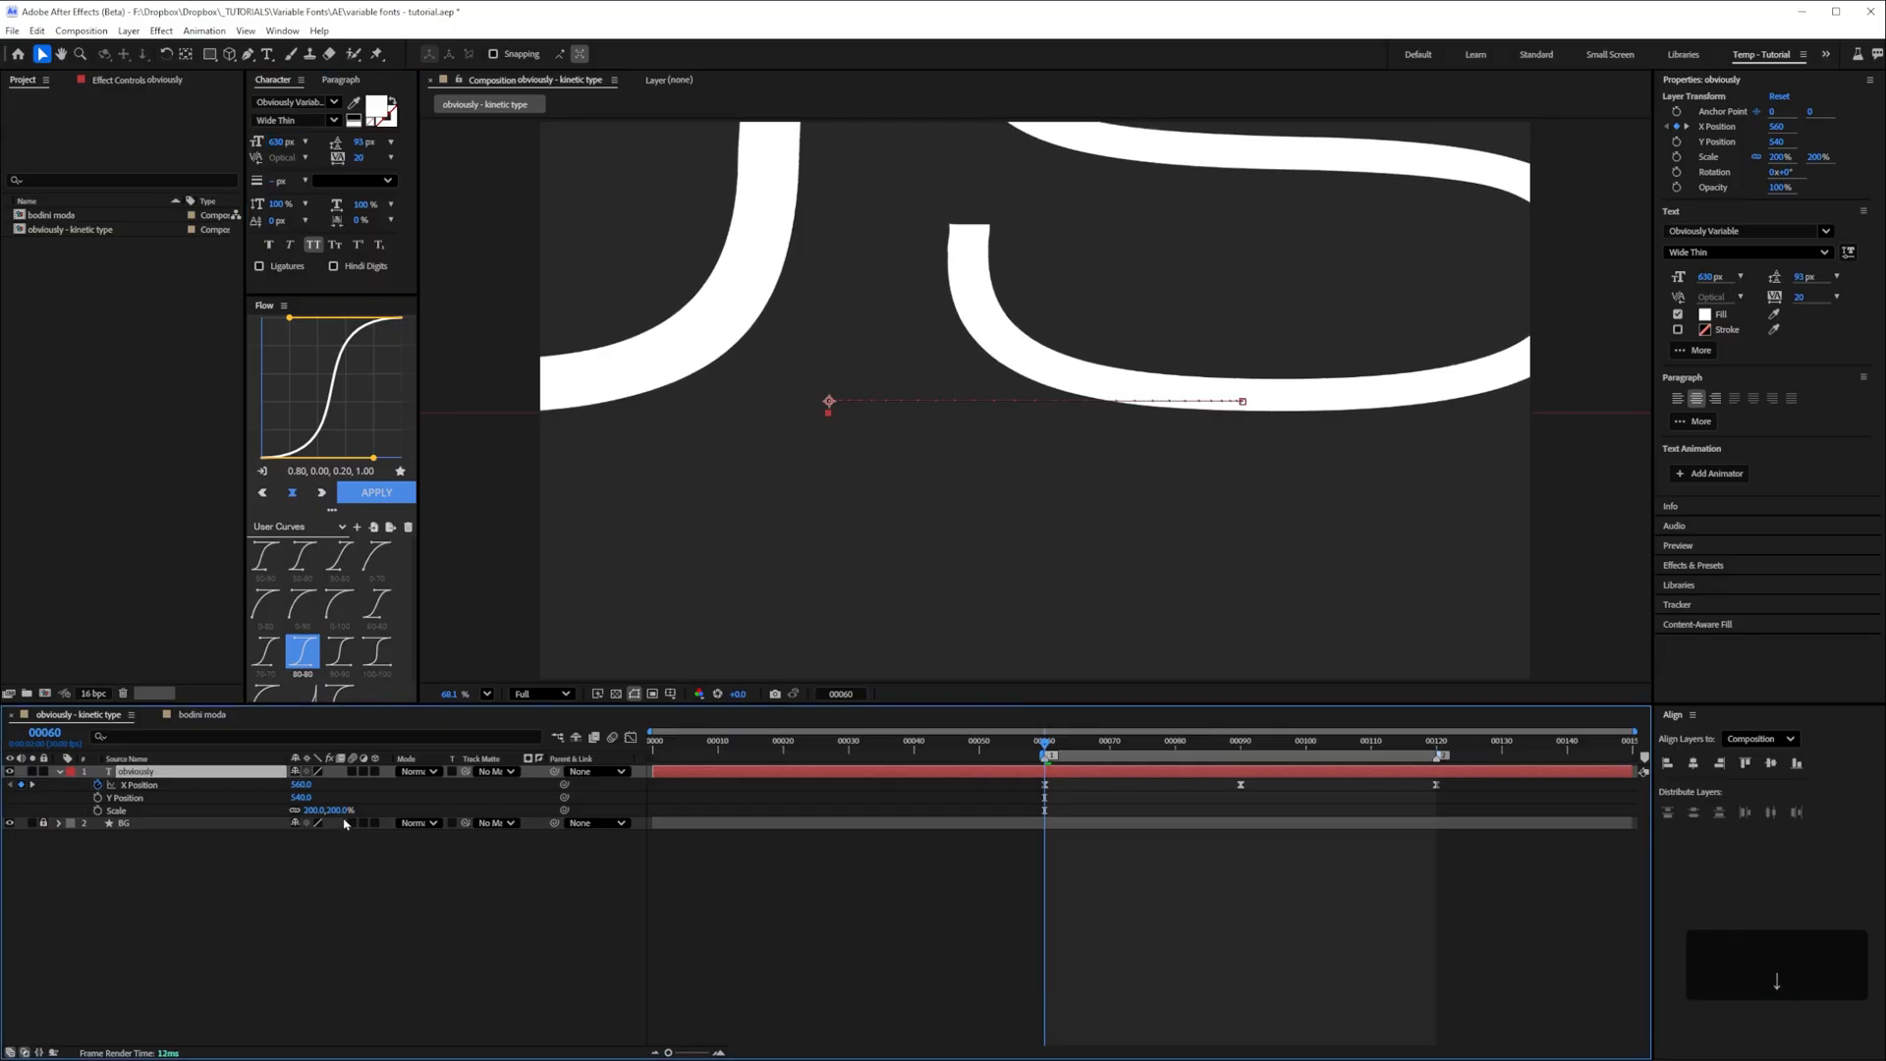
double_click(304, 809)
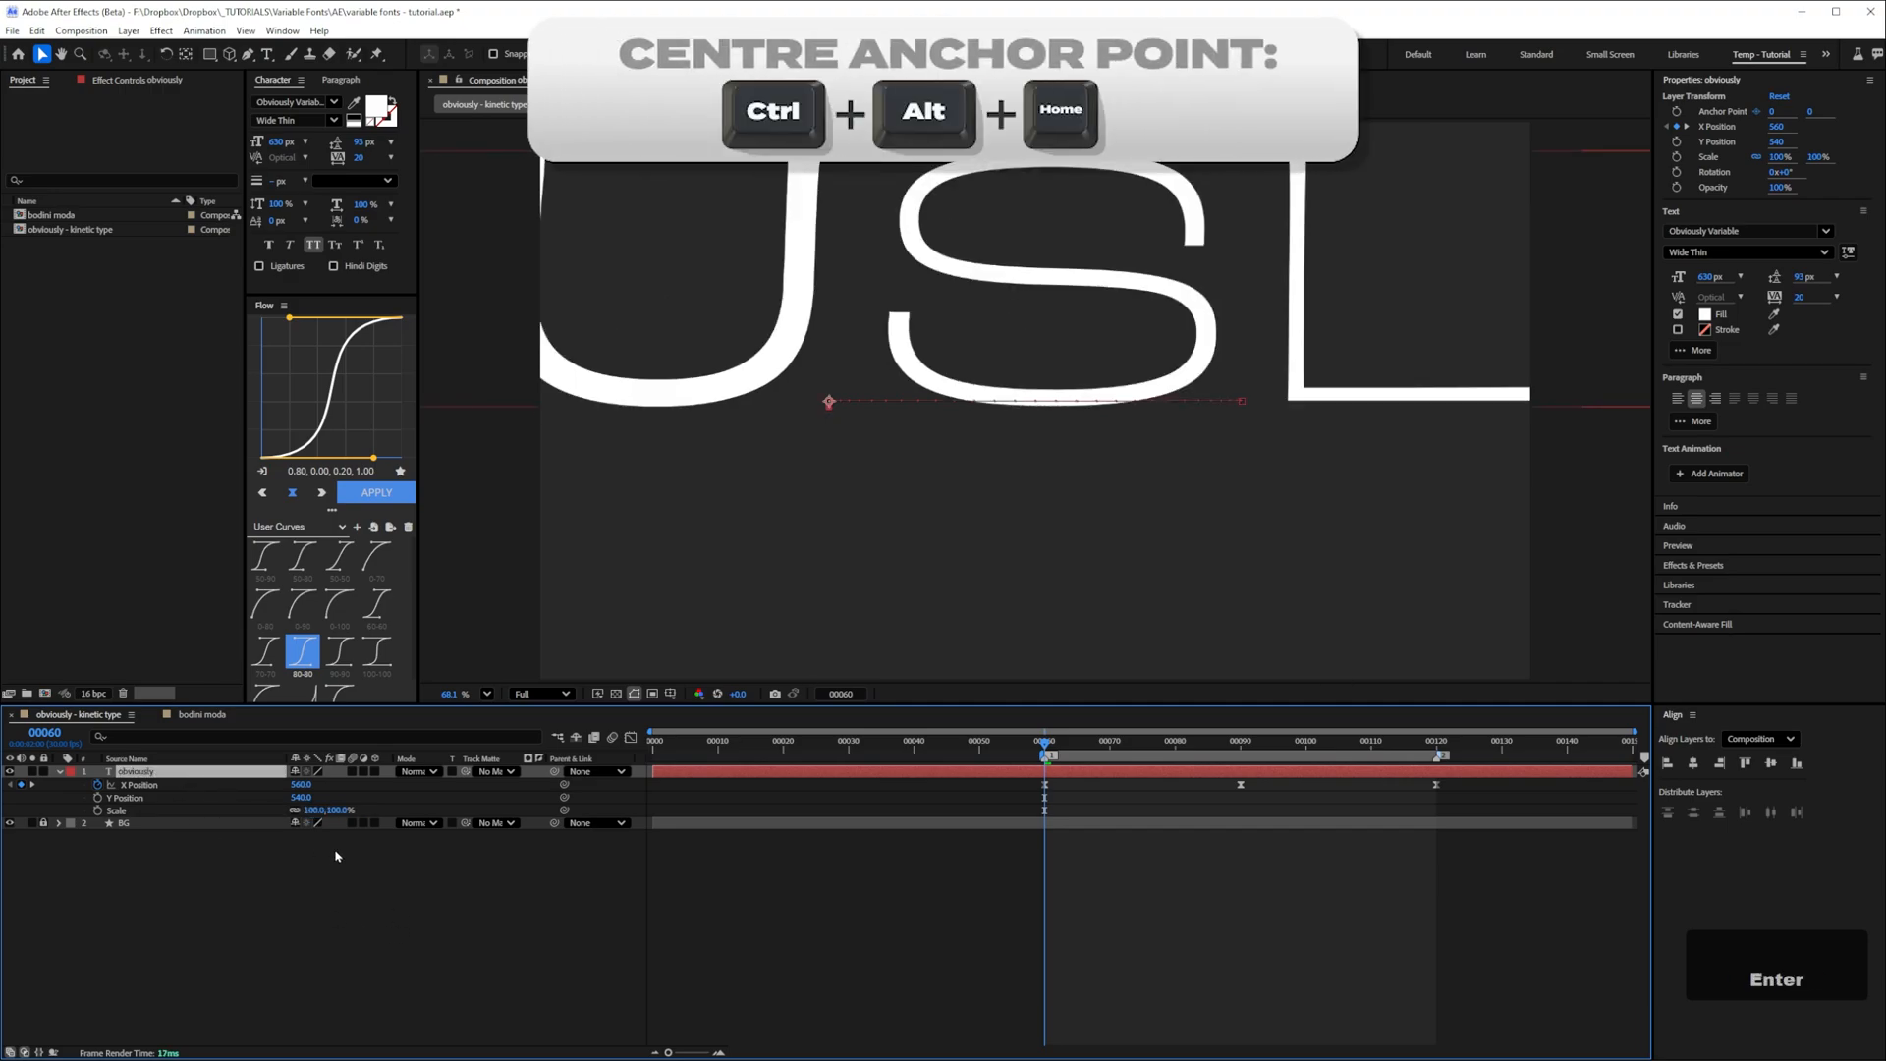
key(ctrl+alt+home)
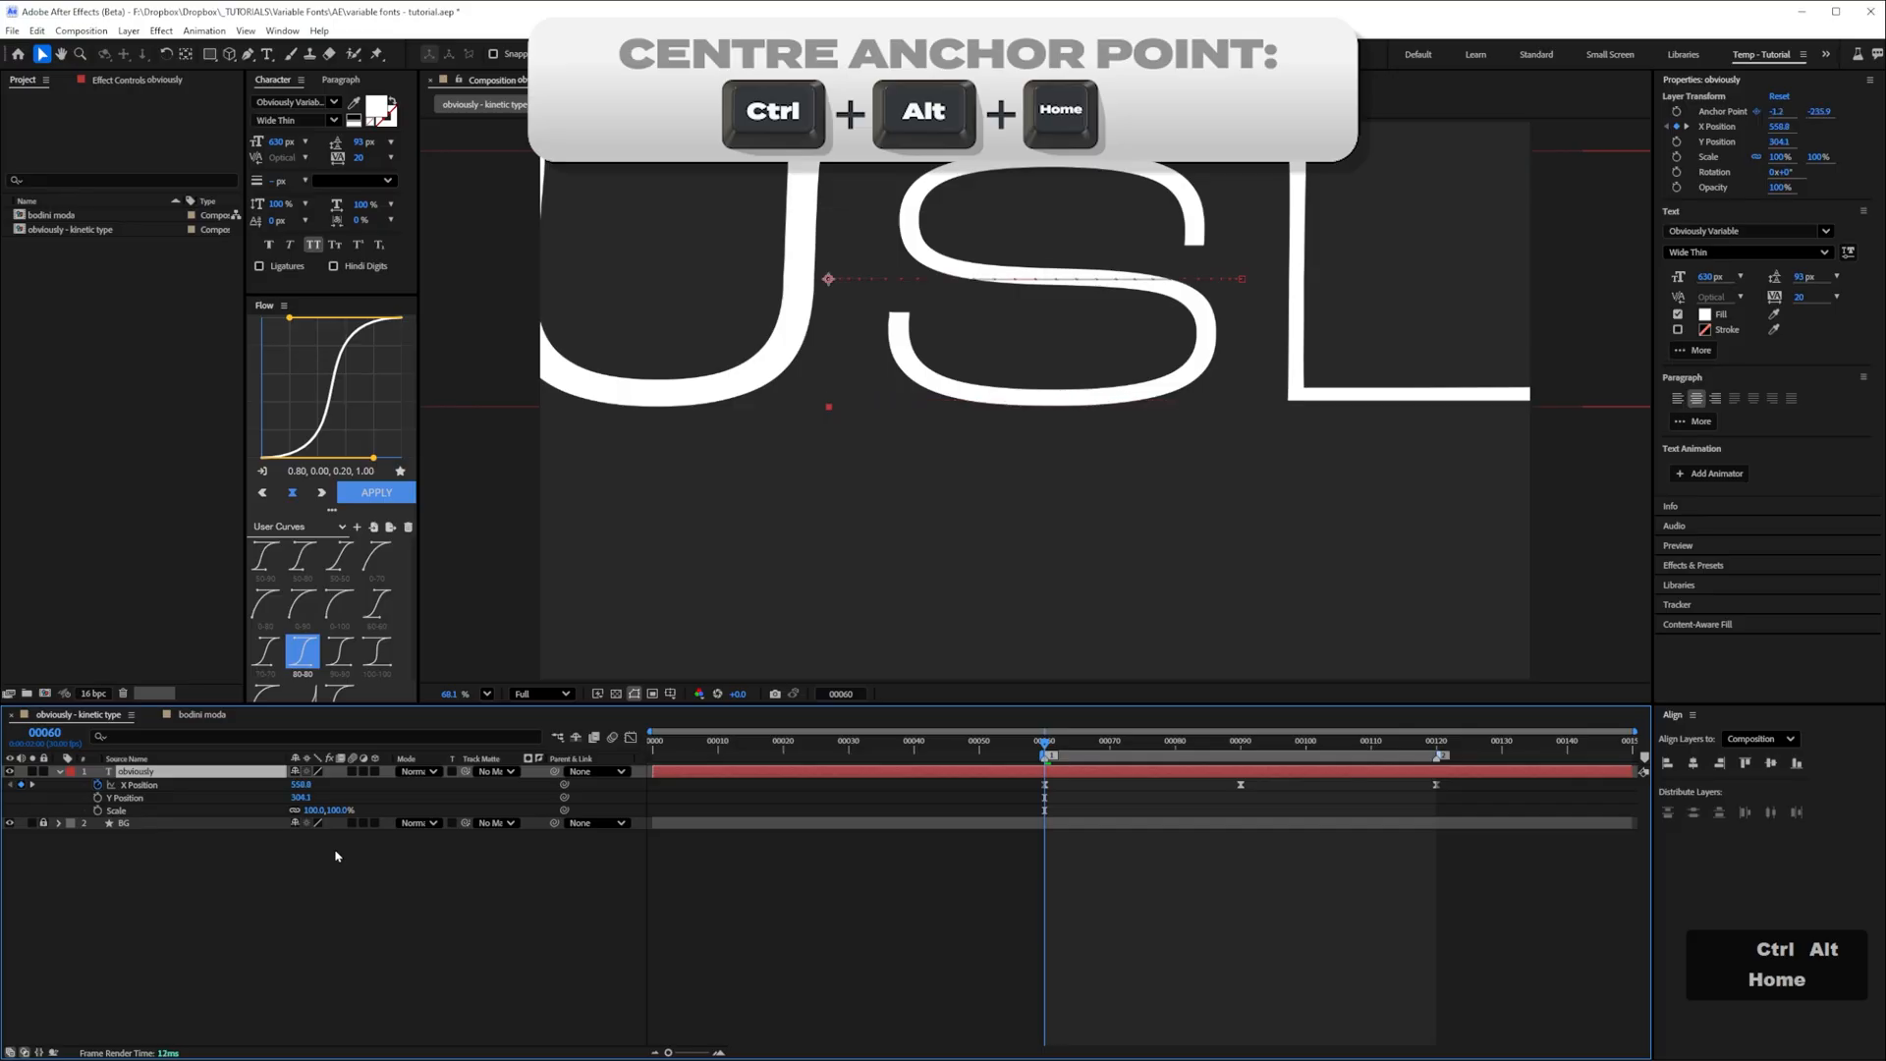
key(Ctrl+Home)
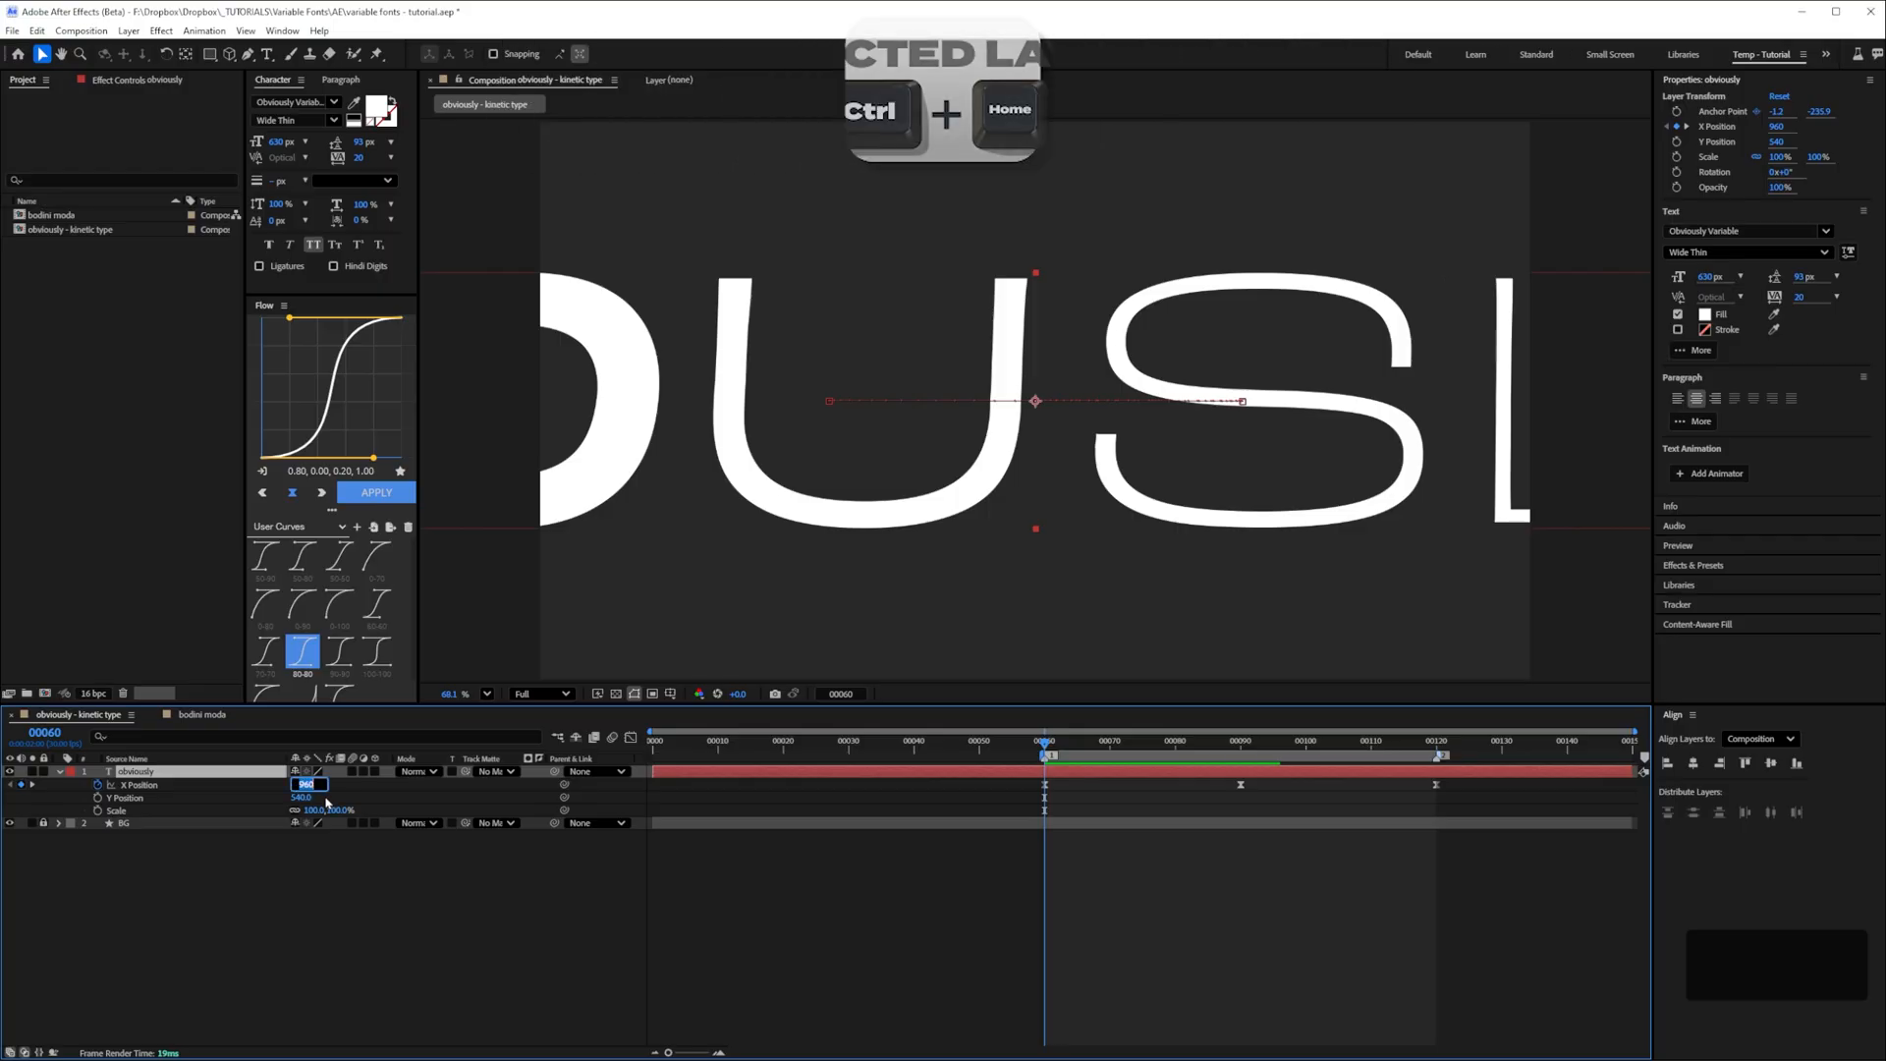
Set Scale keyframes matching the X Position rhythm and scrub to check the zoom
key(ctrl+Home)
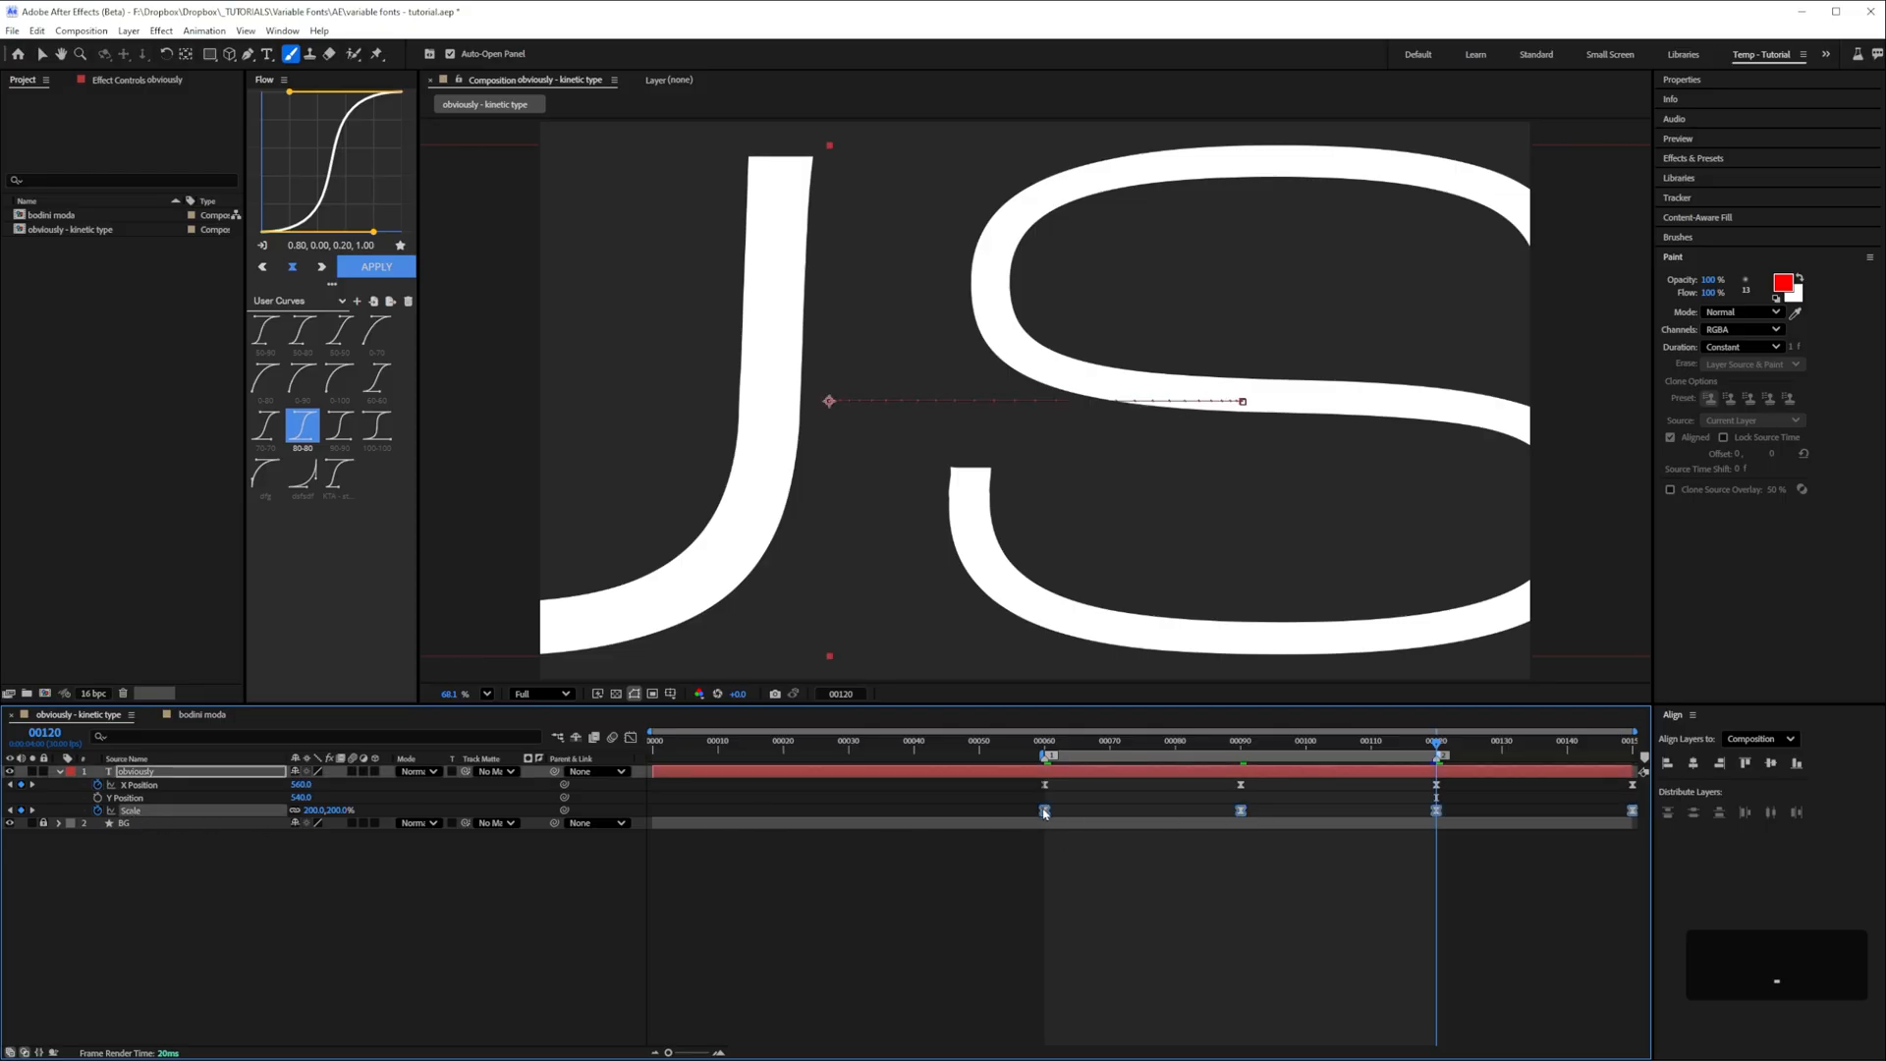
click(1092, 740)
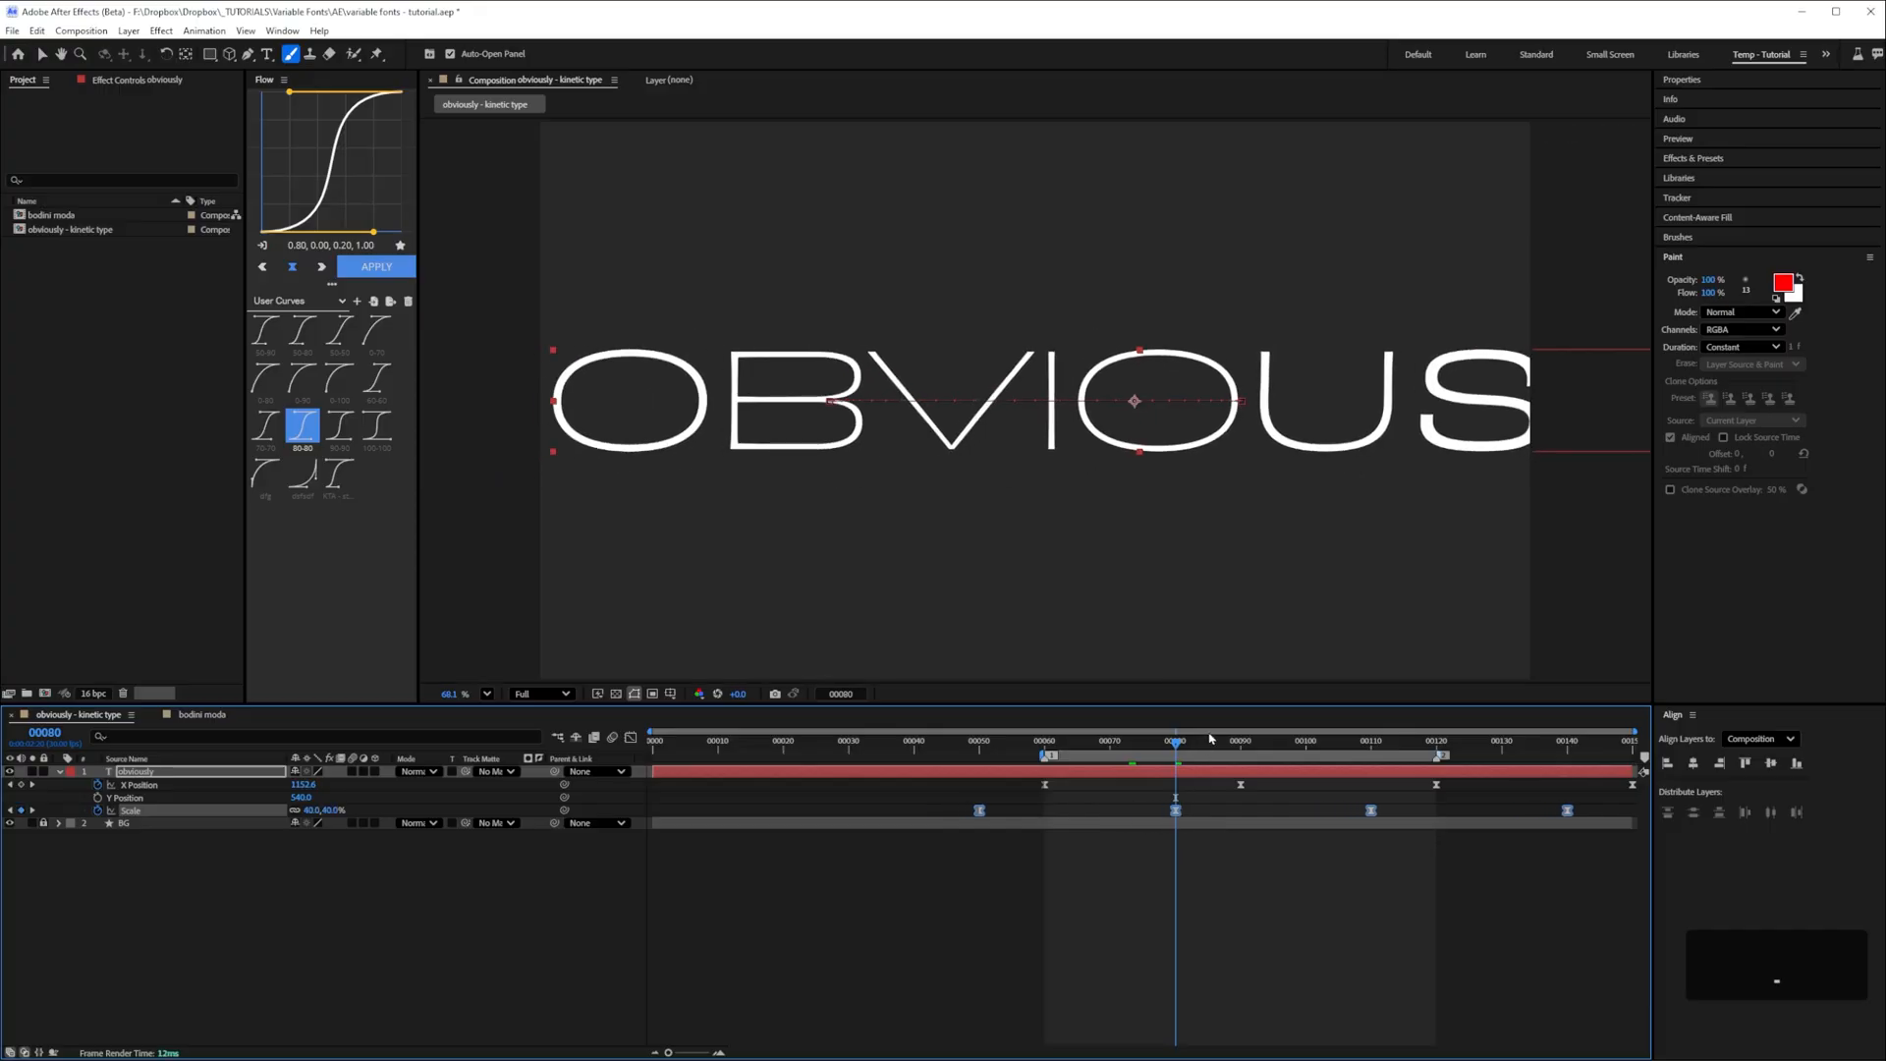
click(1371, 741)
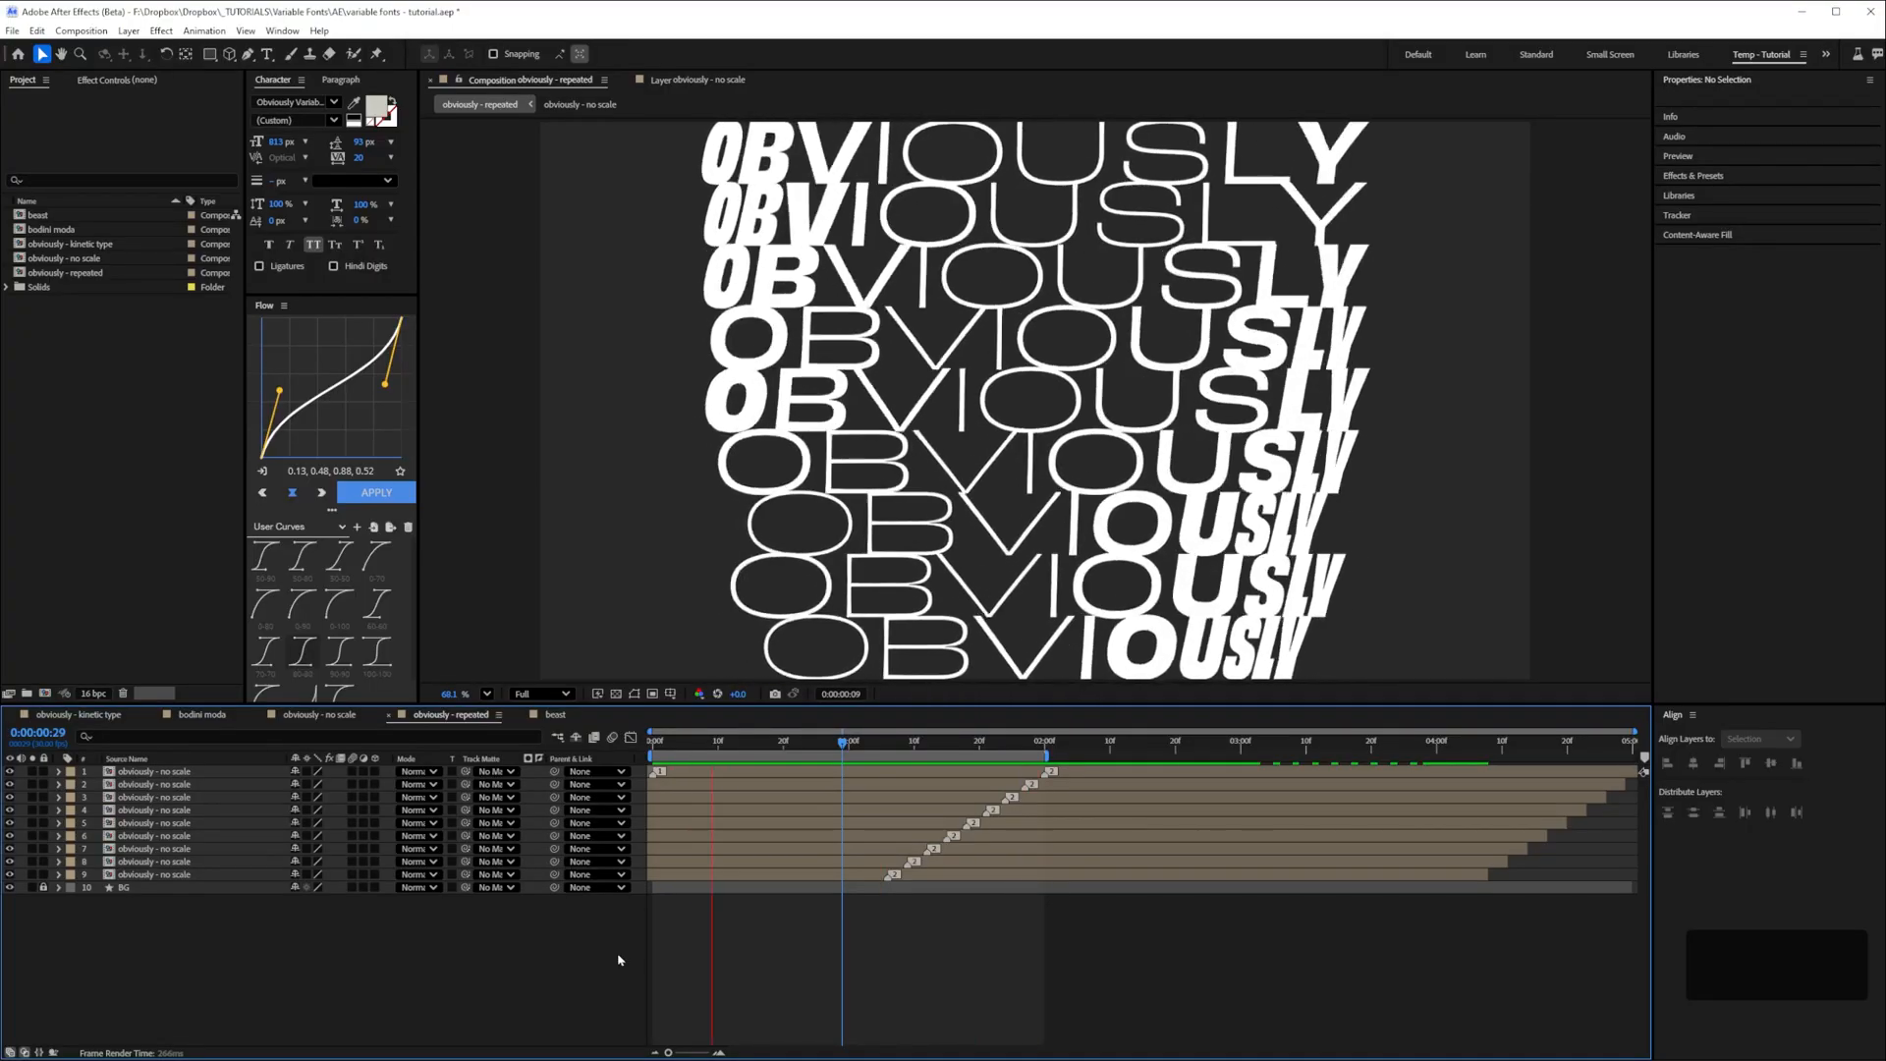
Preview the 'obviously - no scale' precomp, then switch to the 'beast' composition
click(578, 104)
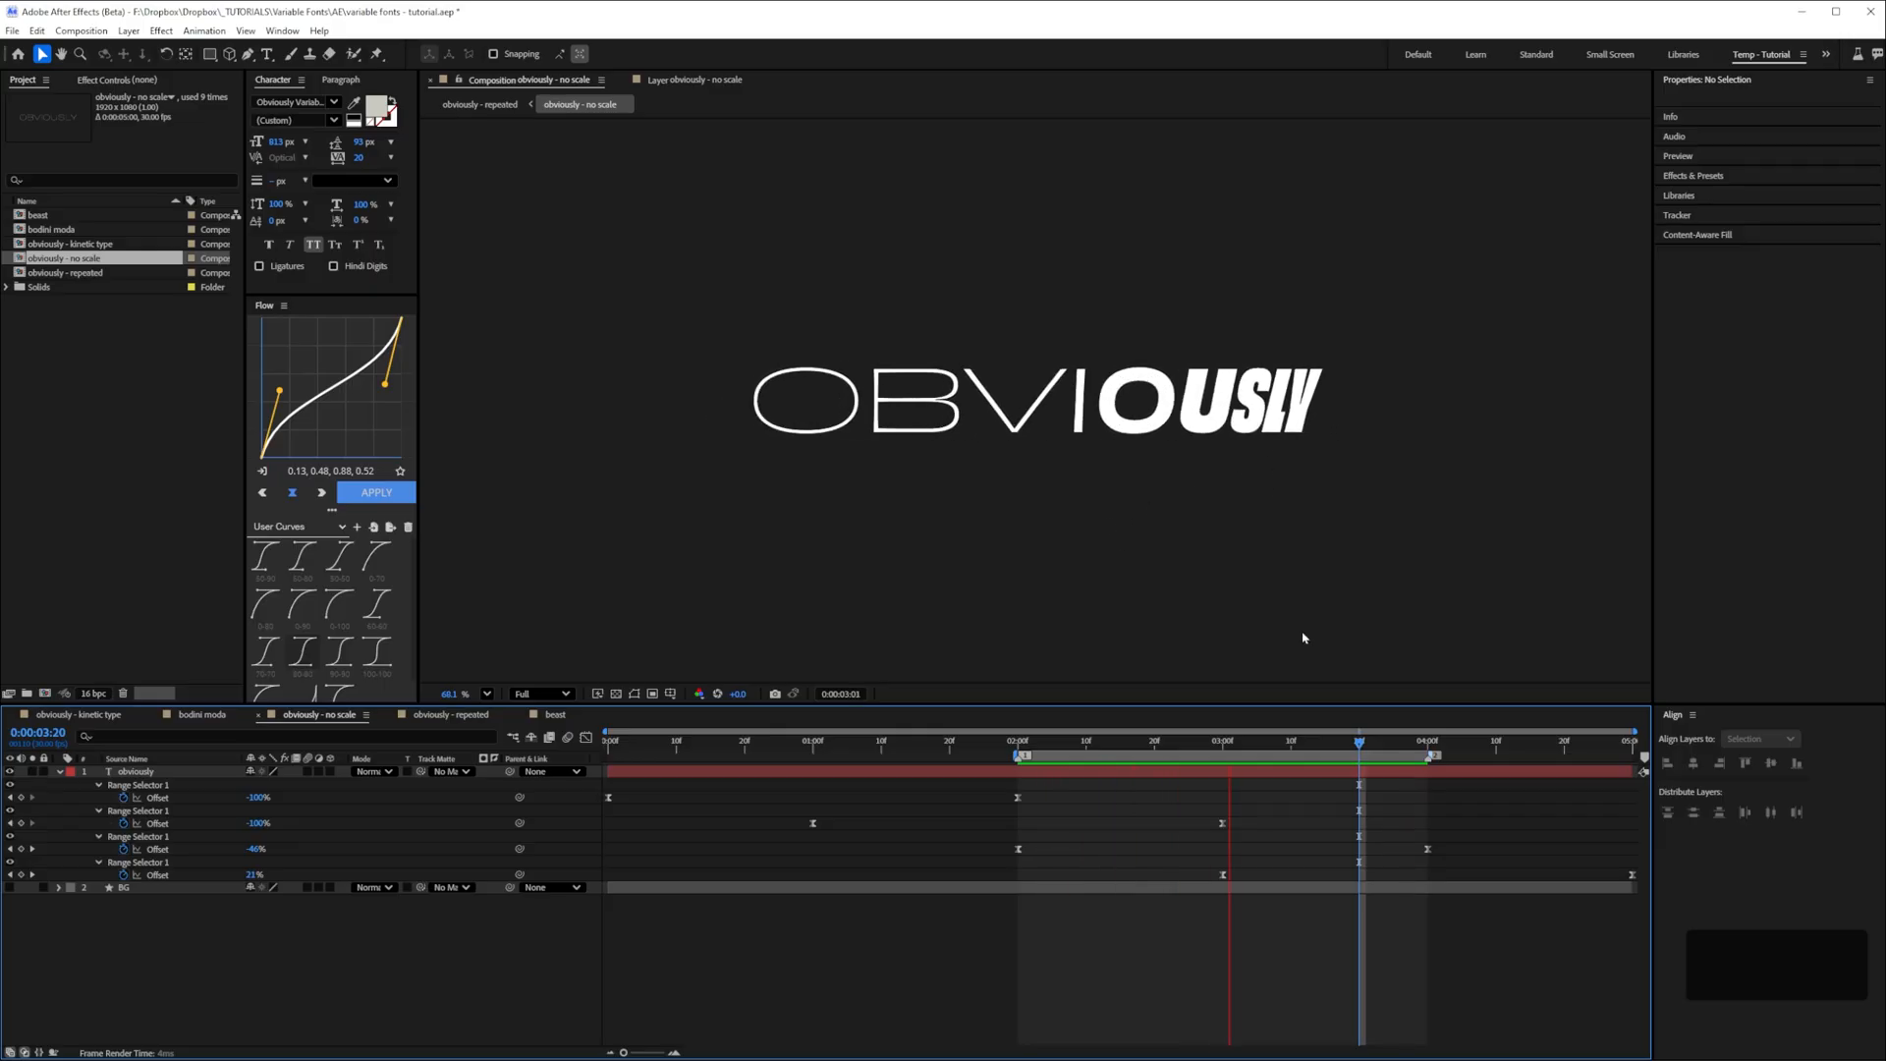
key(space)
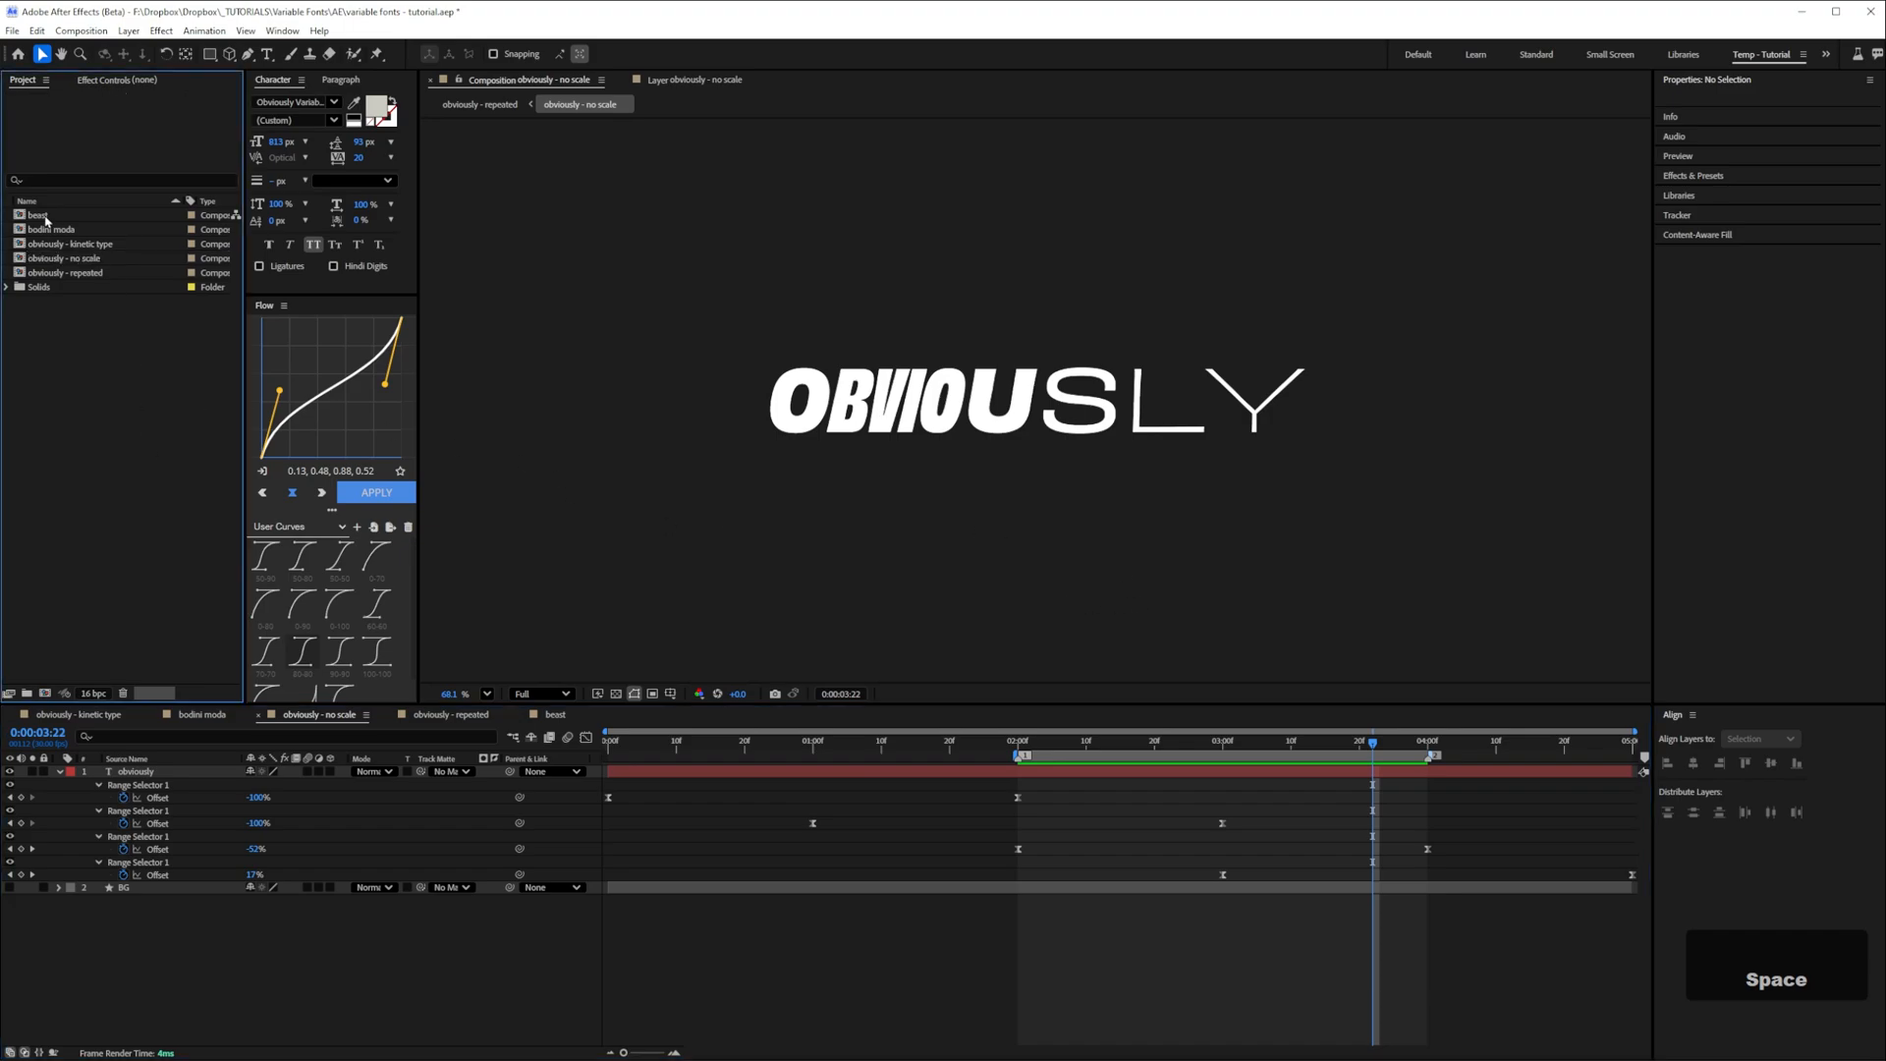
double_click(35, 214)
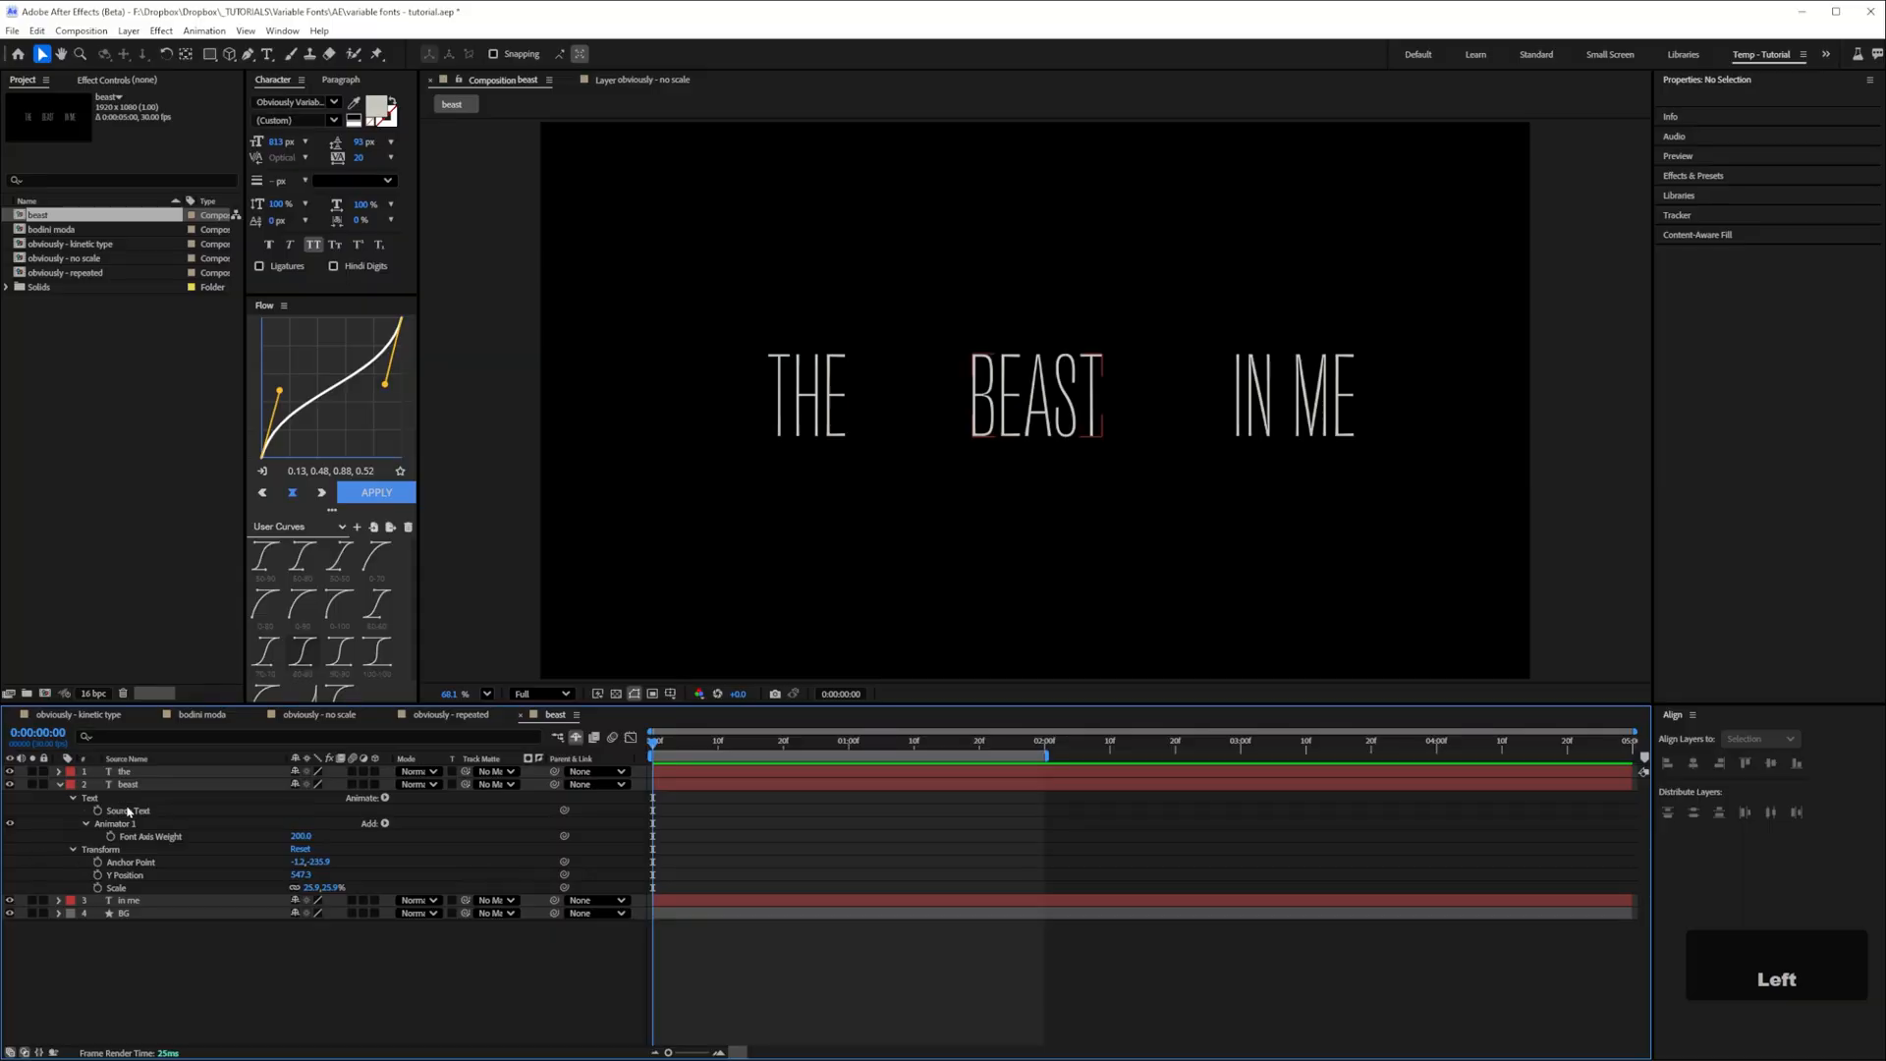
Expand the beast layer's Animator 1 and edit the Font Axis Weight value on BEAST
click(300, 837)
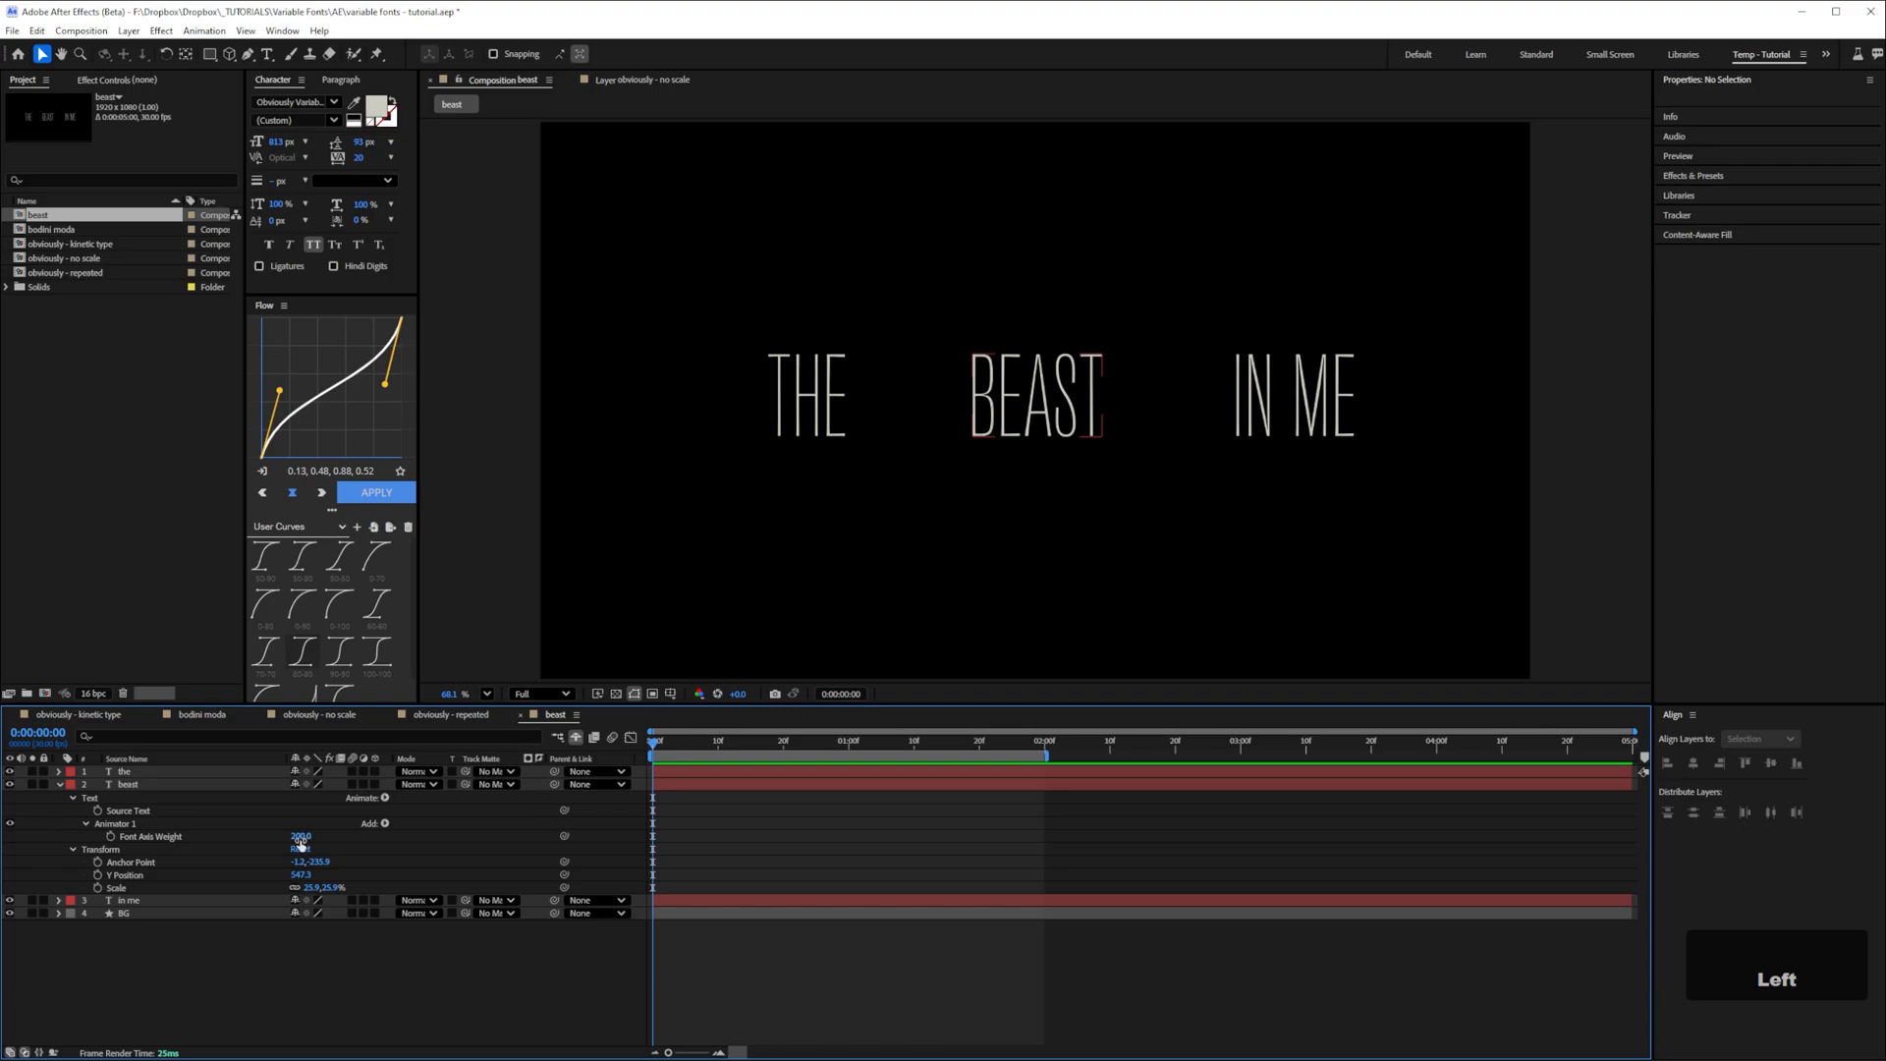
click(458, 693)
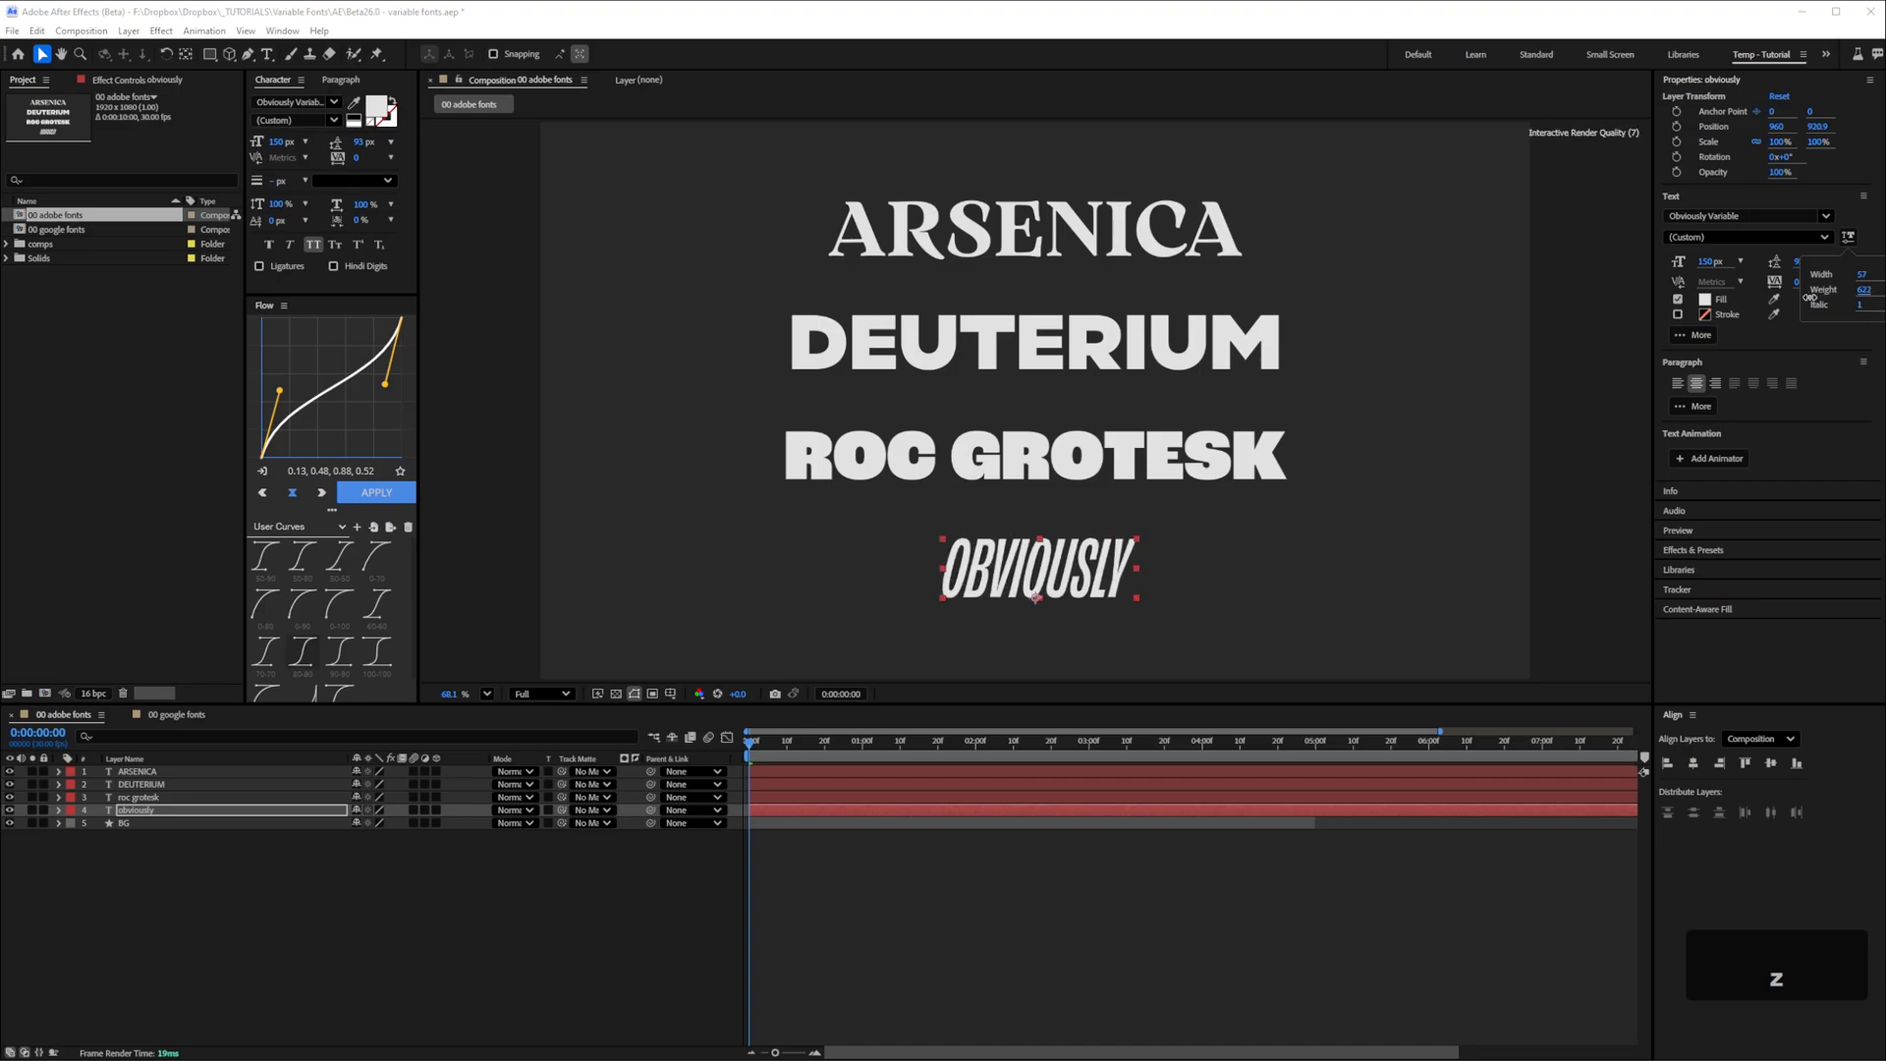
Select the OBVIOUSLY layer in '00 adobe fonts' and adjust its Width/Weight axis sliders
click(137, 795)
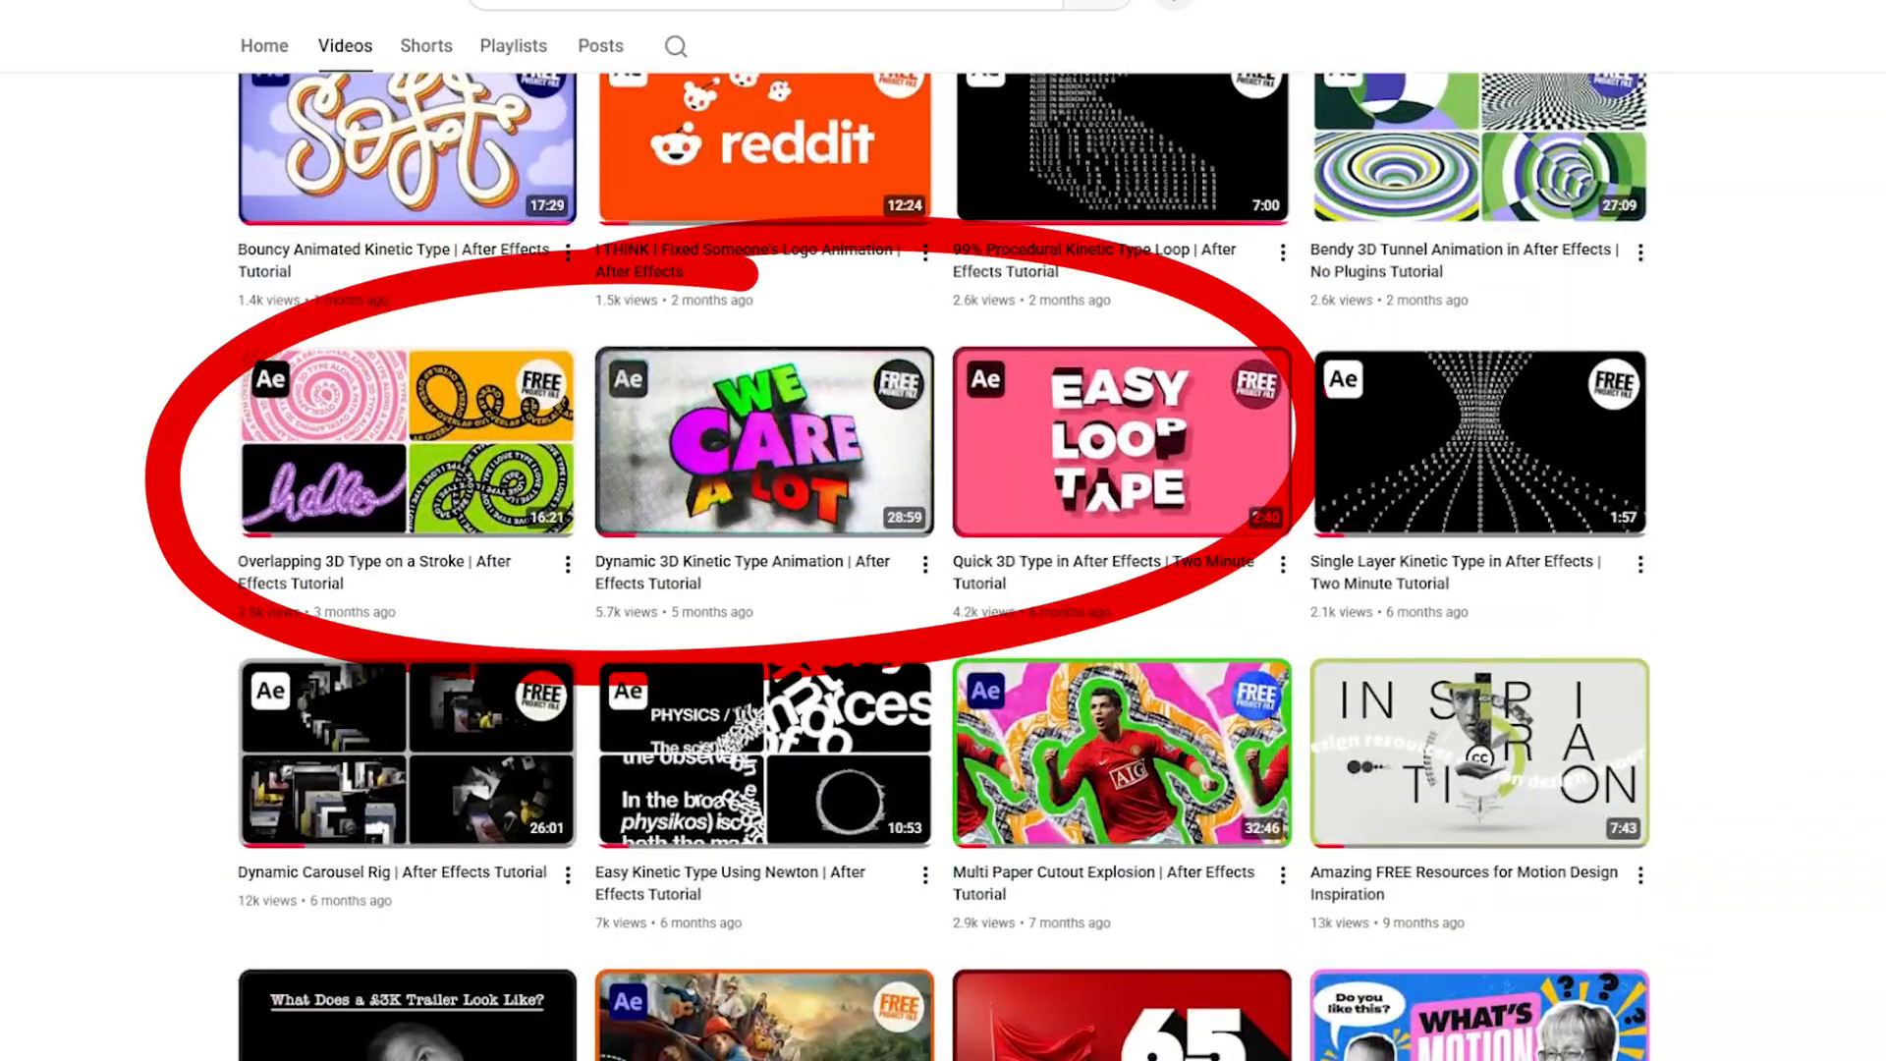
Scroll down the channel's Videos tab to older After Effects kinetic type tutorials
scroll(down, 3)
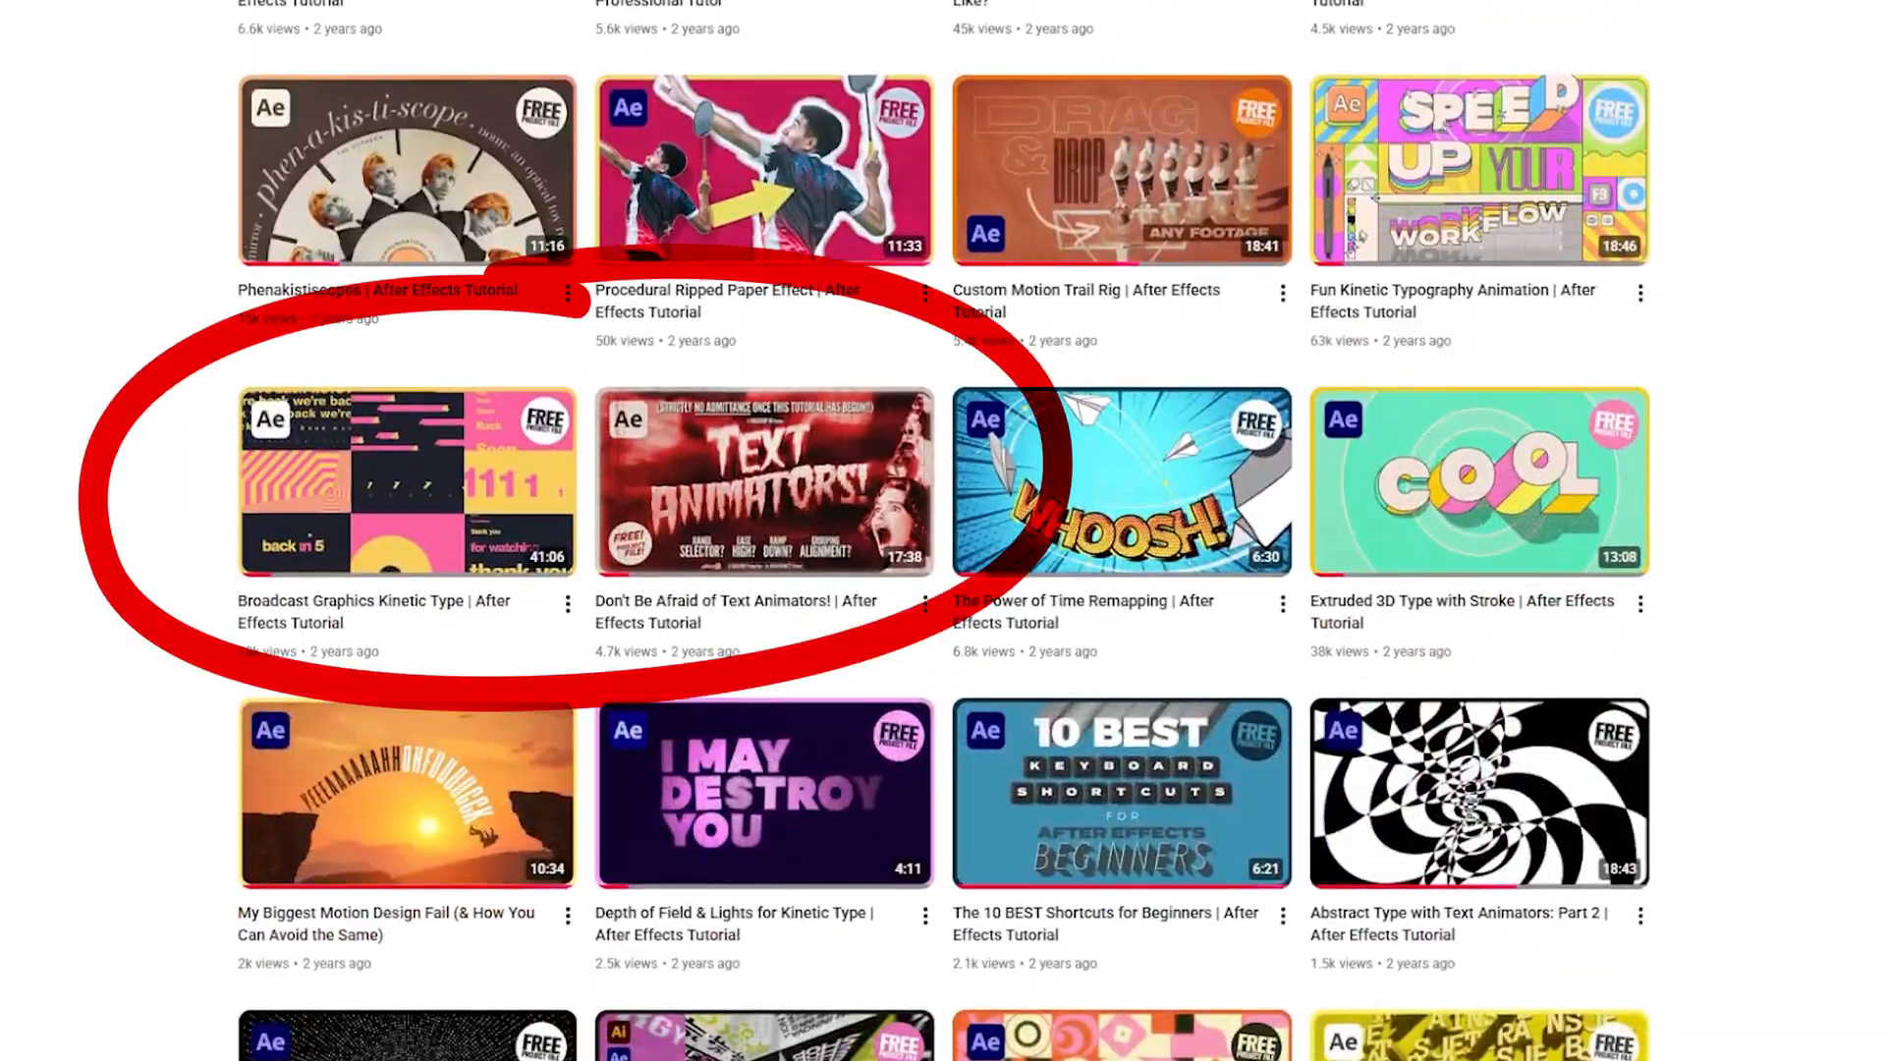